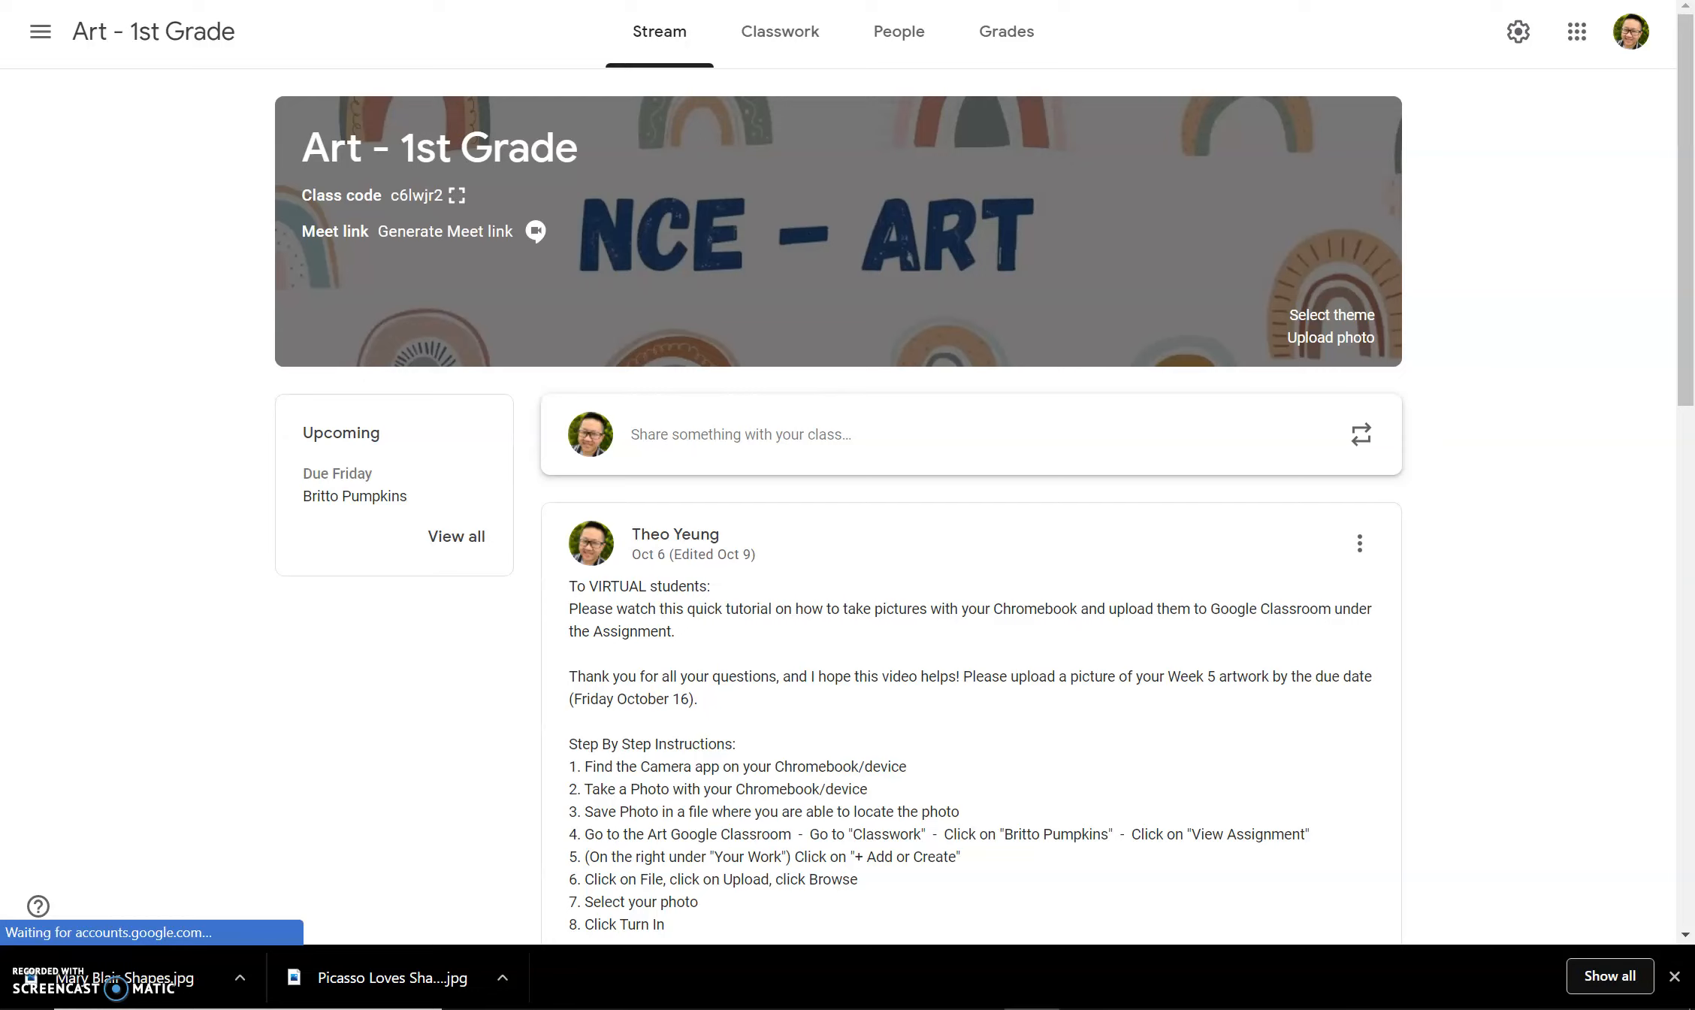
mouse_move(1280, 838)
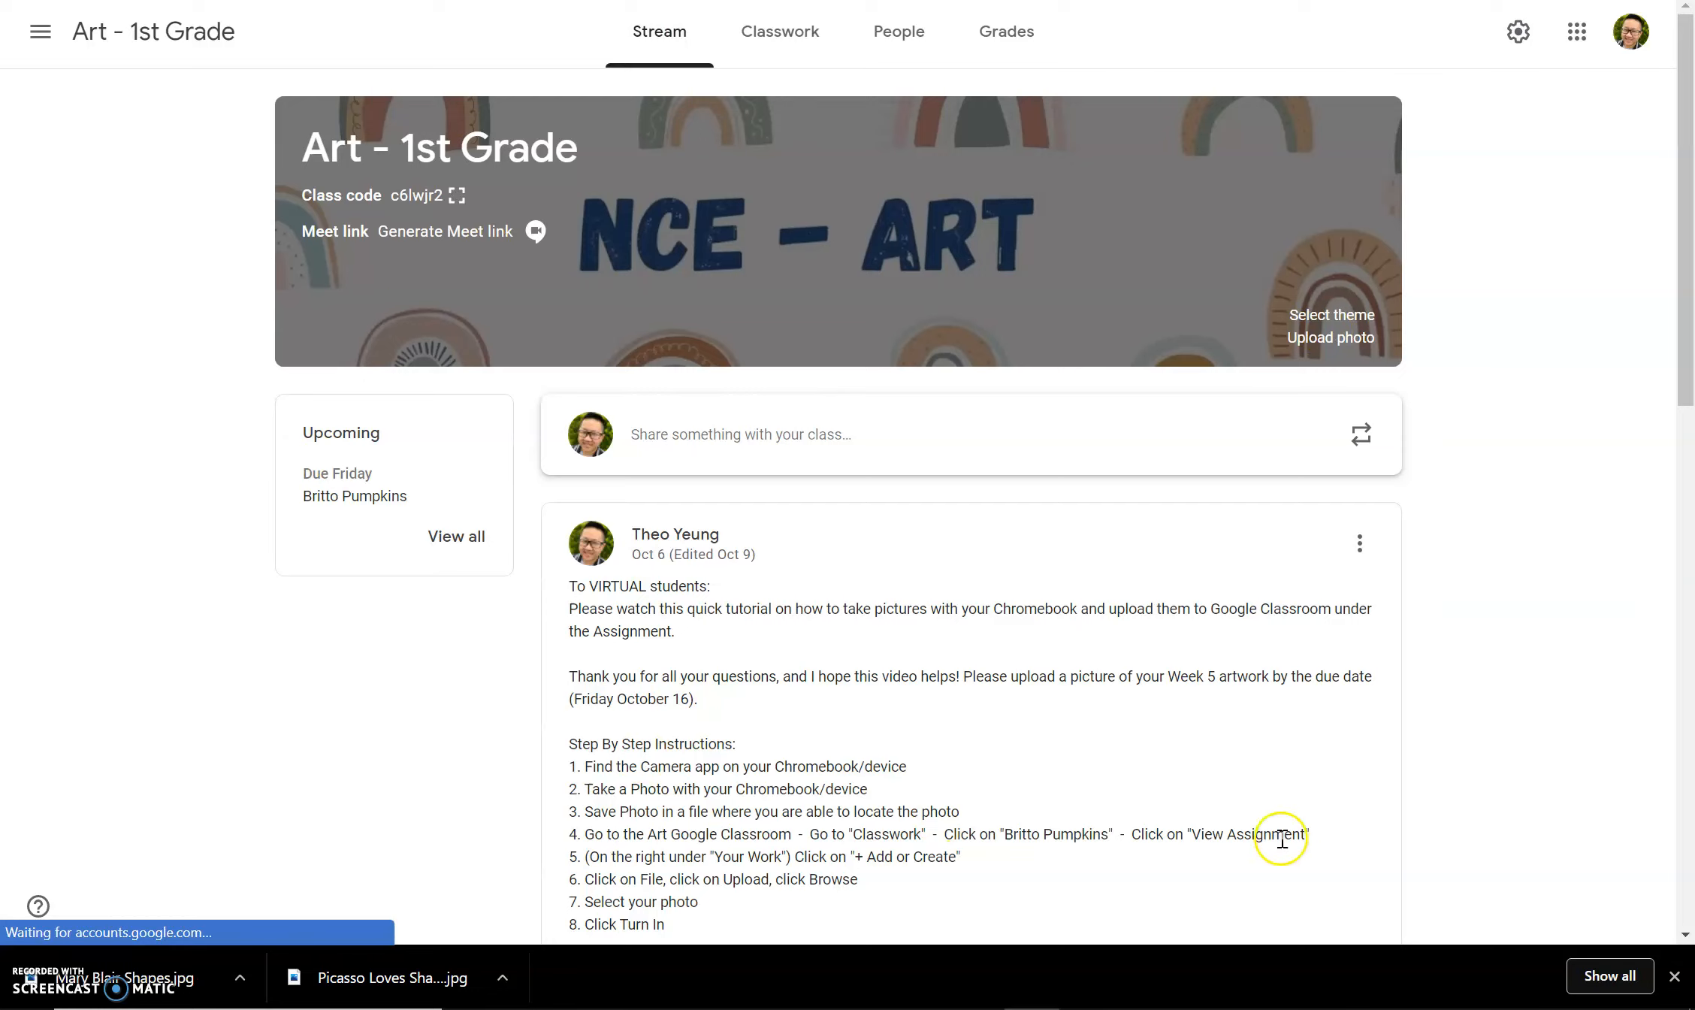
mouse_move(1464, 300)
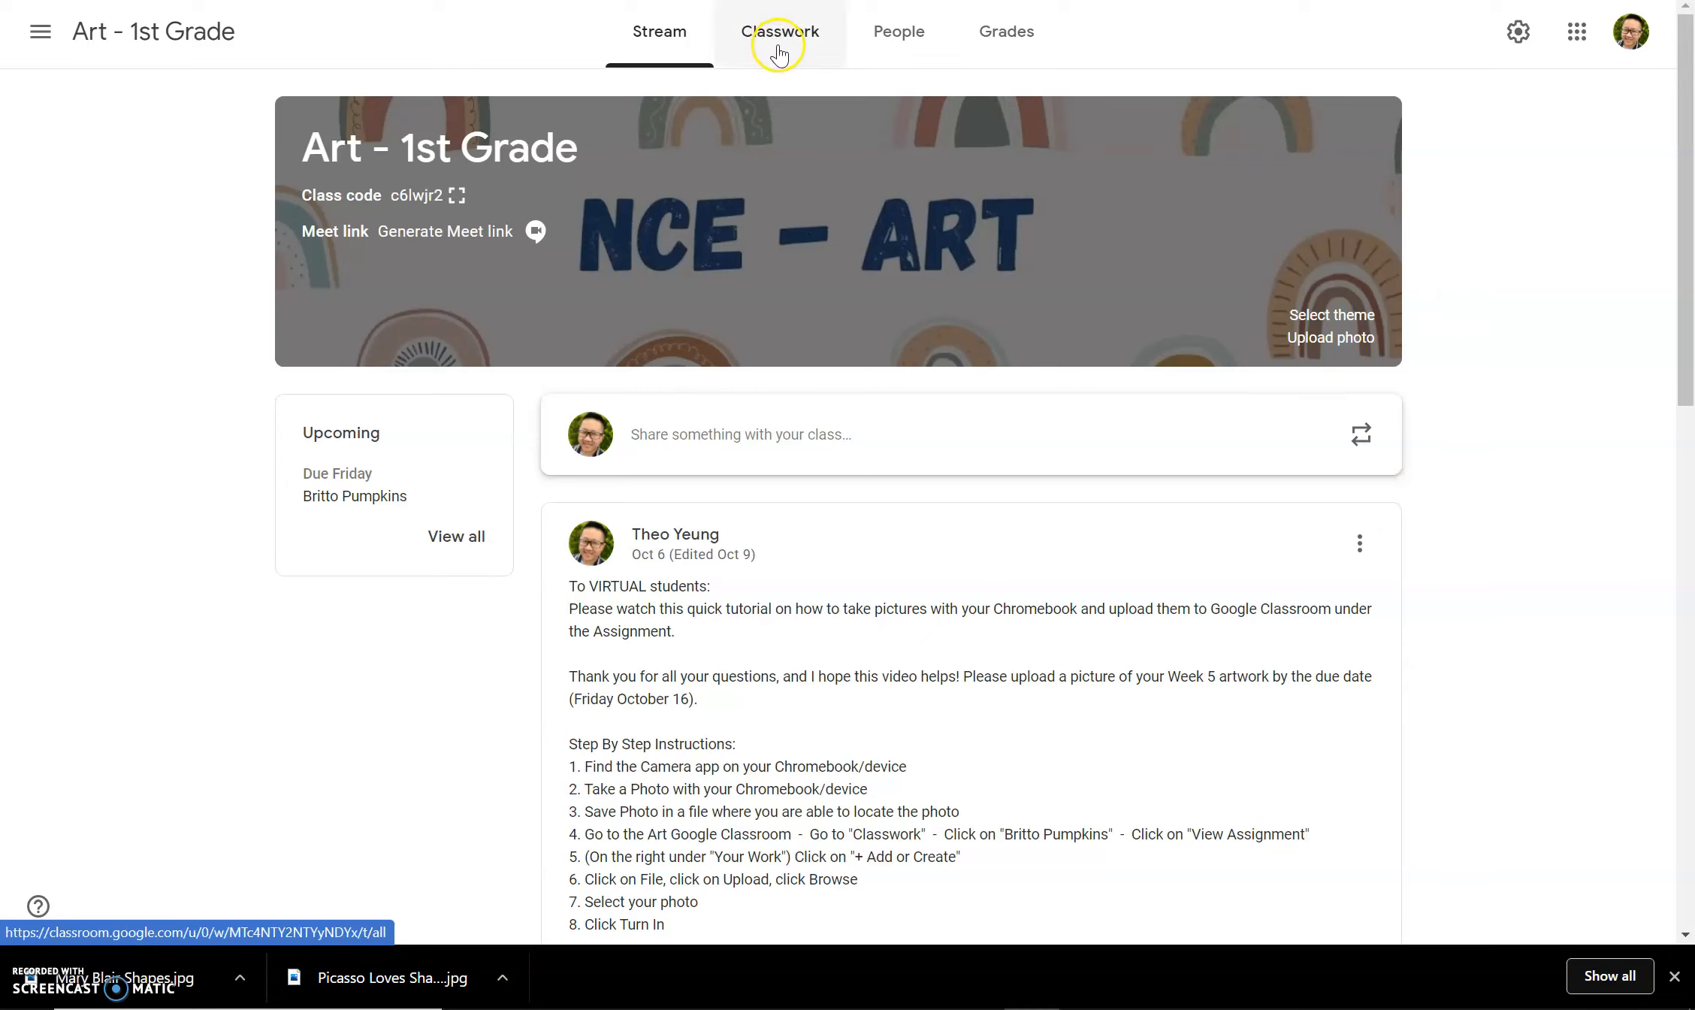
Step: Show Classwork and expand the Mary Blair Castles assignment with its October 20 due date
left_click(788, 32)
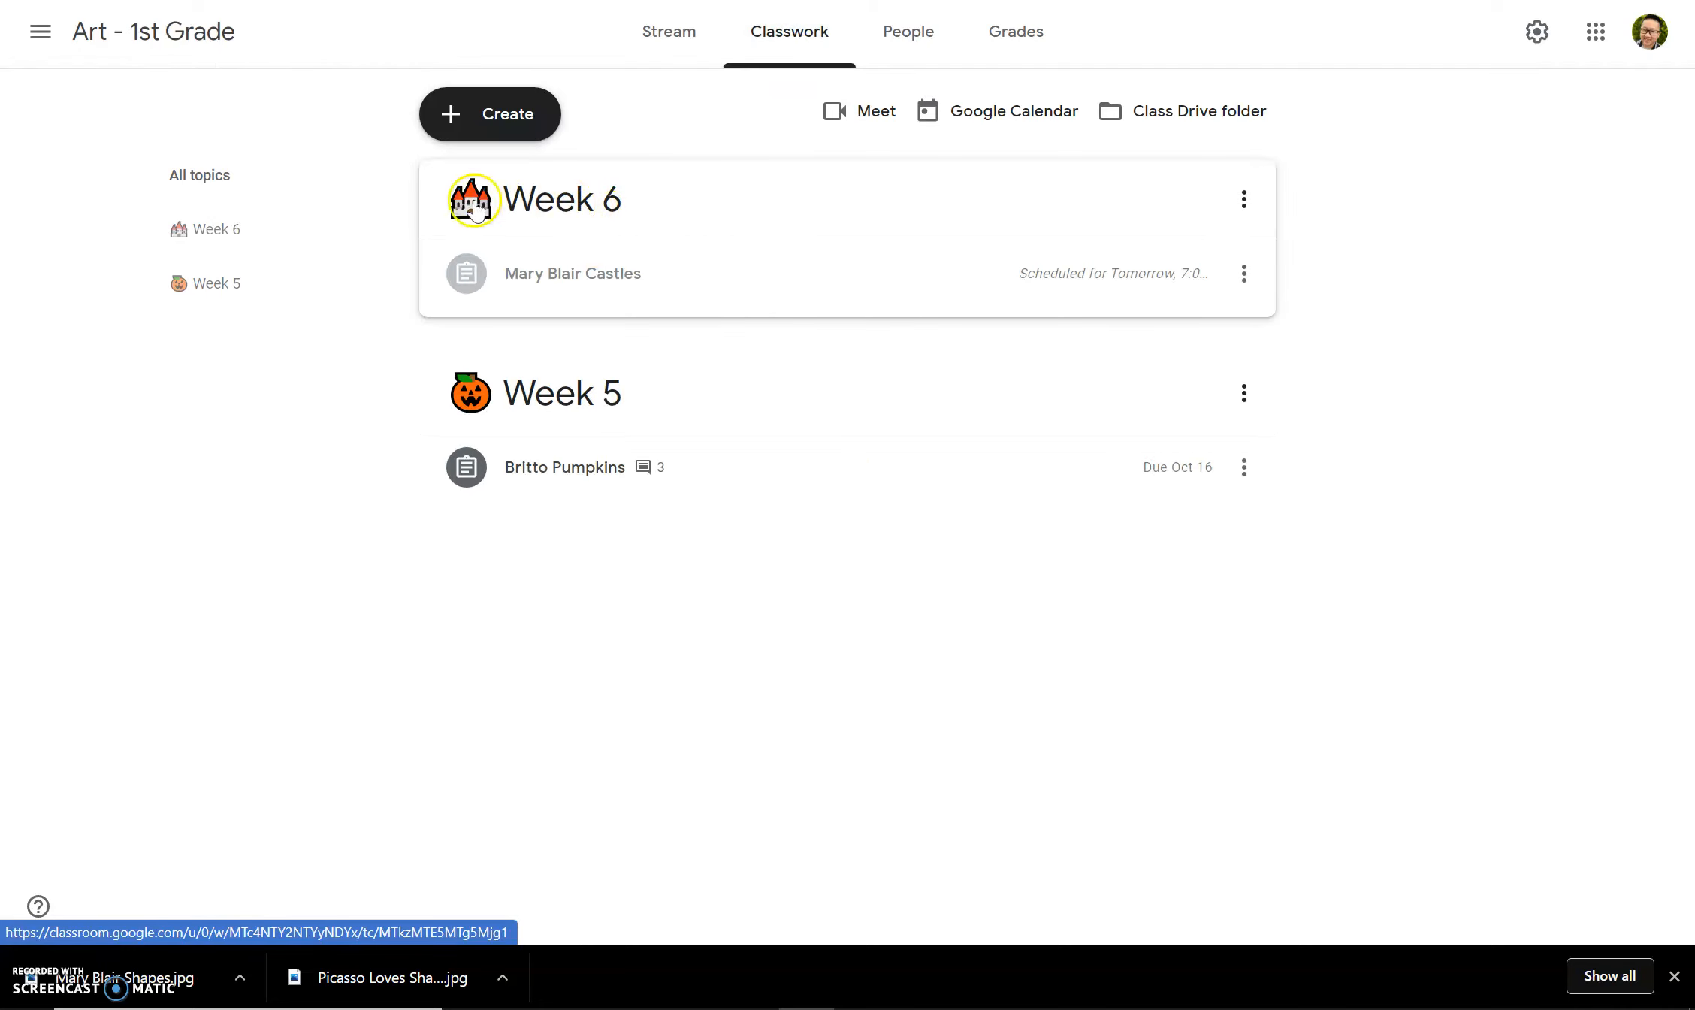
mouse_move(530, 276)
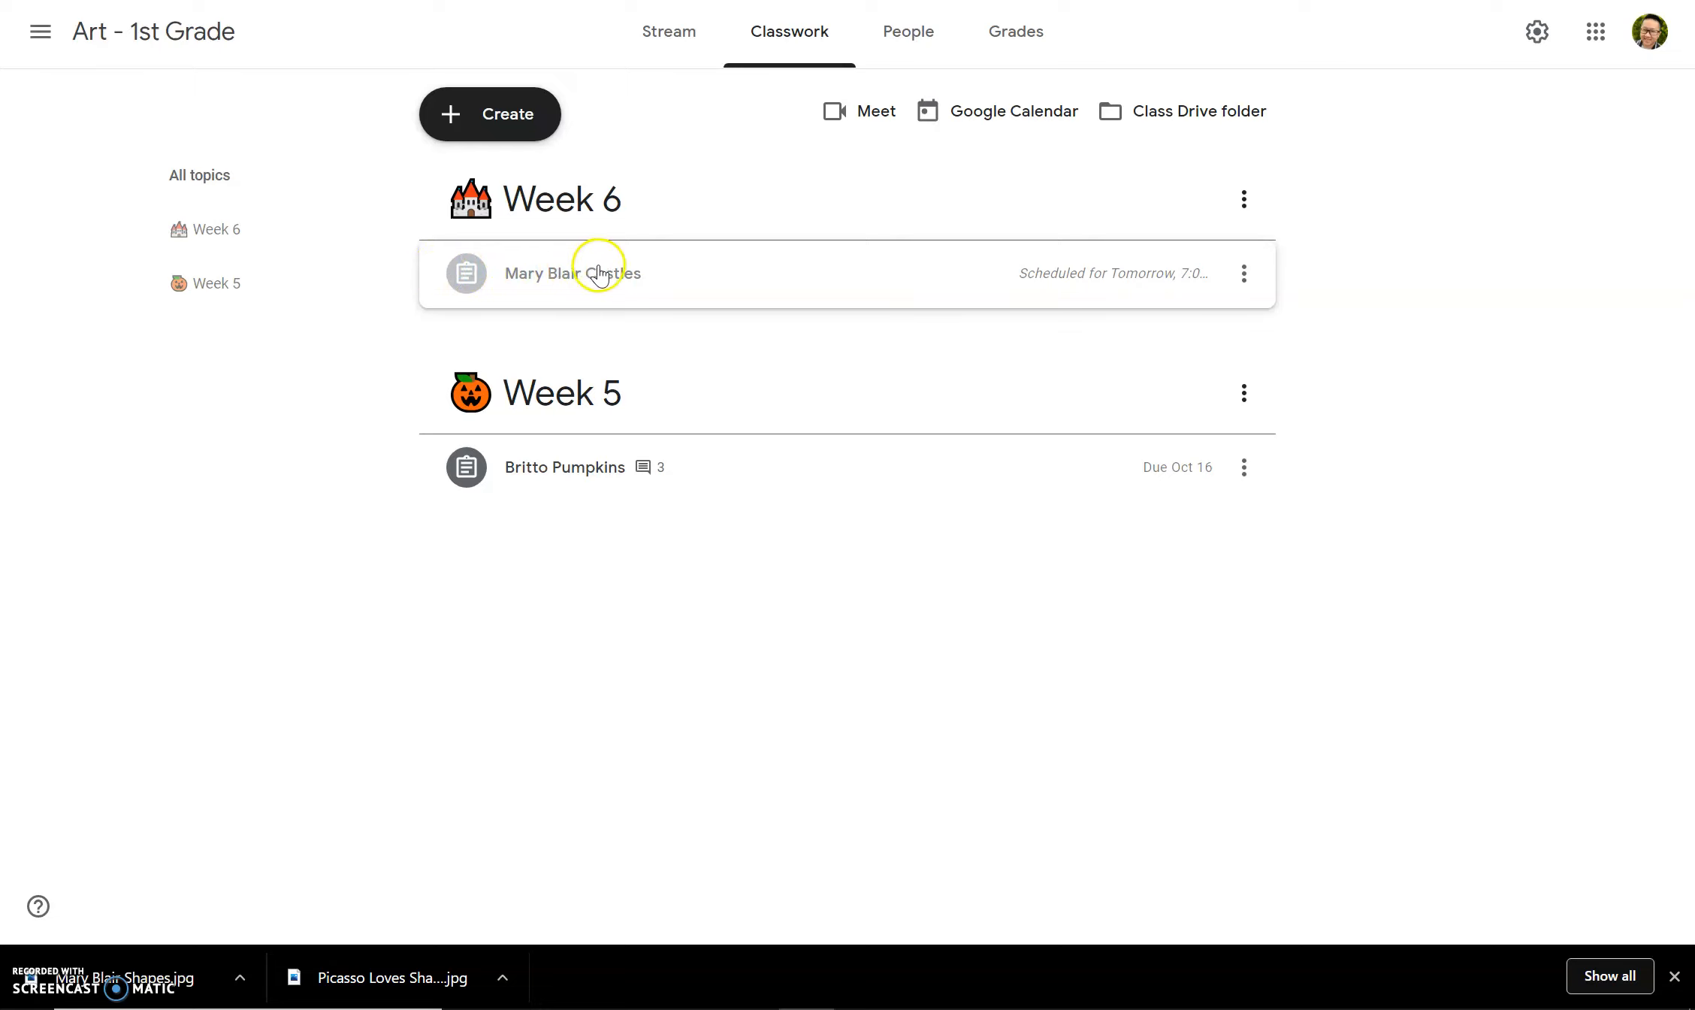
mouse_move(684, 281)
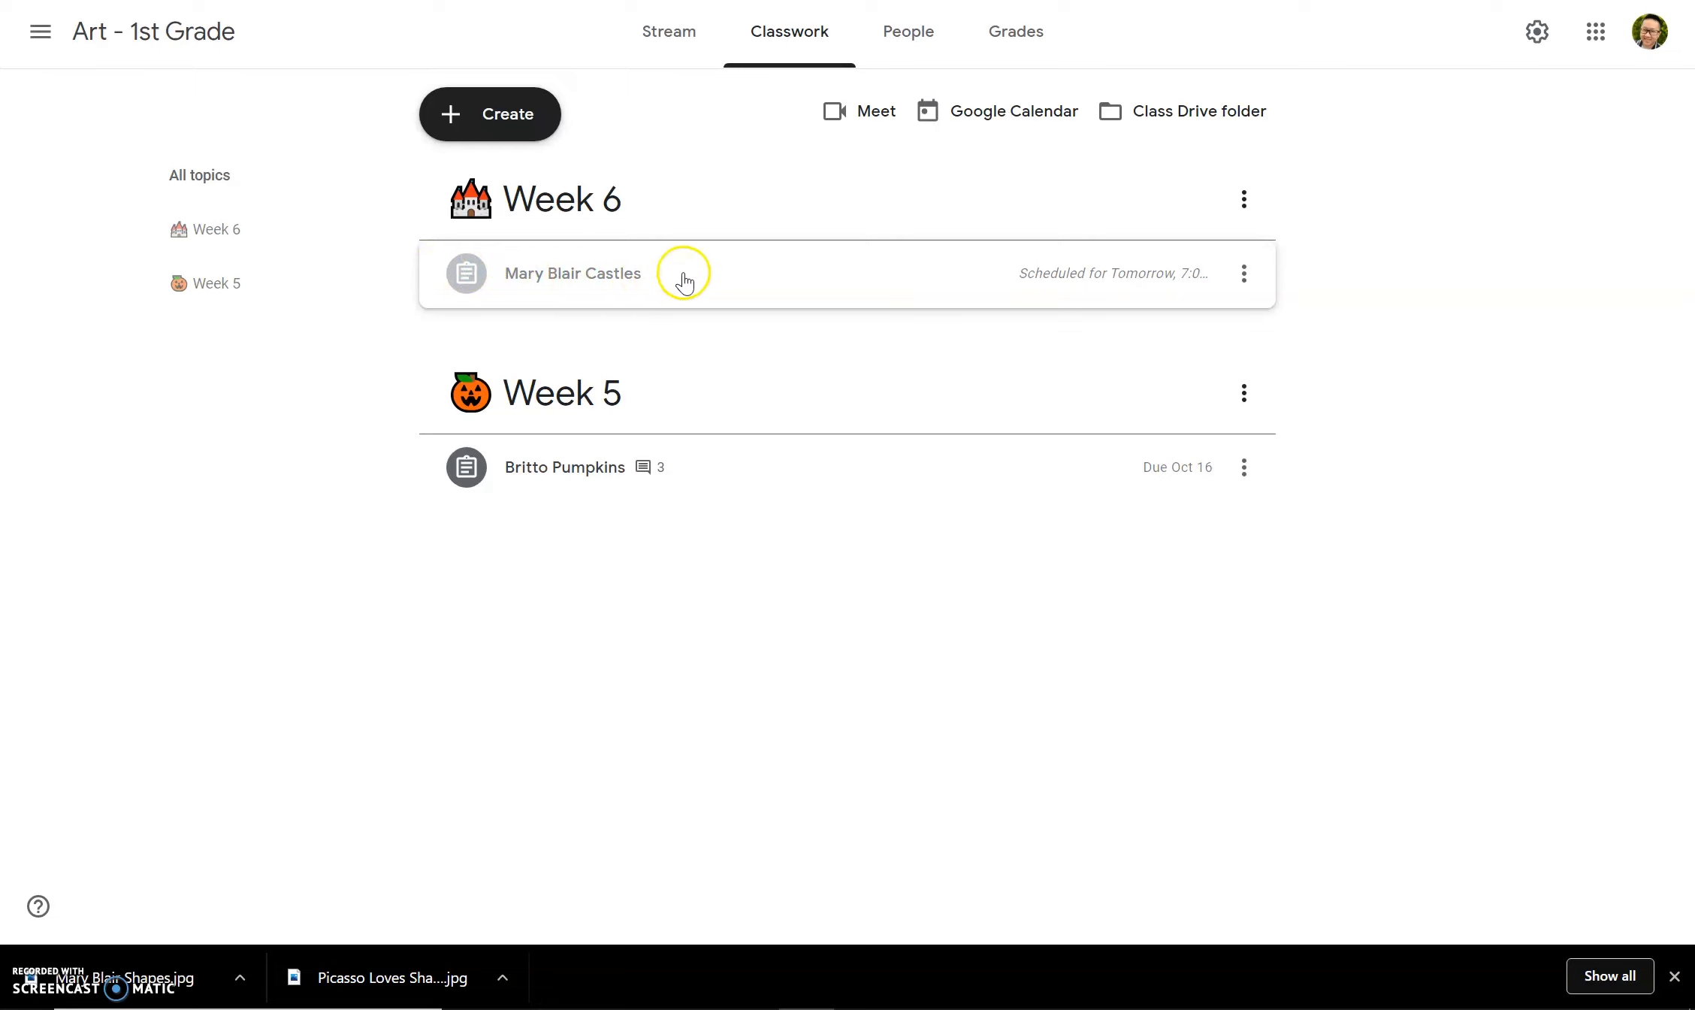
left_click(572, 273)
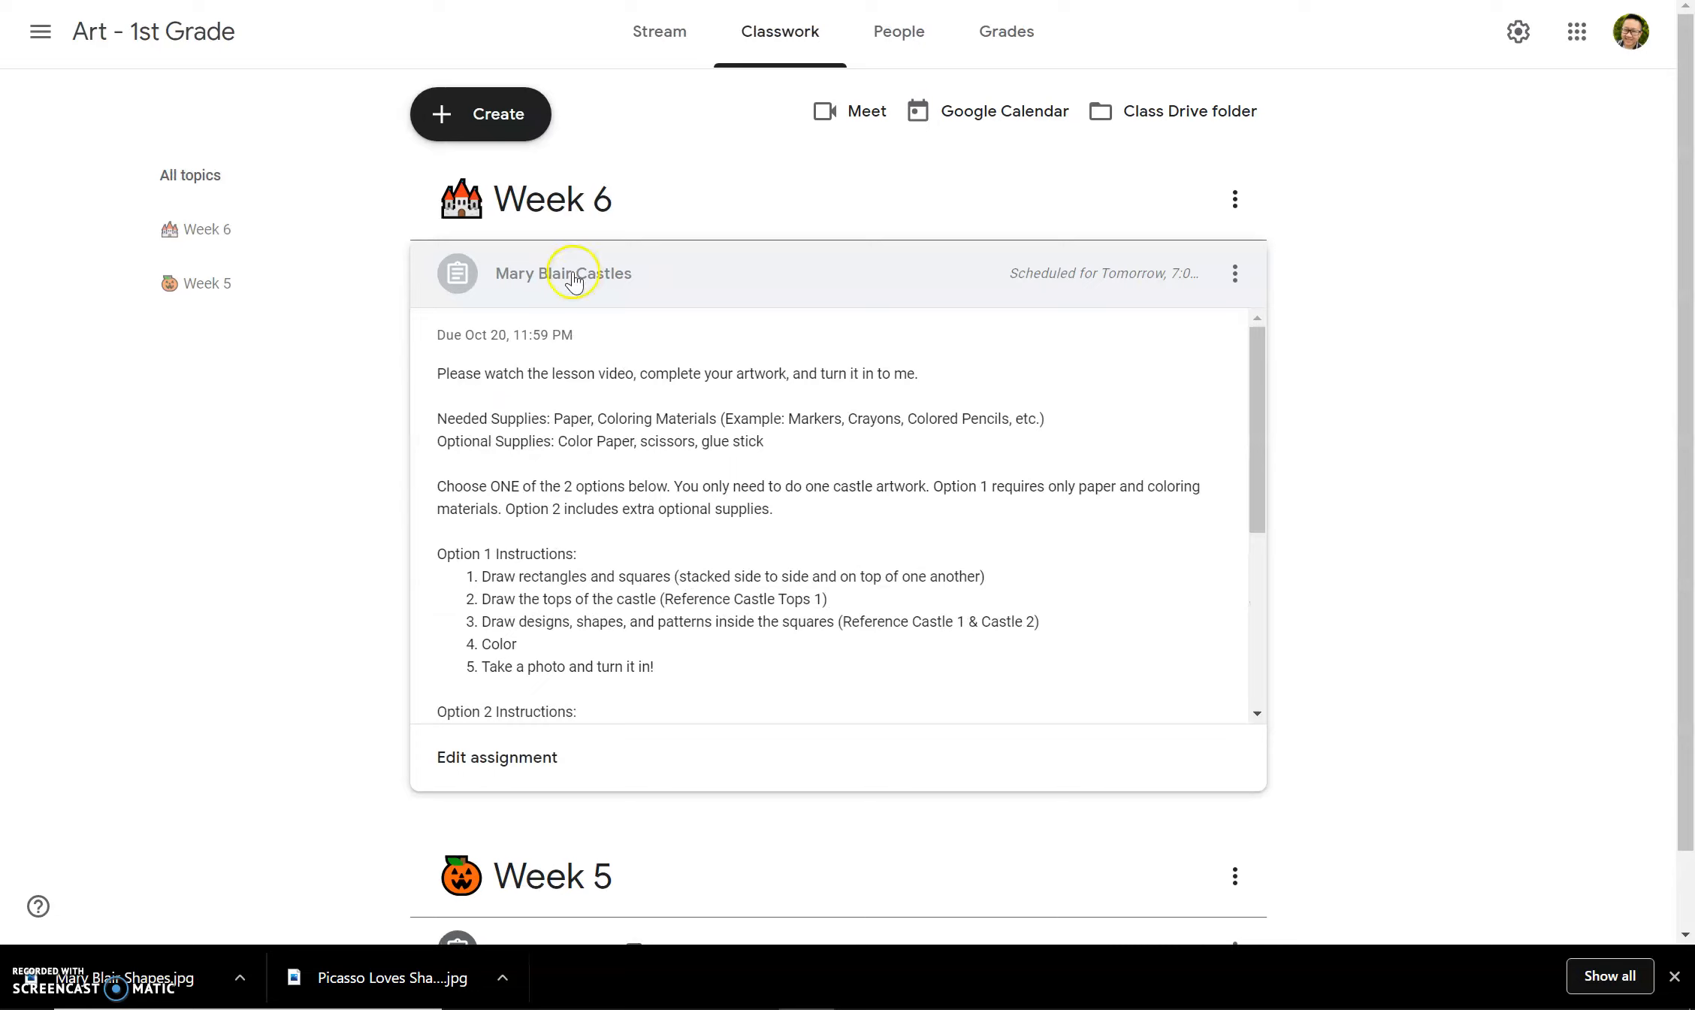
mouse_move(495, 756)
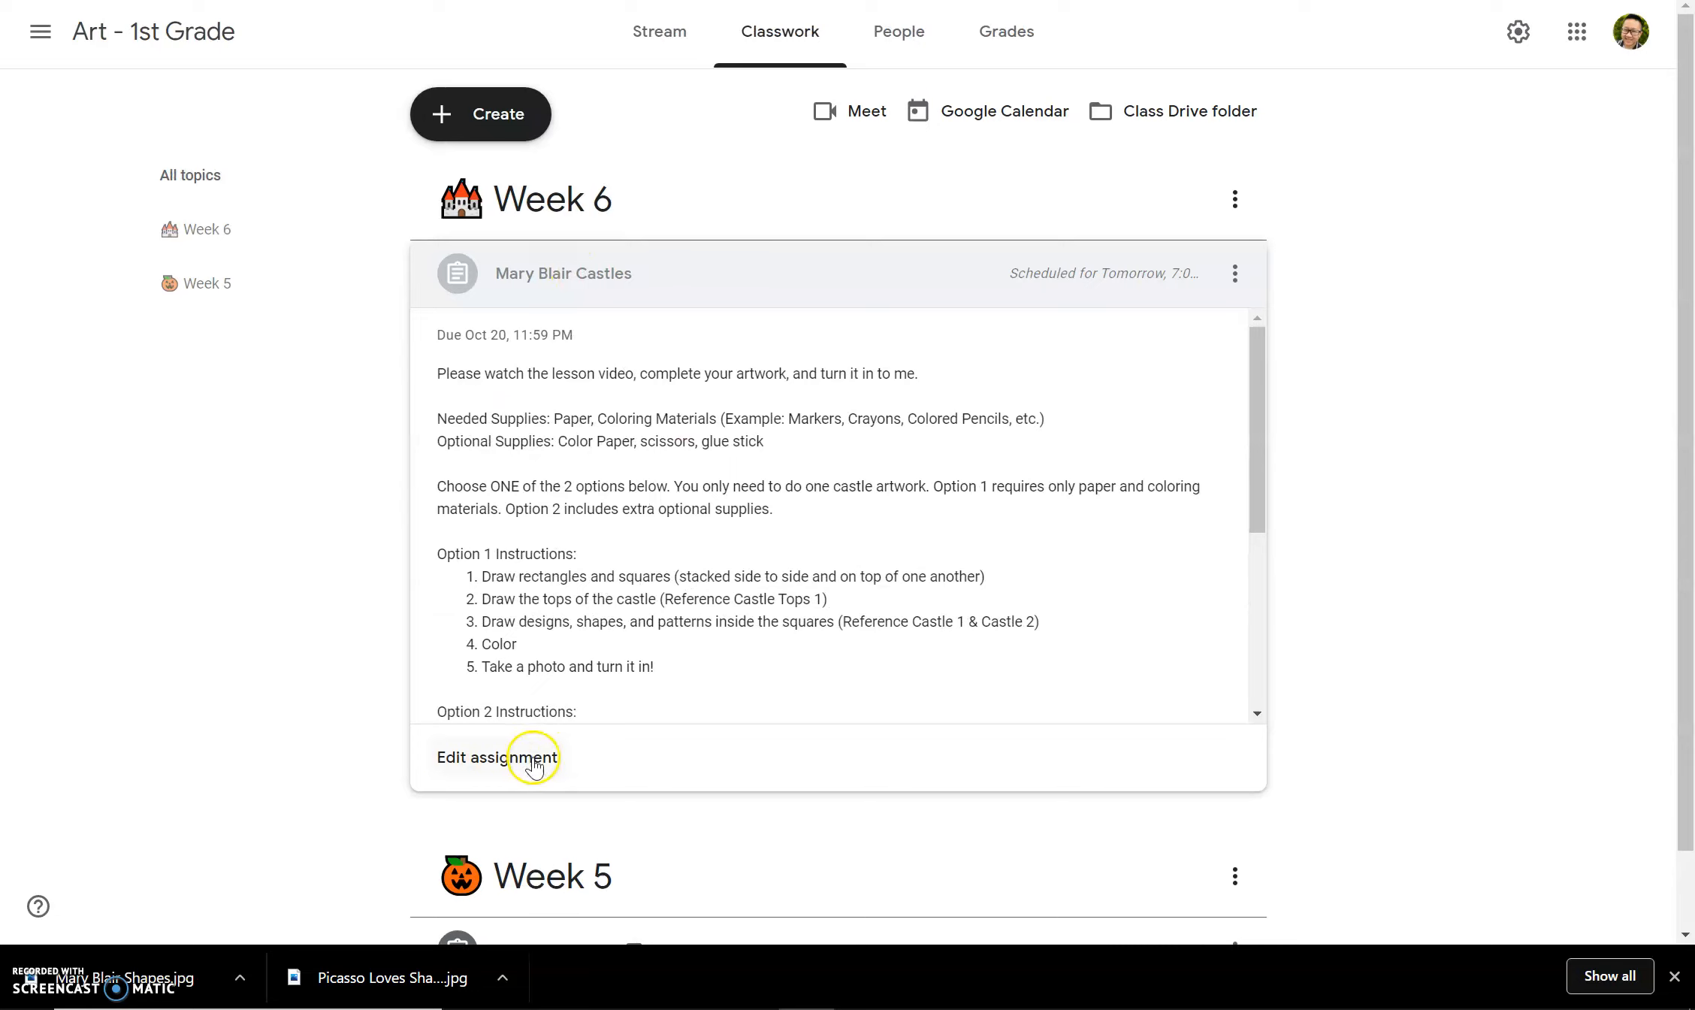
mouse_move(540, 768)
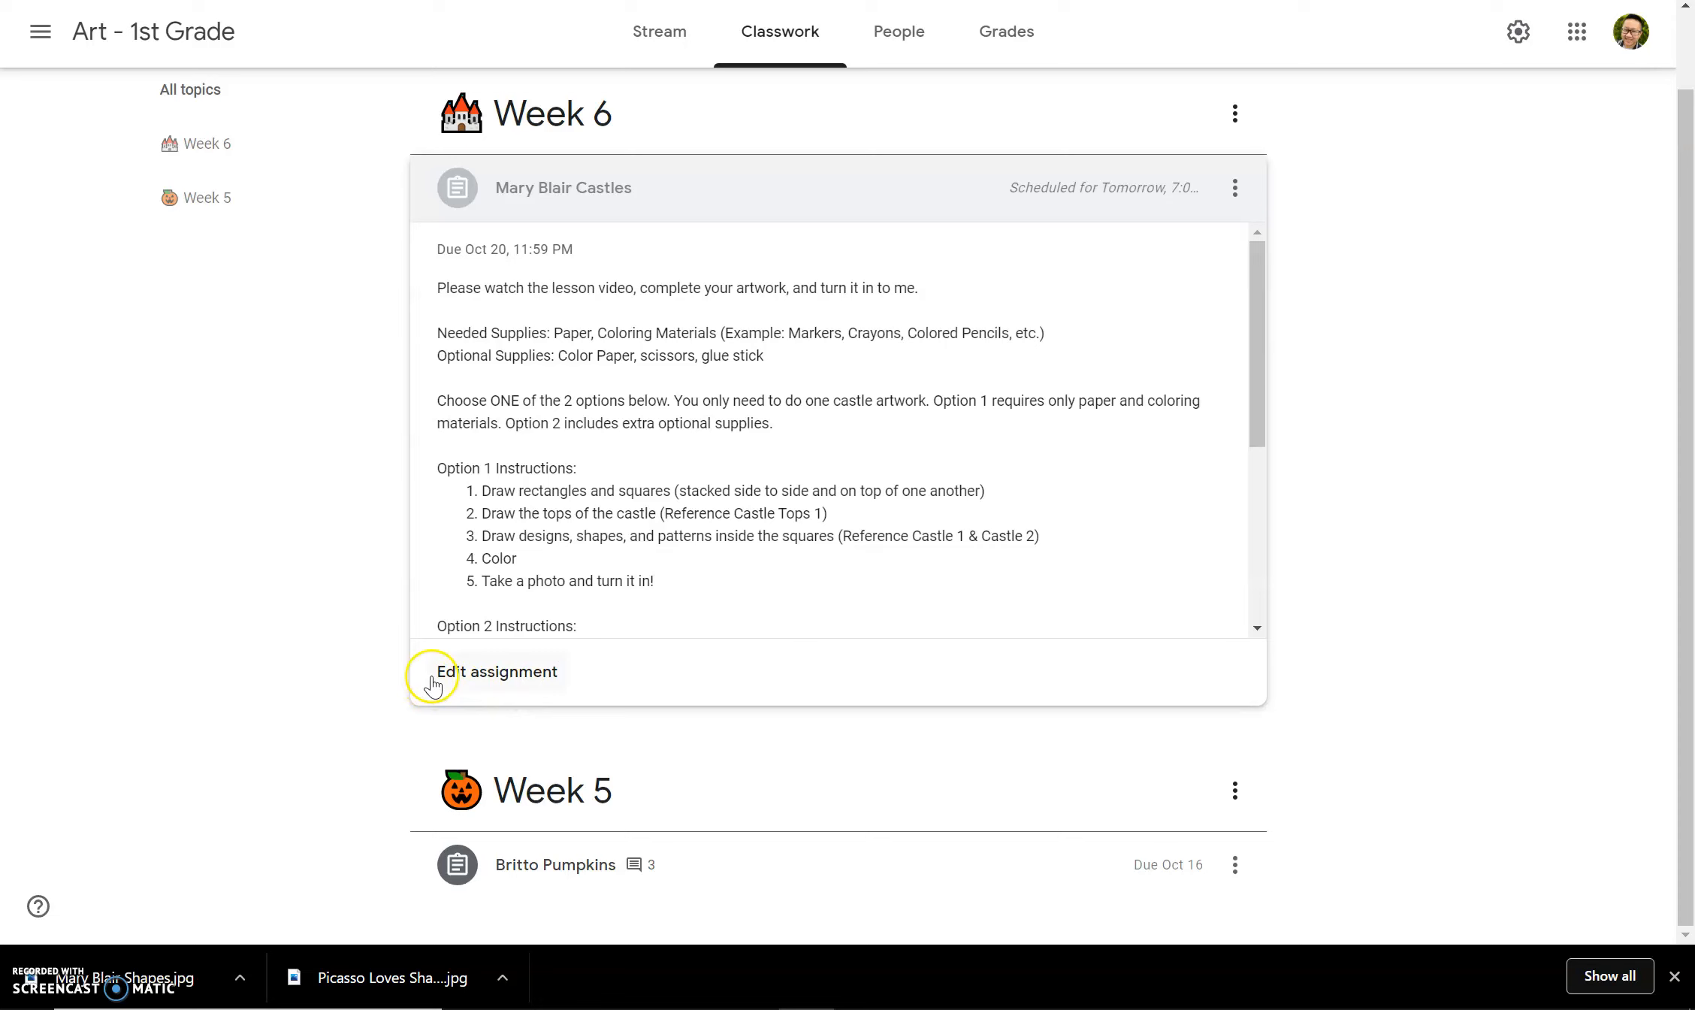
mouse_move(1234, 123)
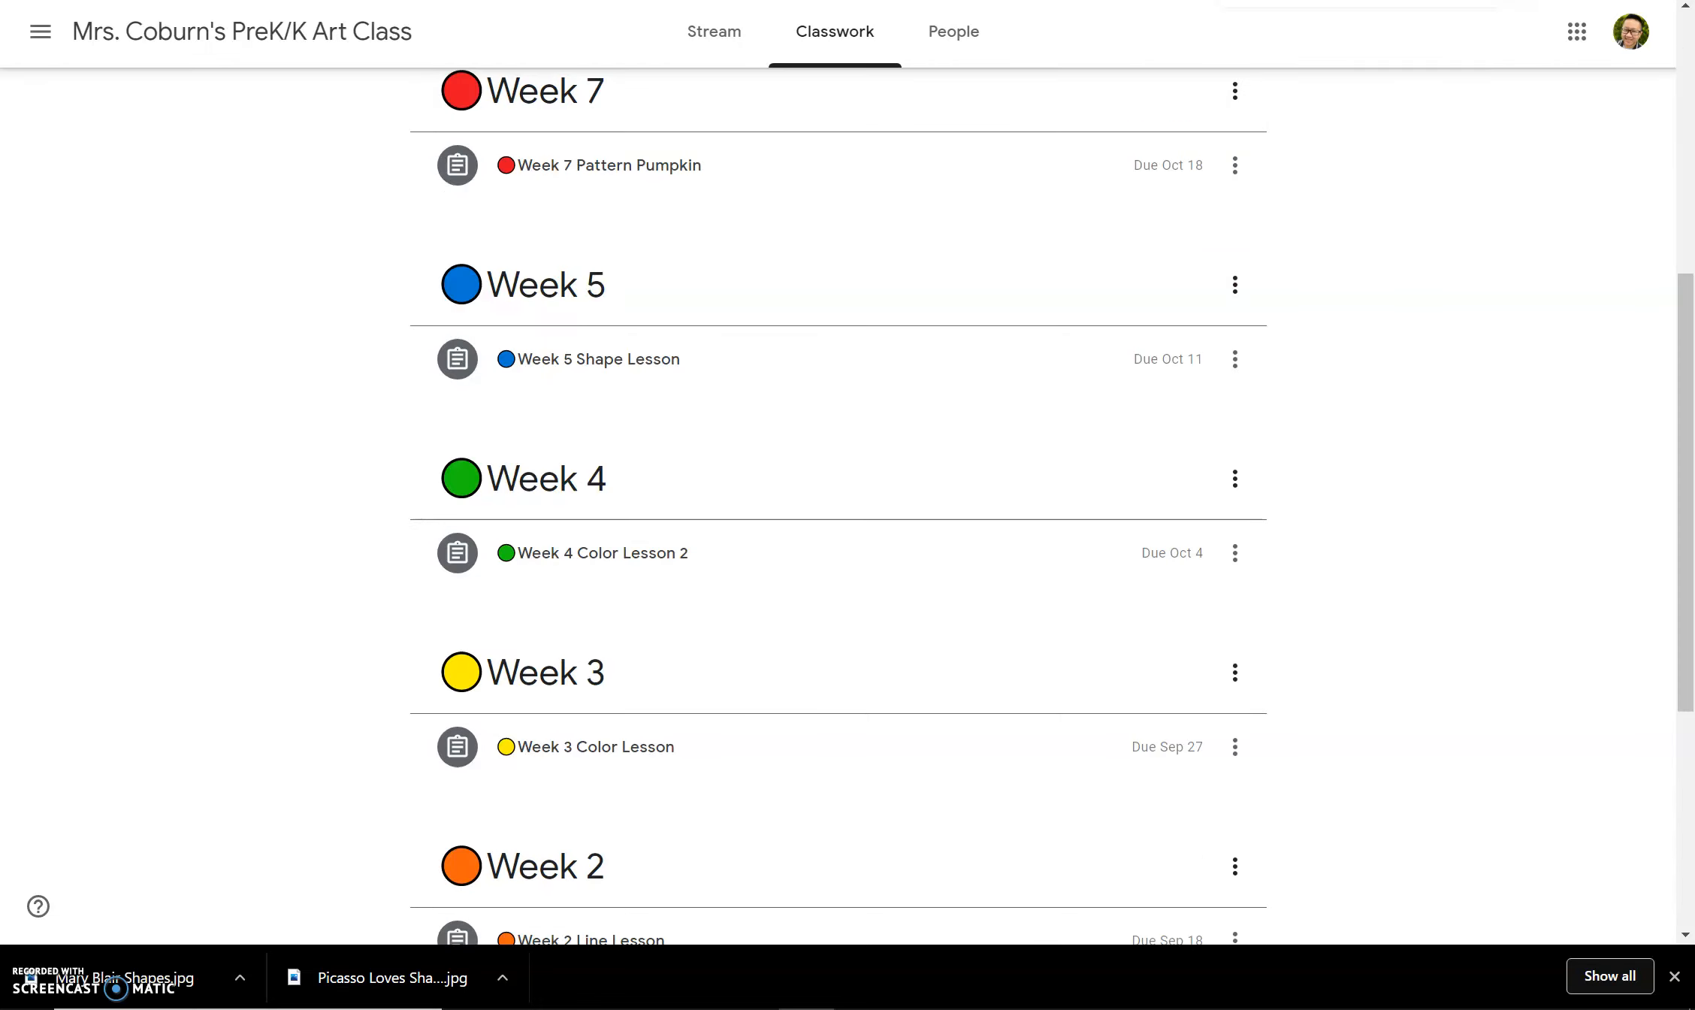
mouse_move(774, 176)
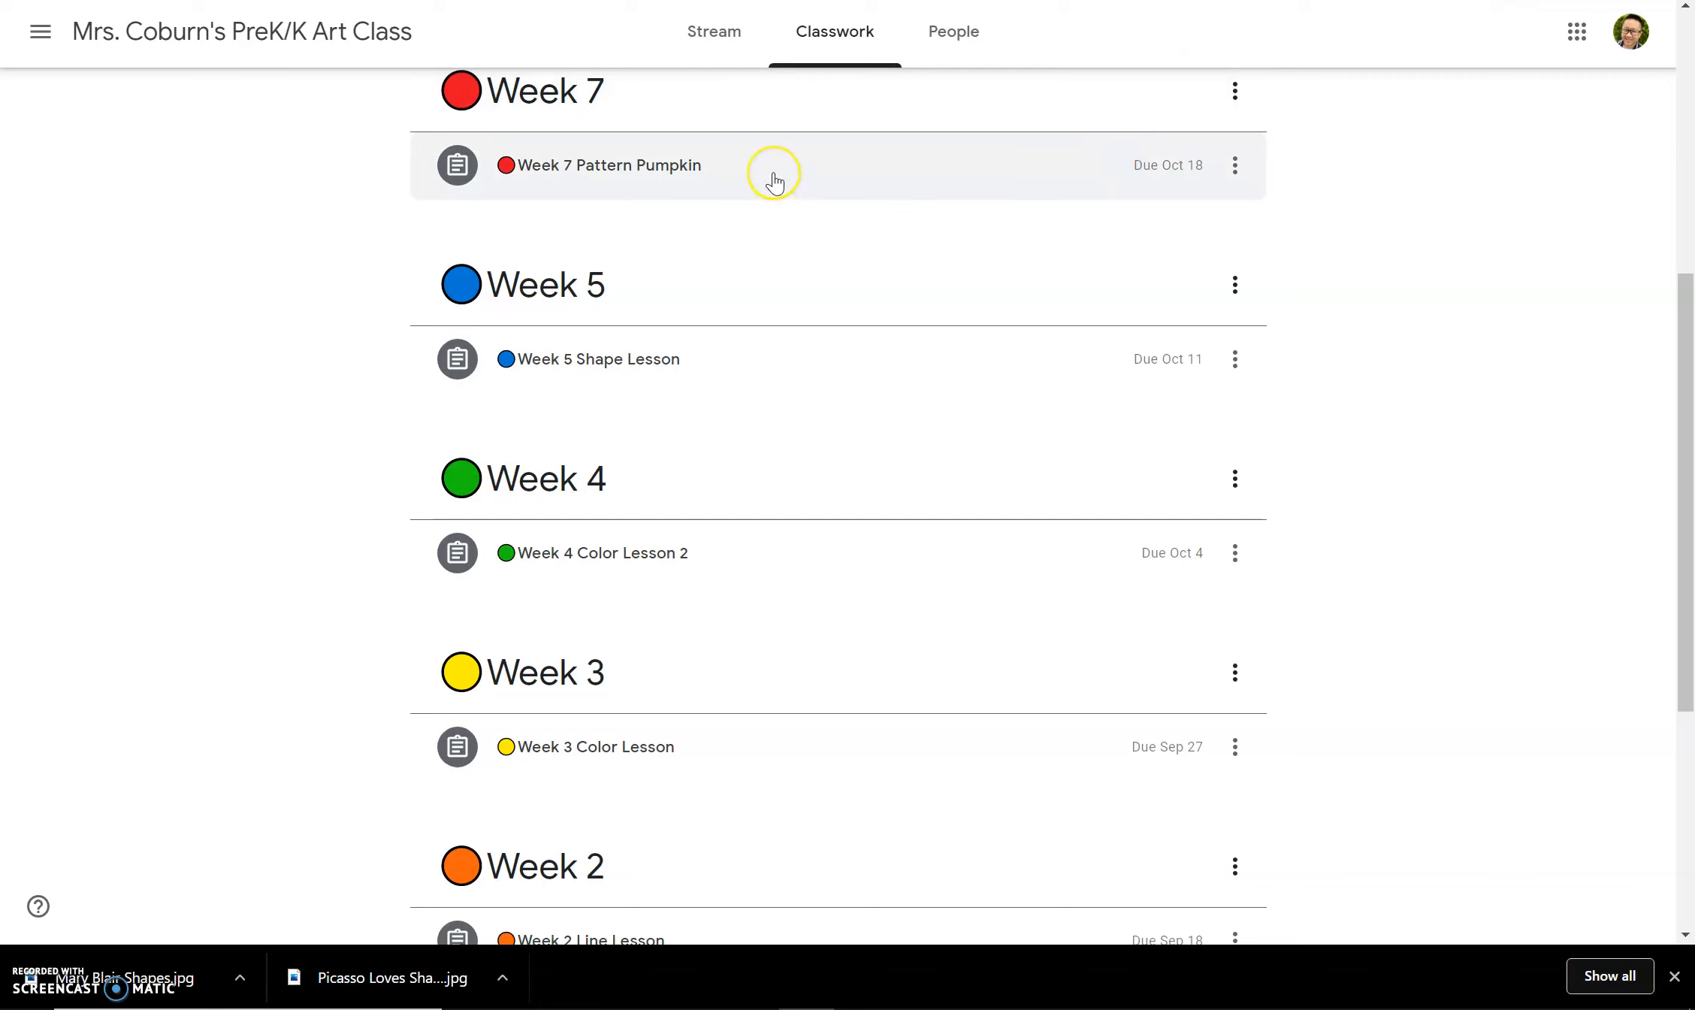
mouse_move(739, 239)
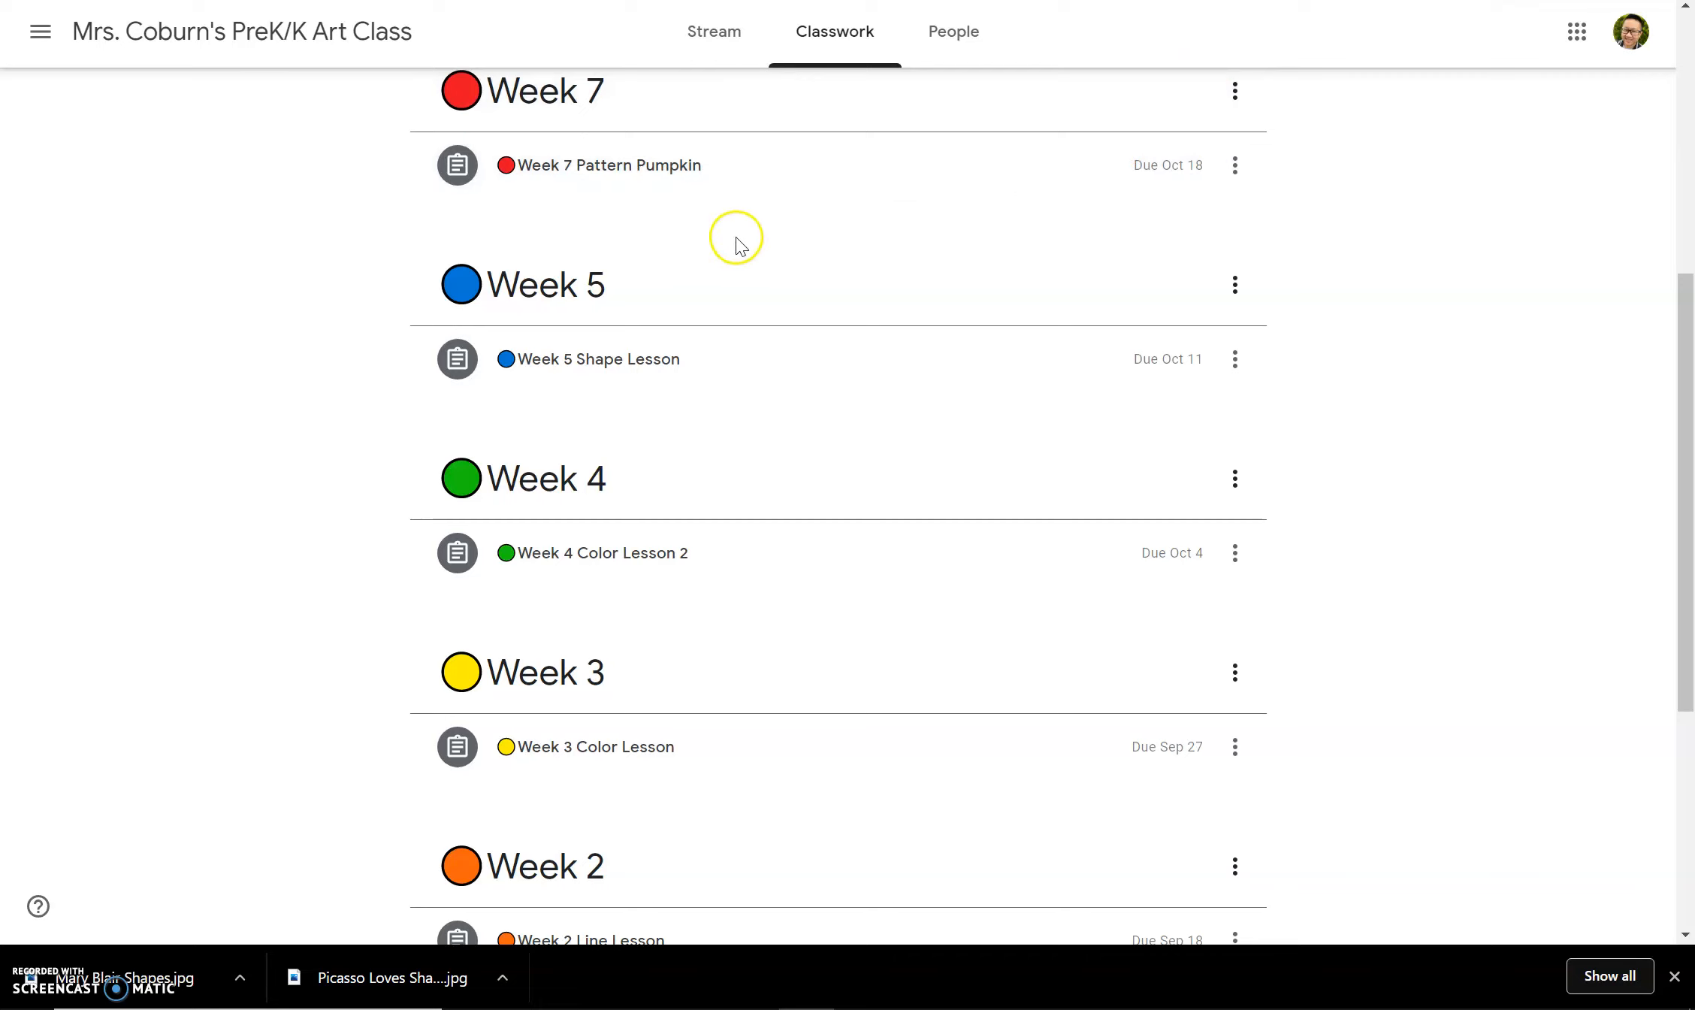
mouse_move(563, 165)
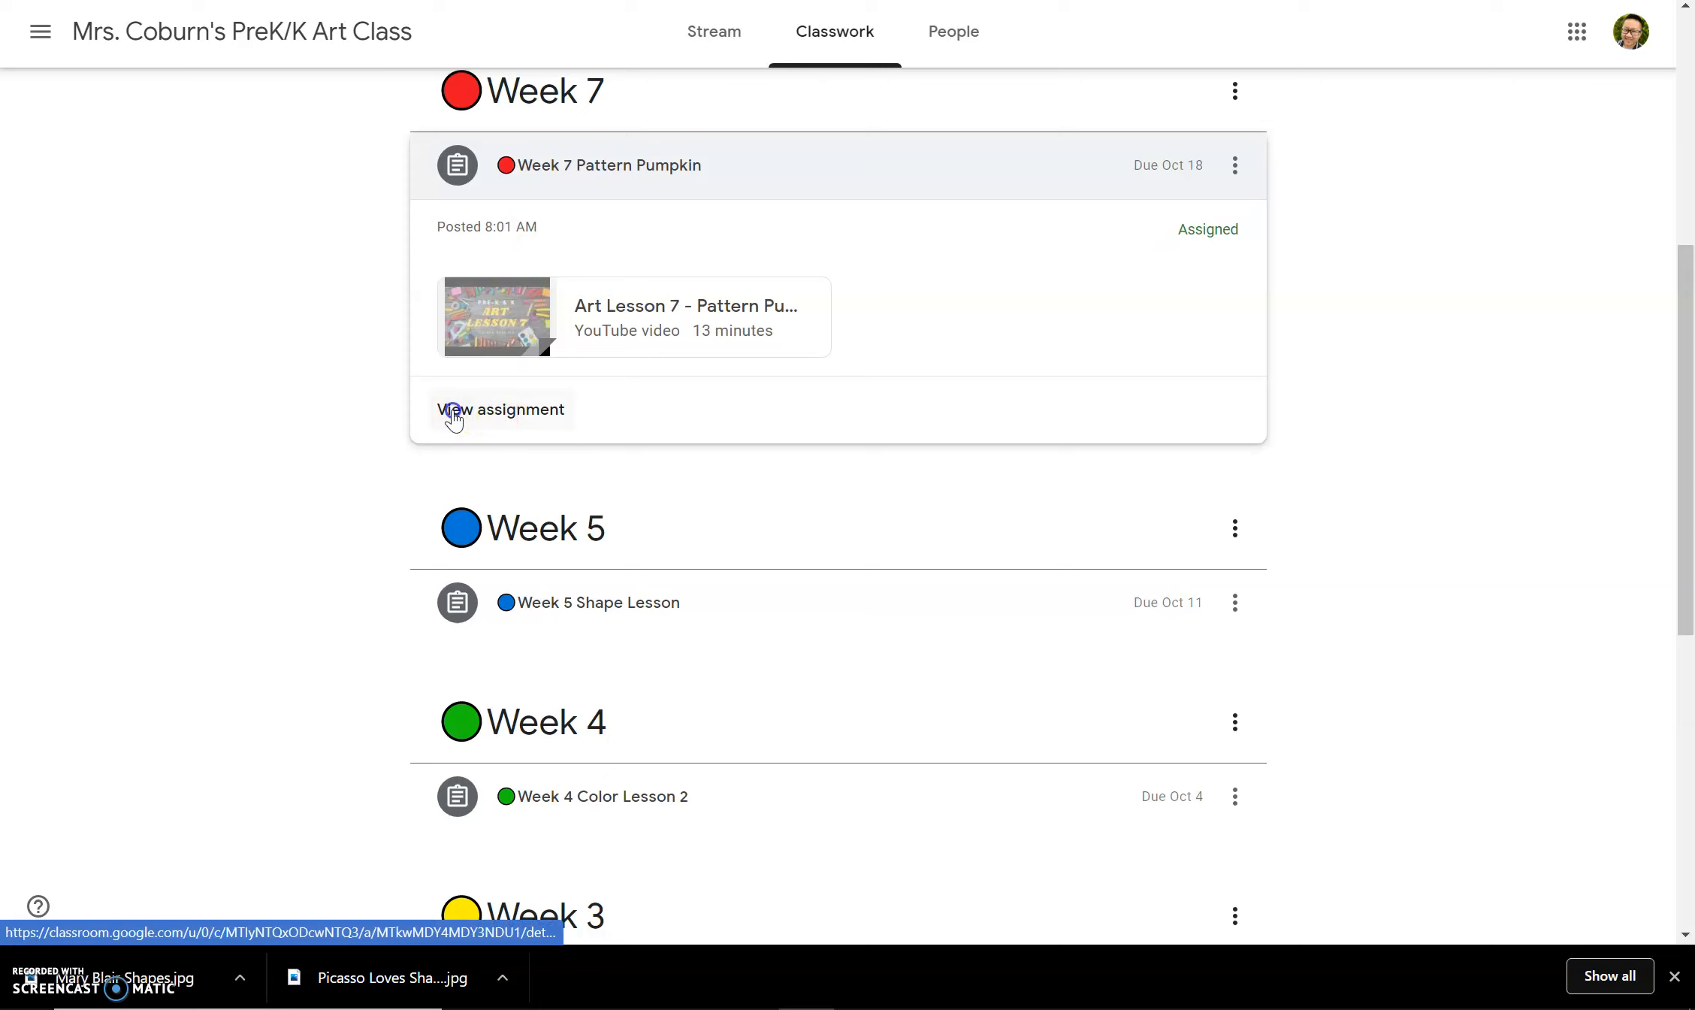
Step: View the Week 7 Pattern Pumpkin assignment in Mrs. Coburn's PreK/K Art Class
left_click(499, 408)
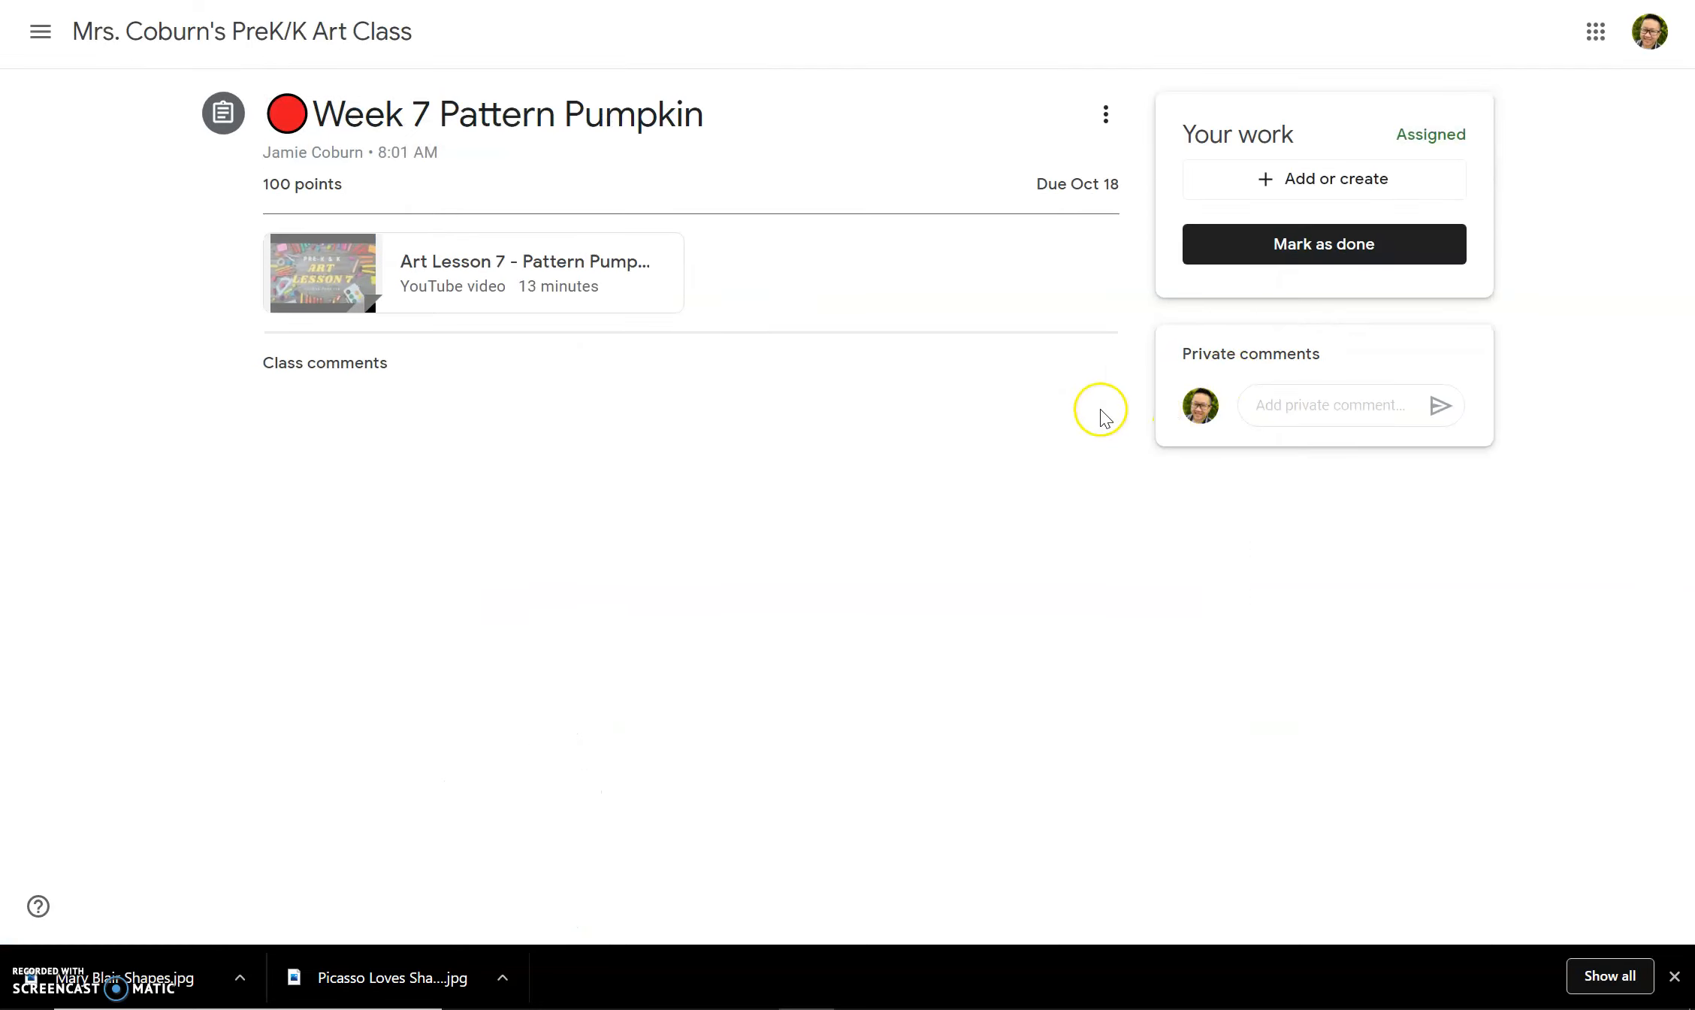
mouse_move(1364, 473)
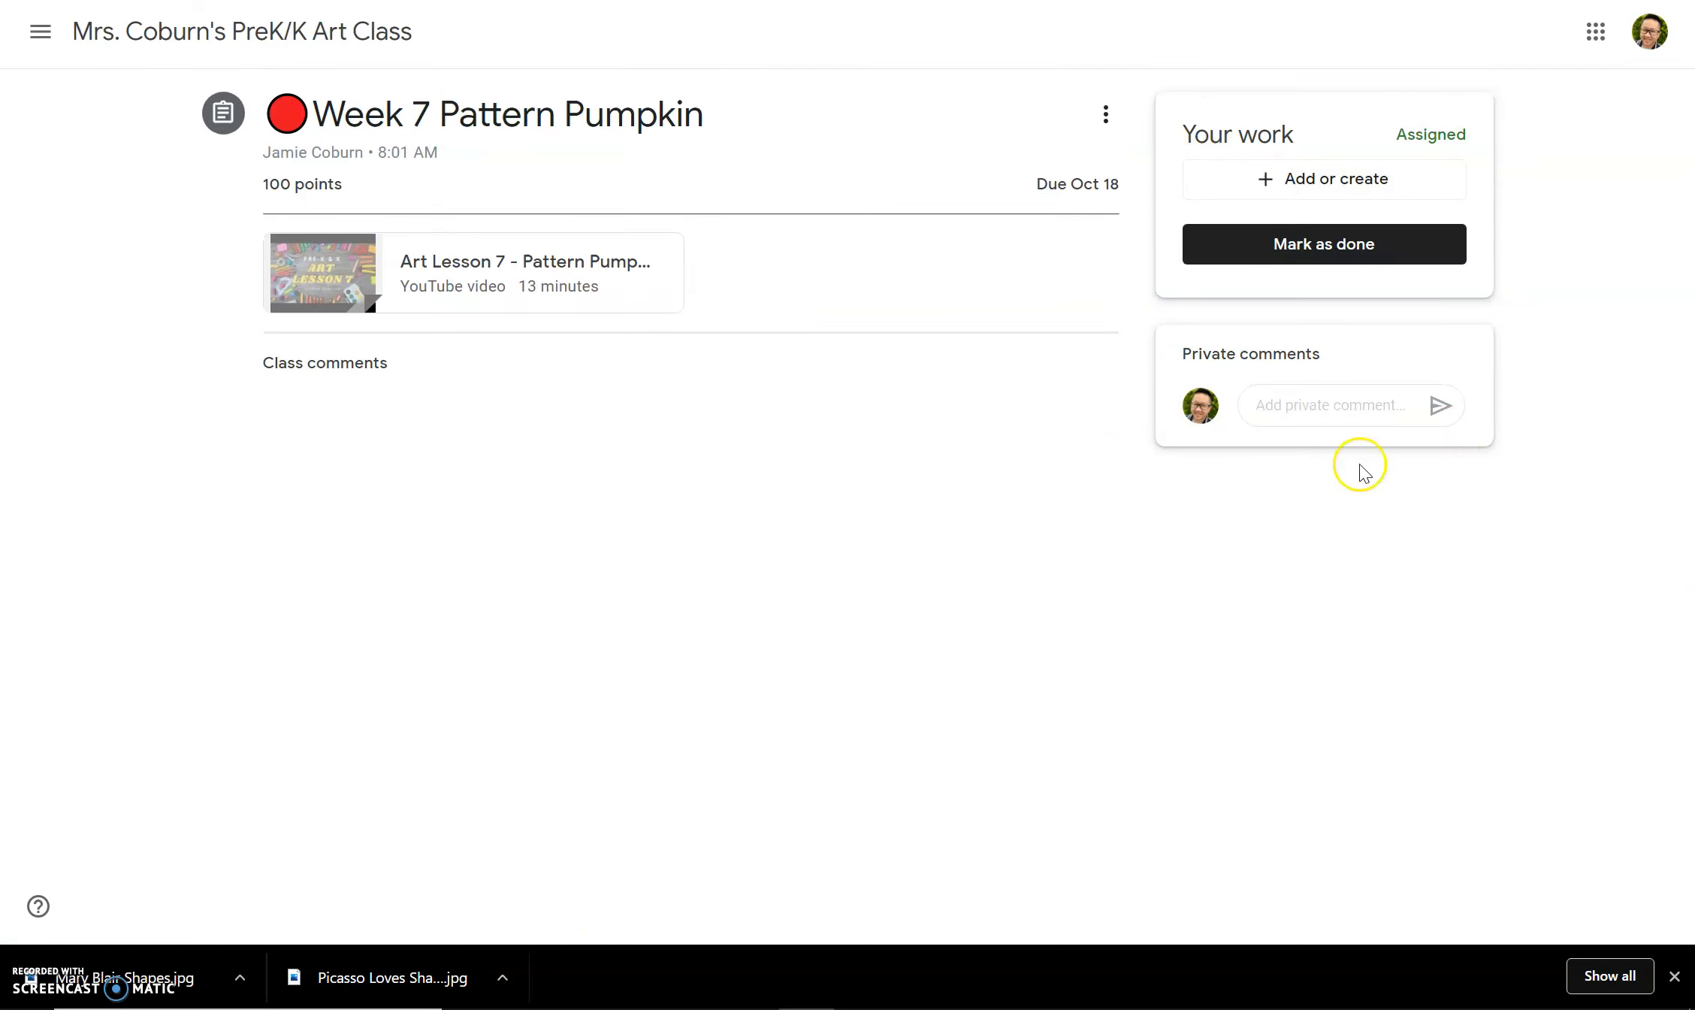
mouse_move(1315, 162)
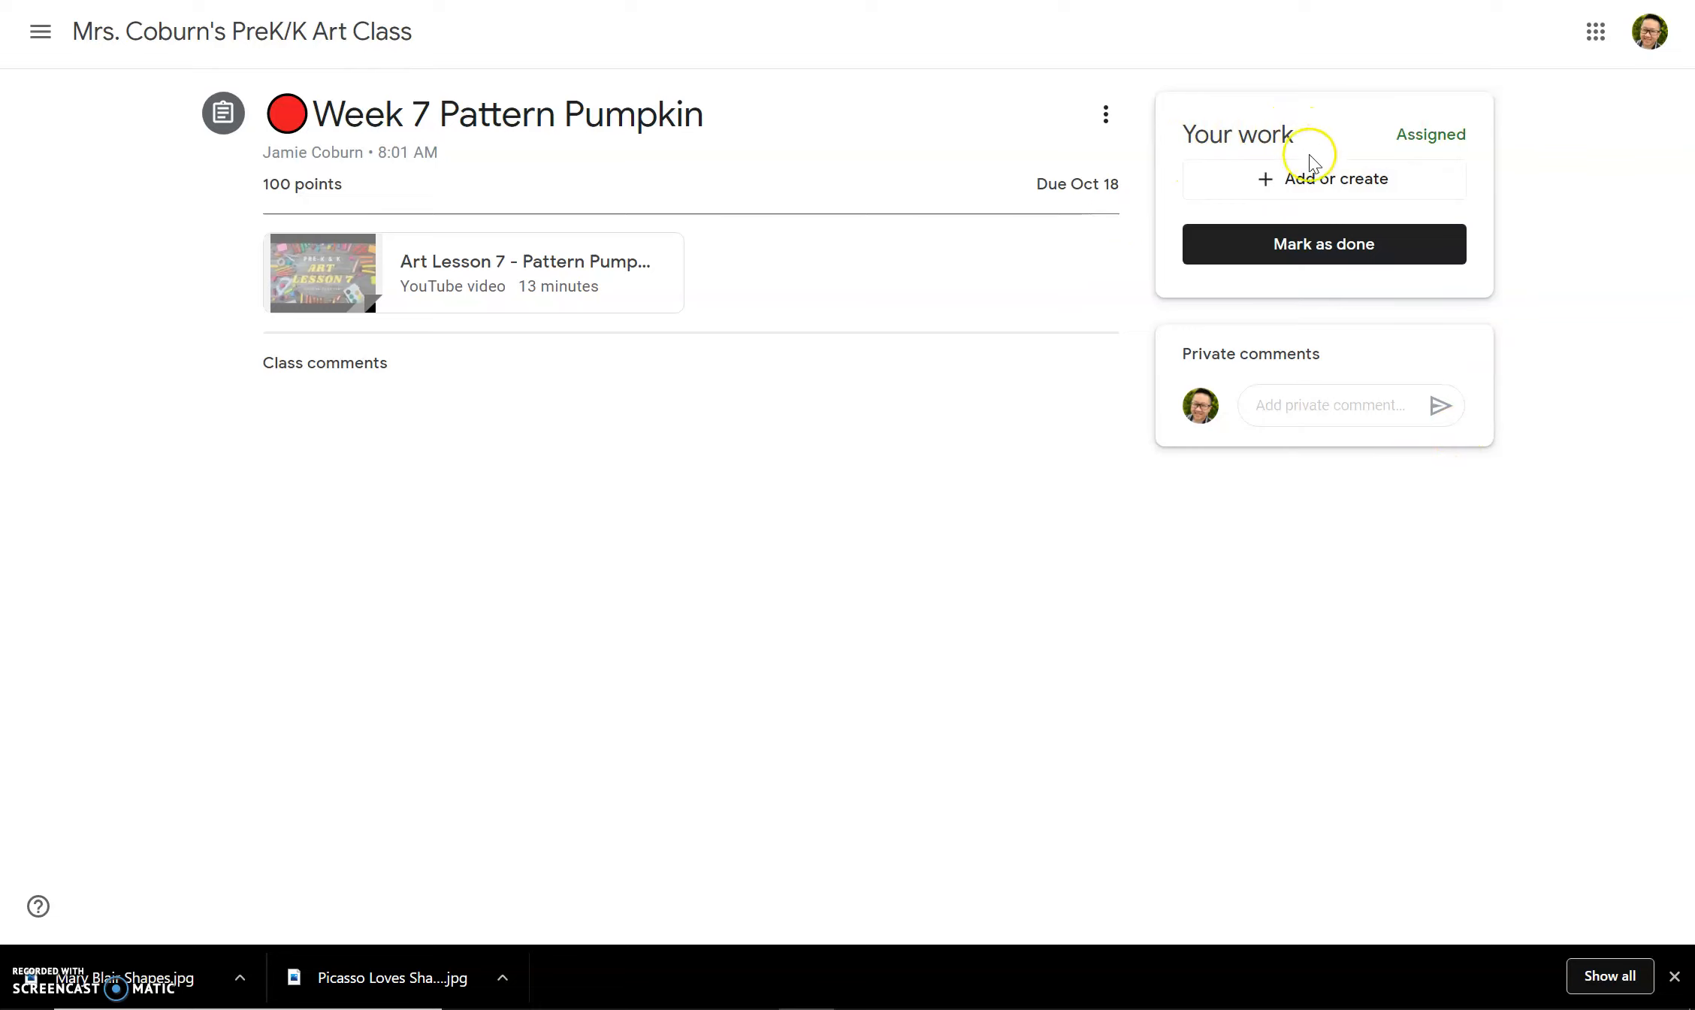
mouse_move(1253, 191)
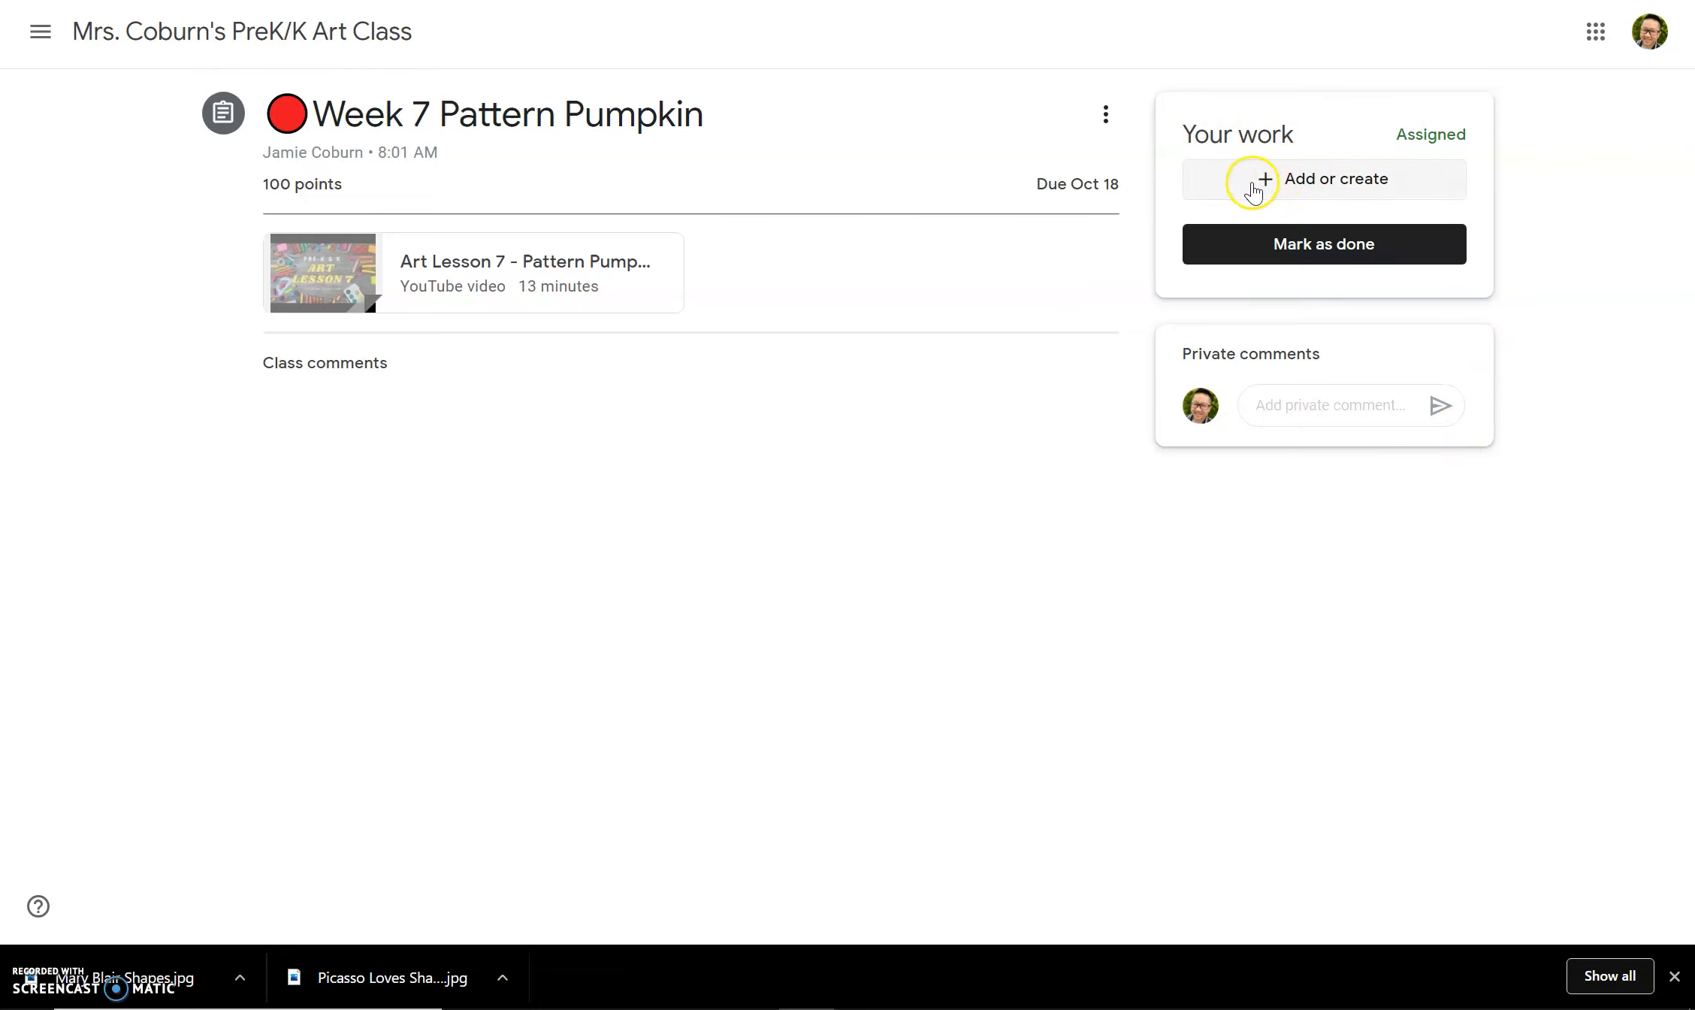
mouse_move(1299, 186)
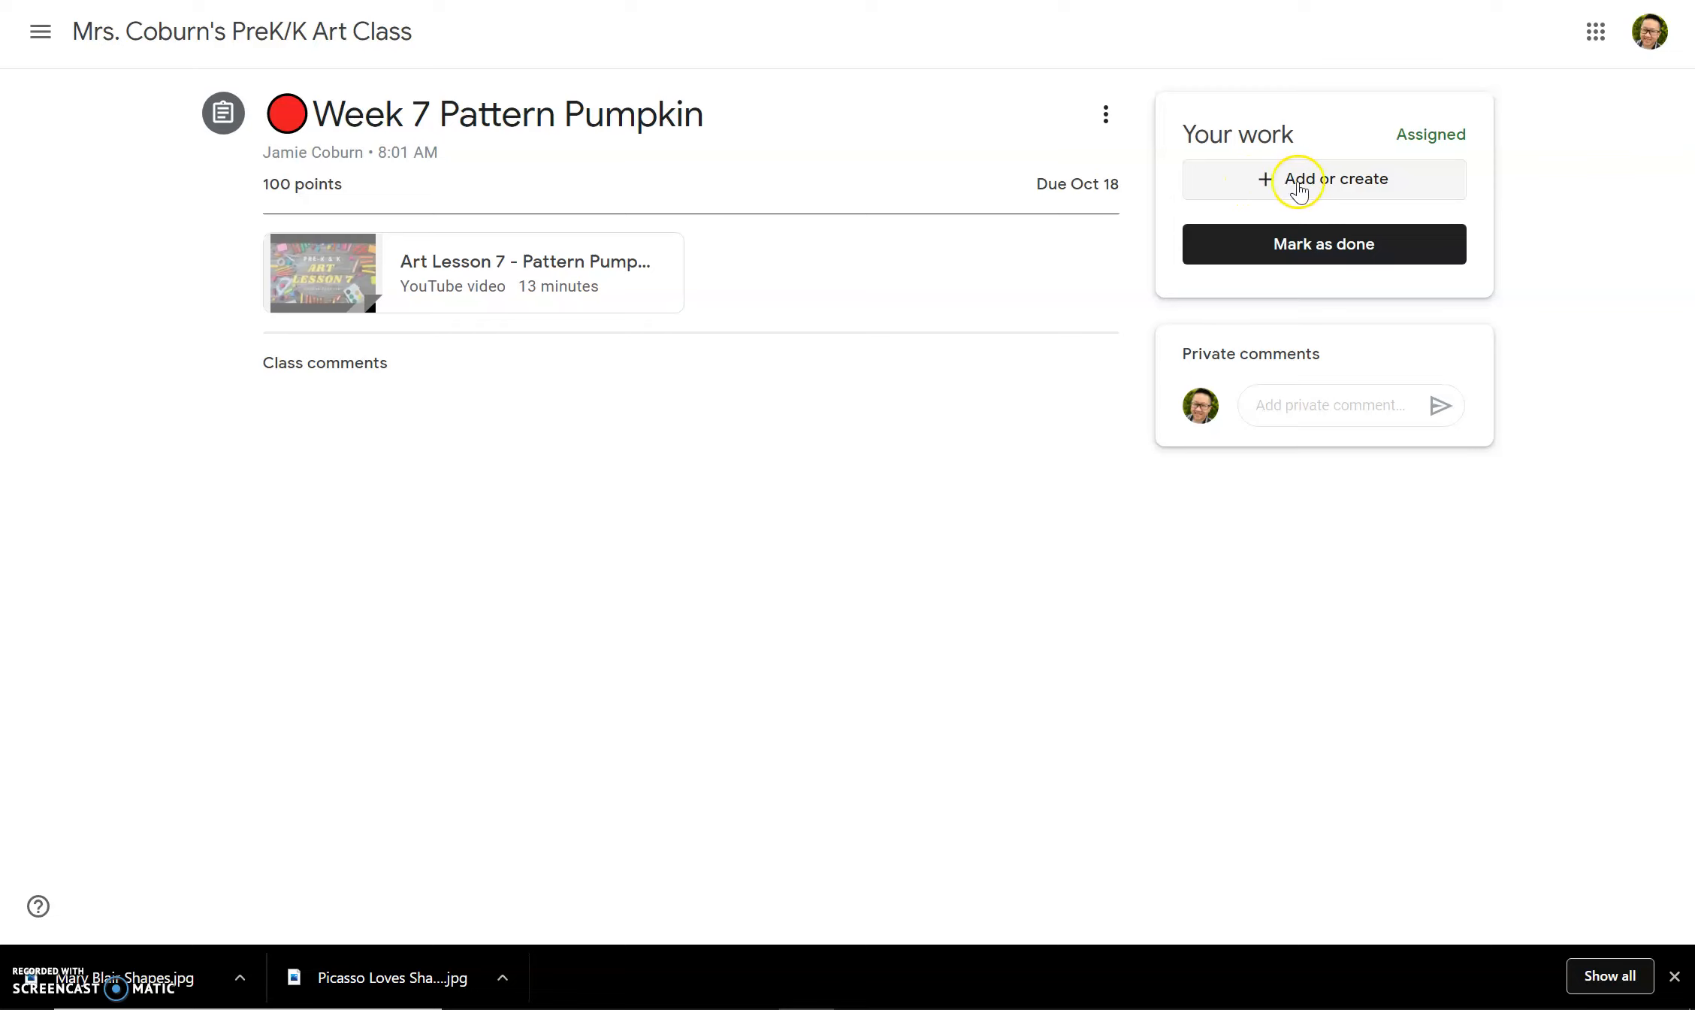
Step: Create a new Google Doc under Your work for Week 7 Pattern Pumpkin
left_click(1322, 178)
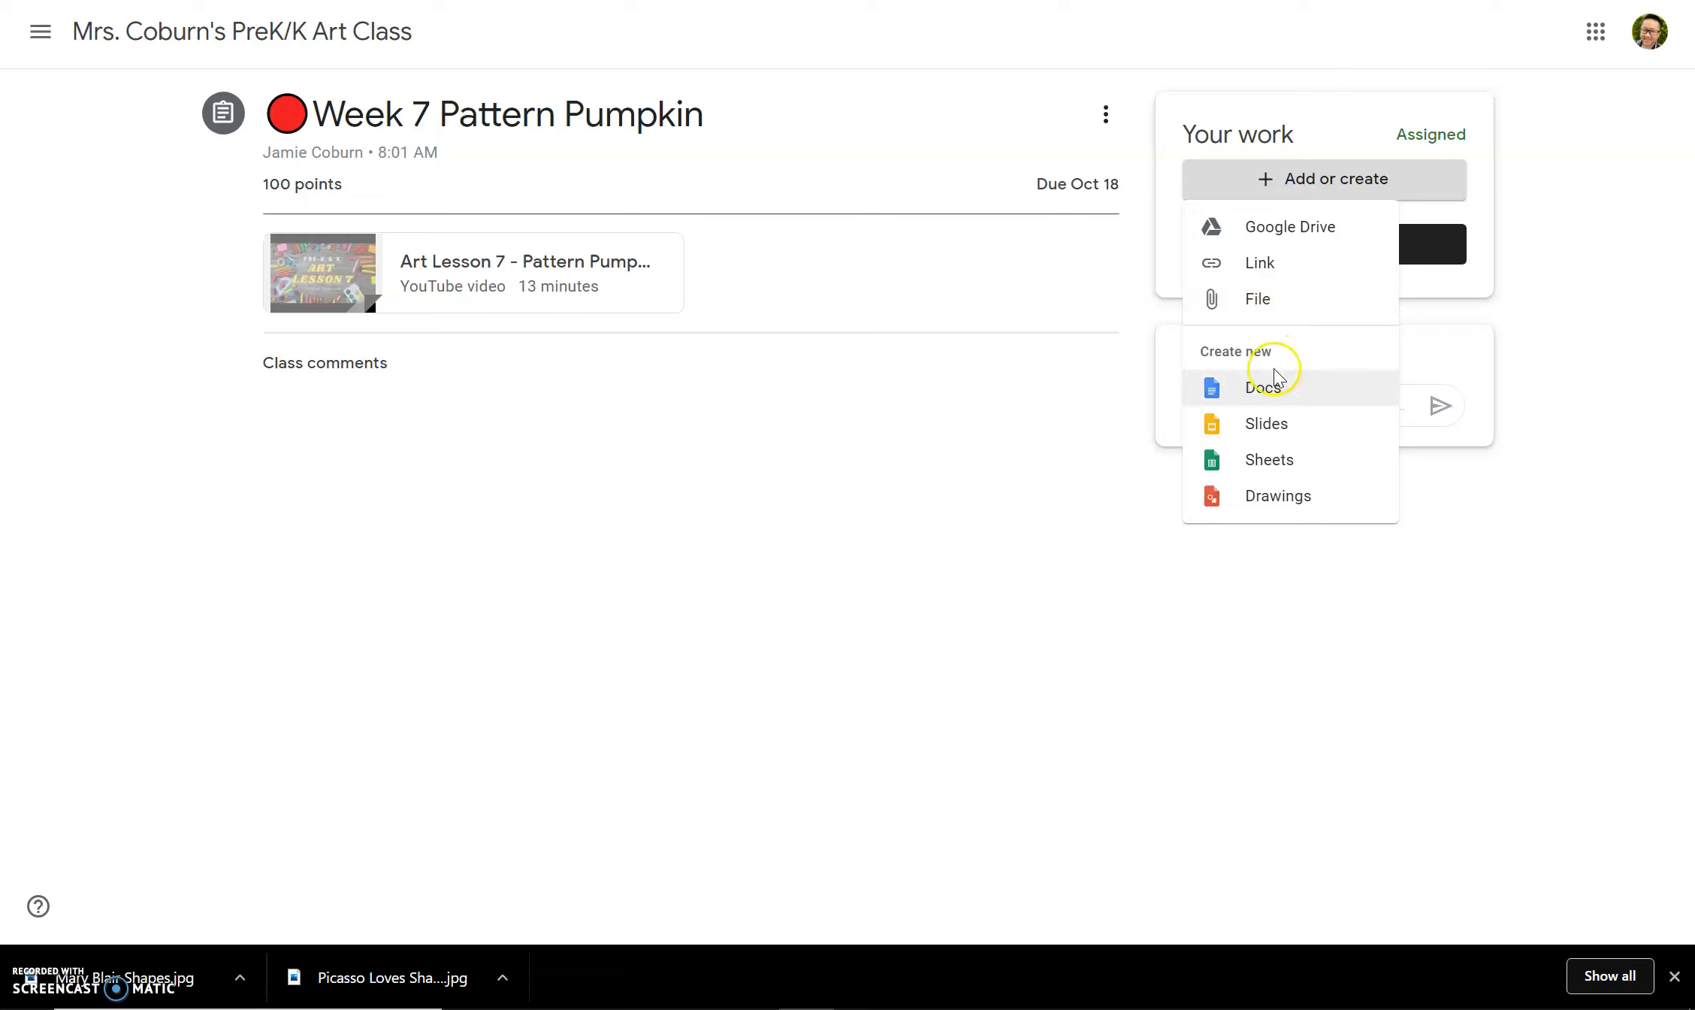
mouse_move(1284, 396)
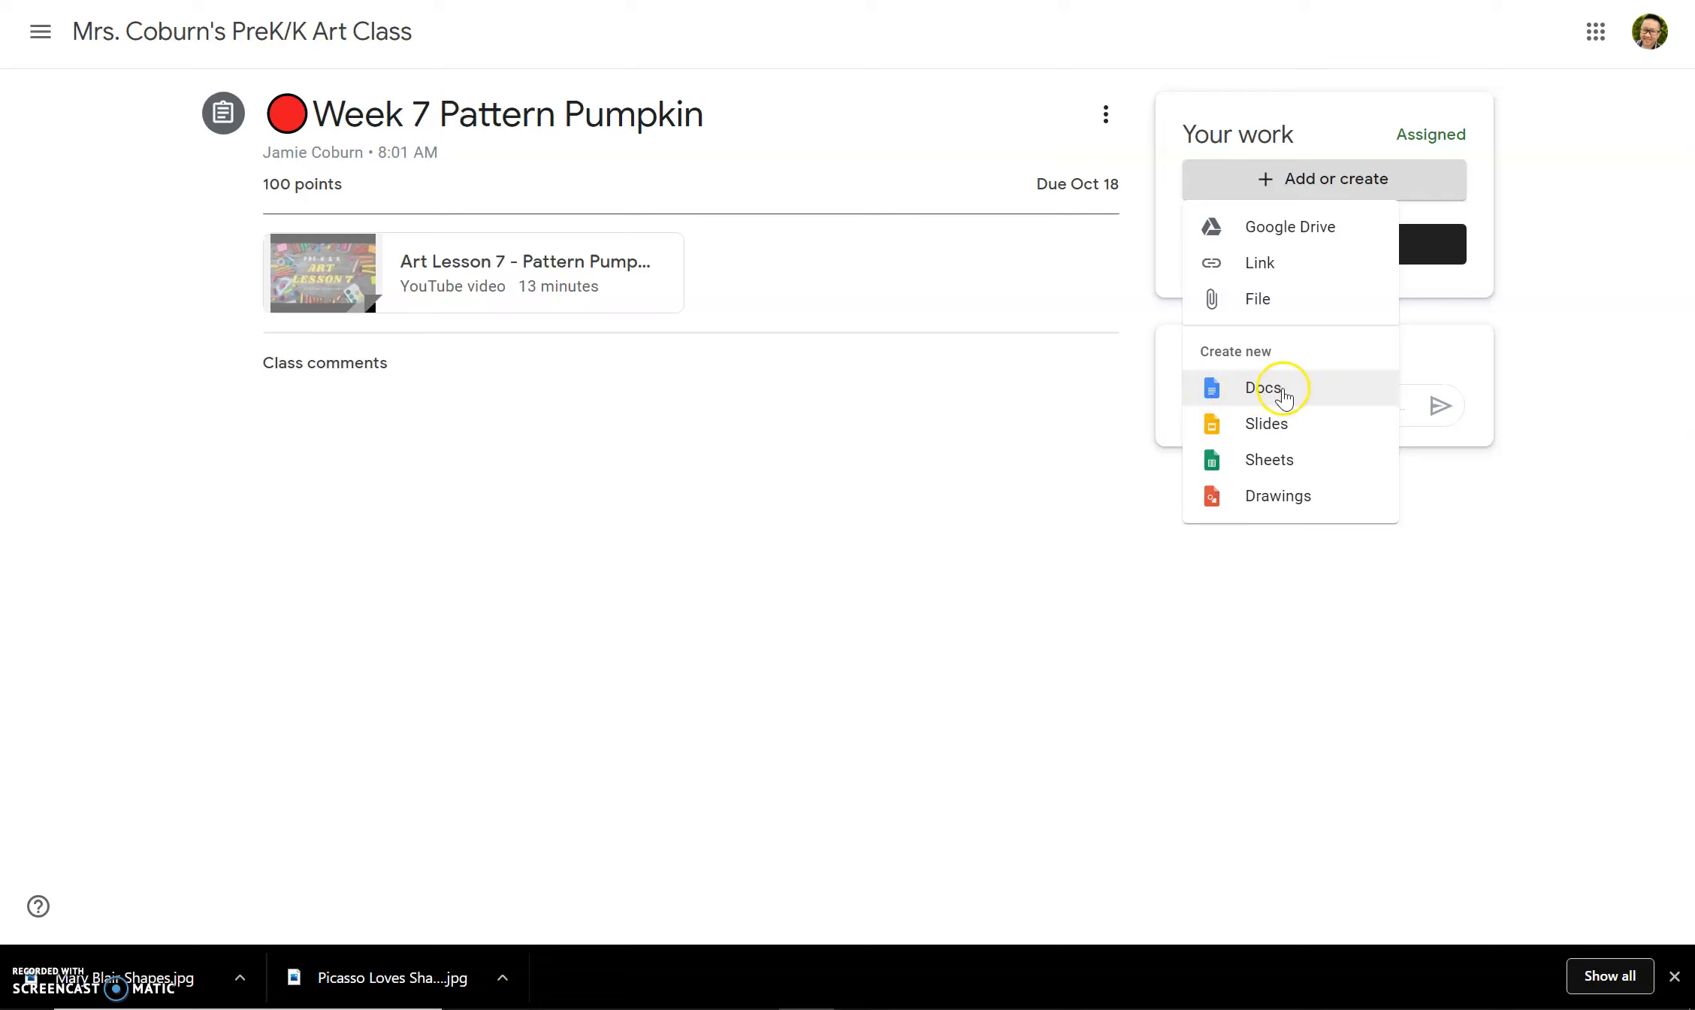
left_click(1262, 387)
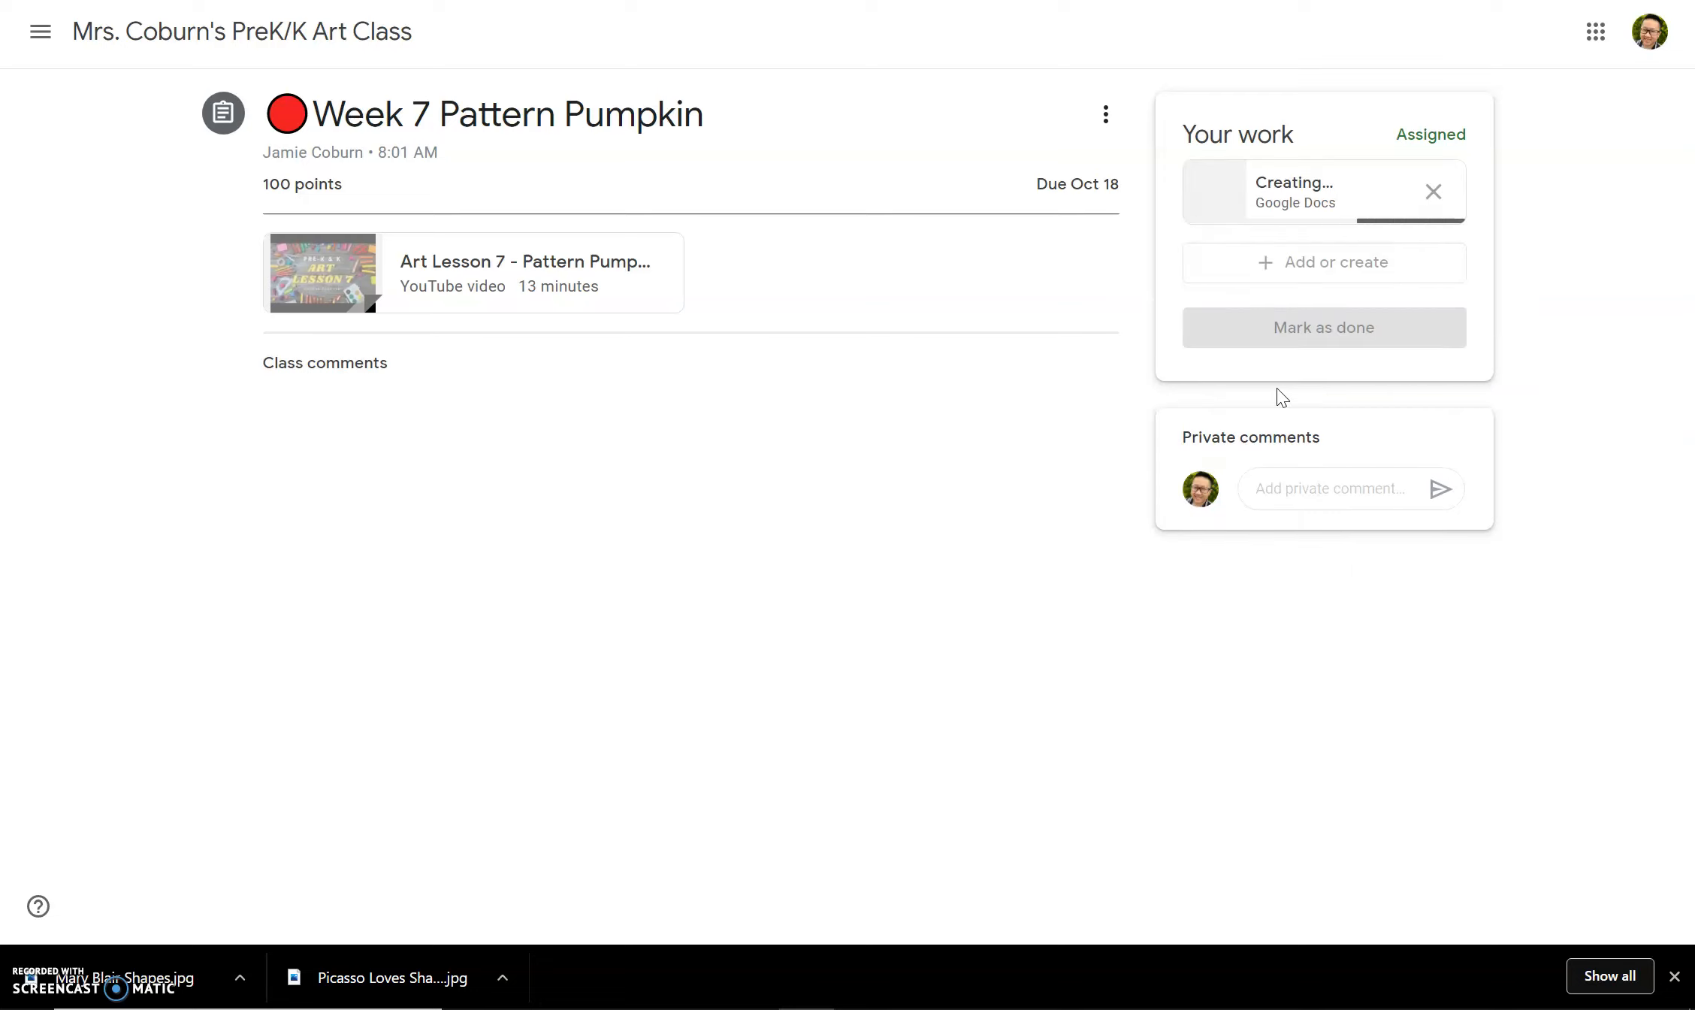
mouse_move(1315, 246)
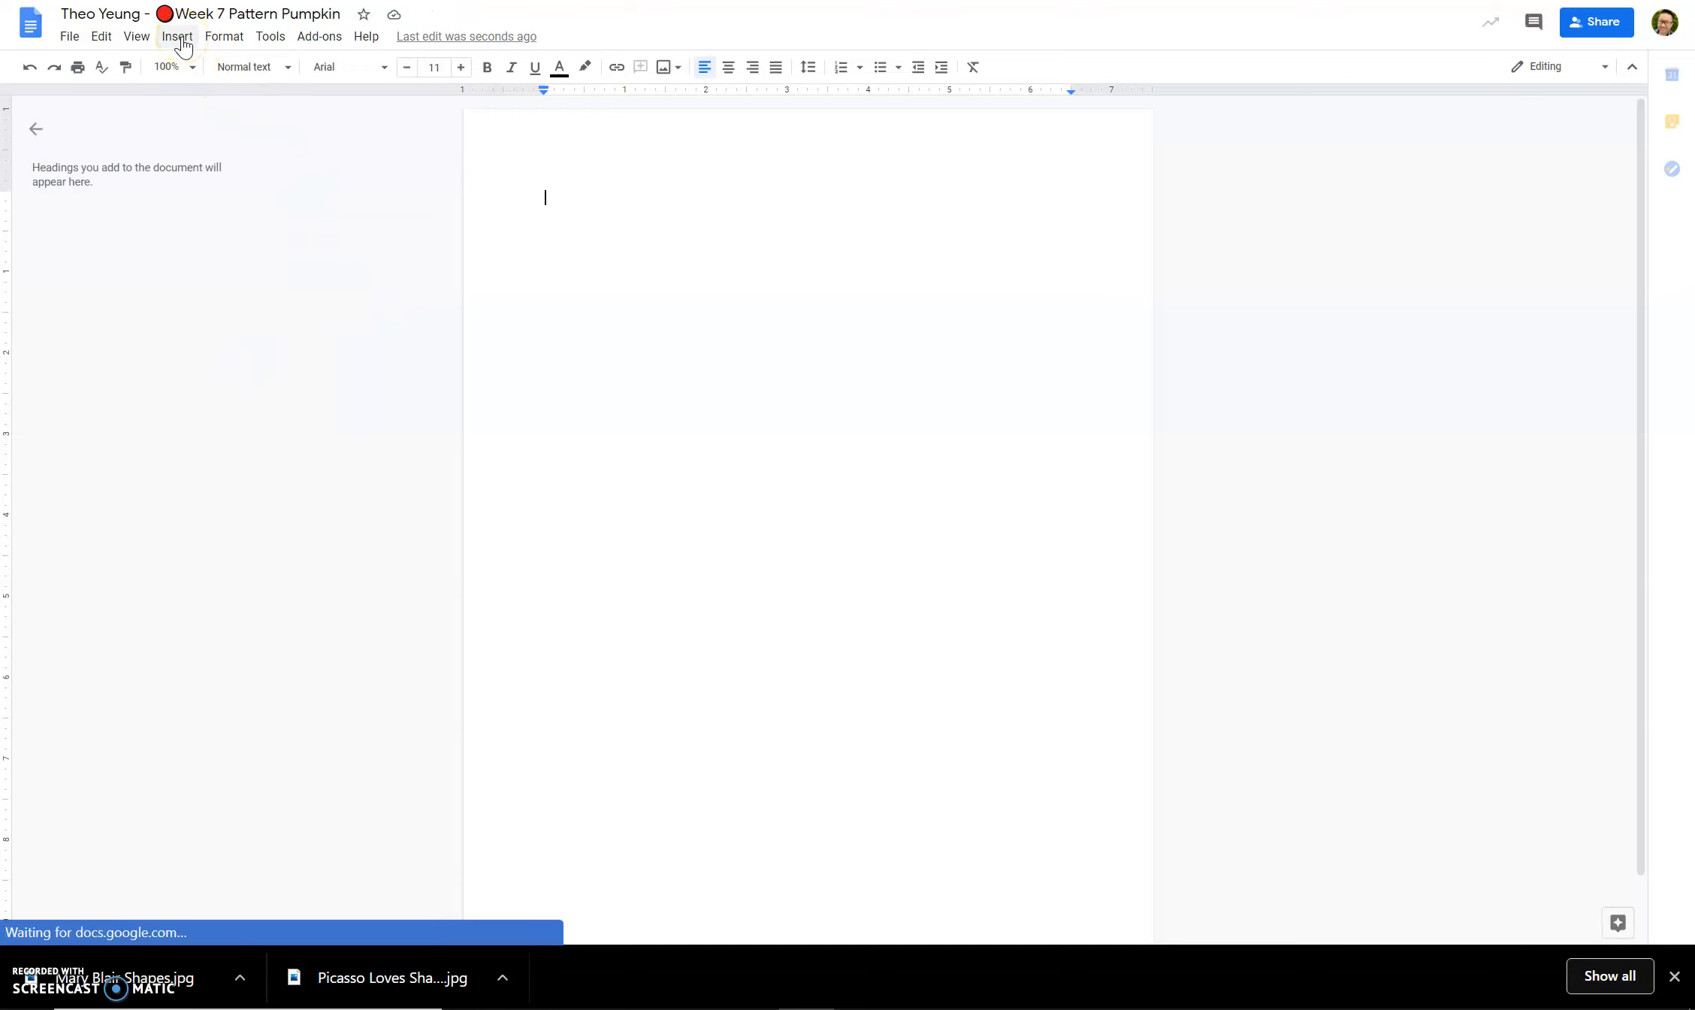
Step: Start inserting an image from the webcam via Insert > Image > Camera
left_click(177, 35)
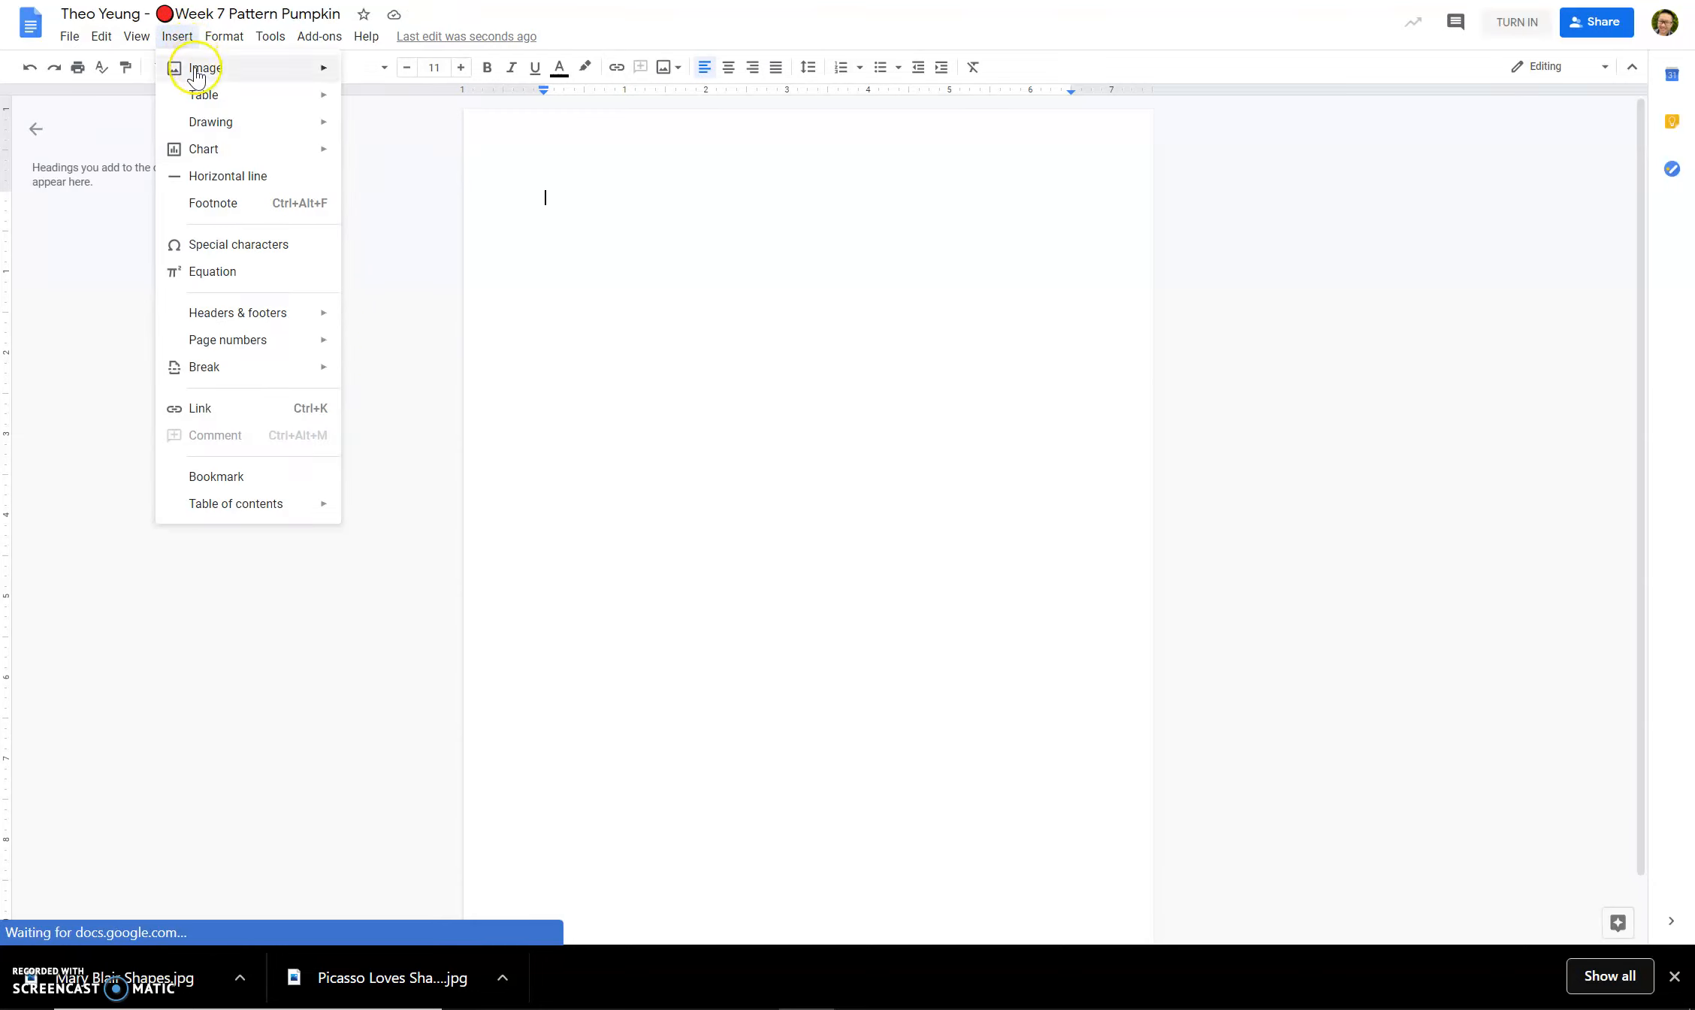
left_click(204, 67)
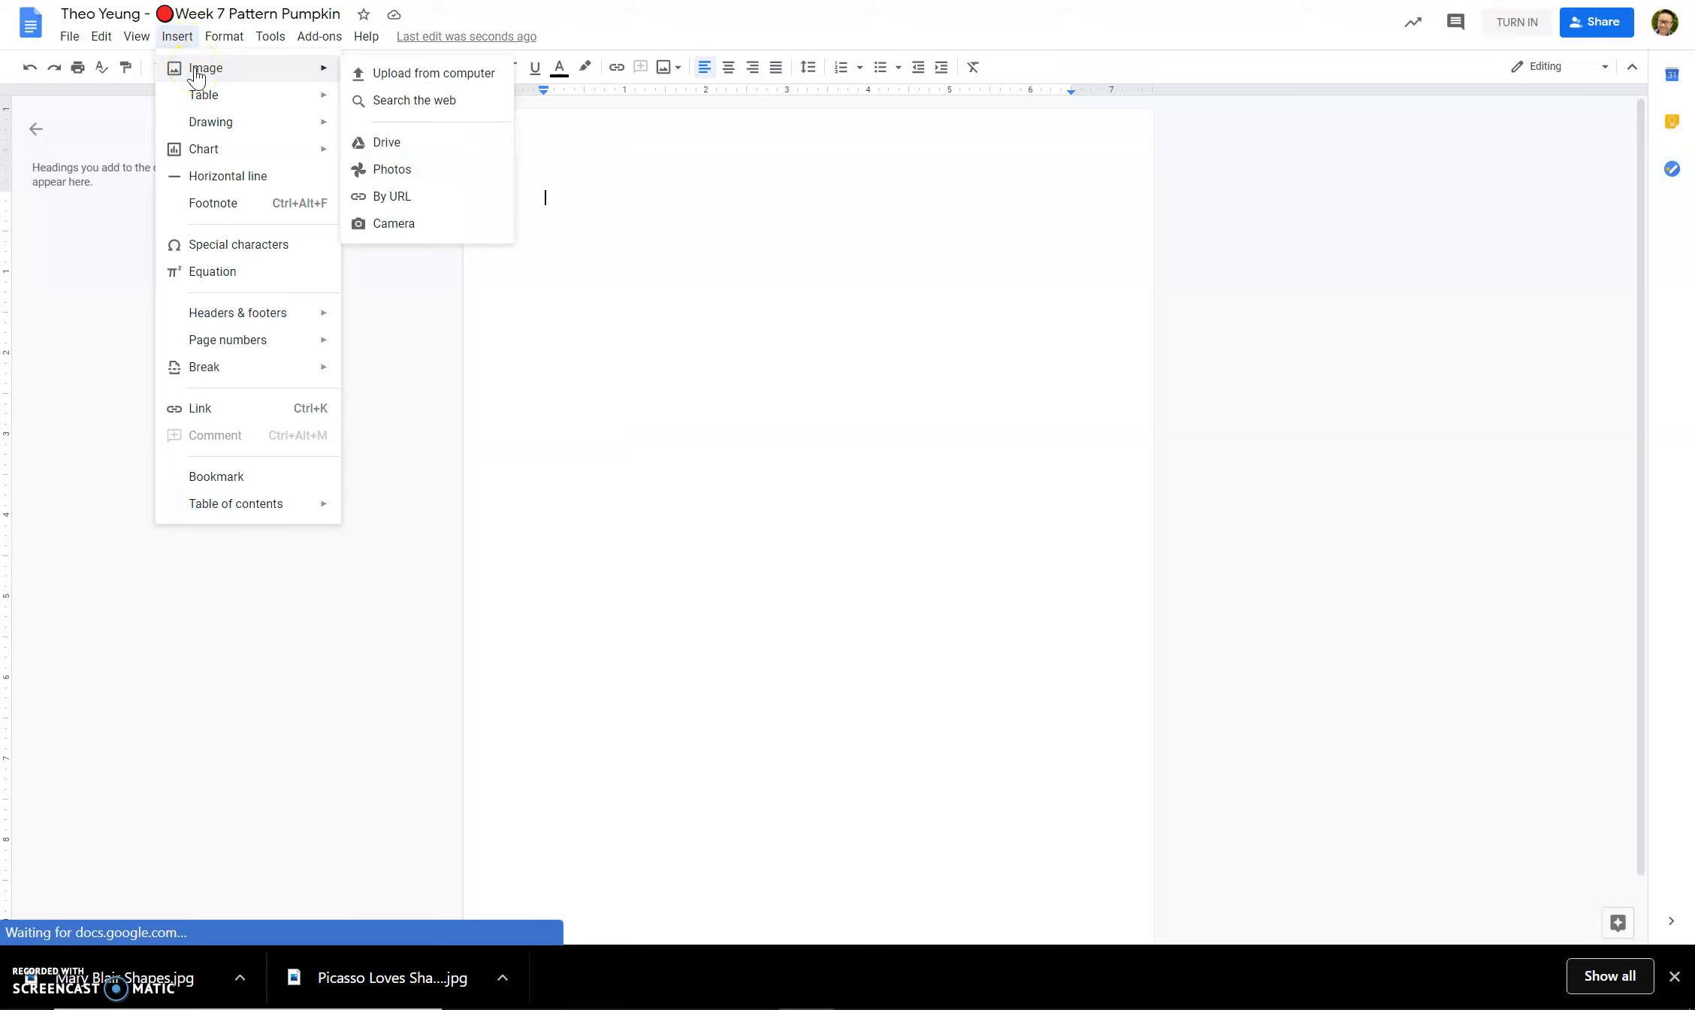
mouse_move(293, 72)
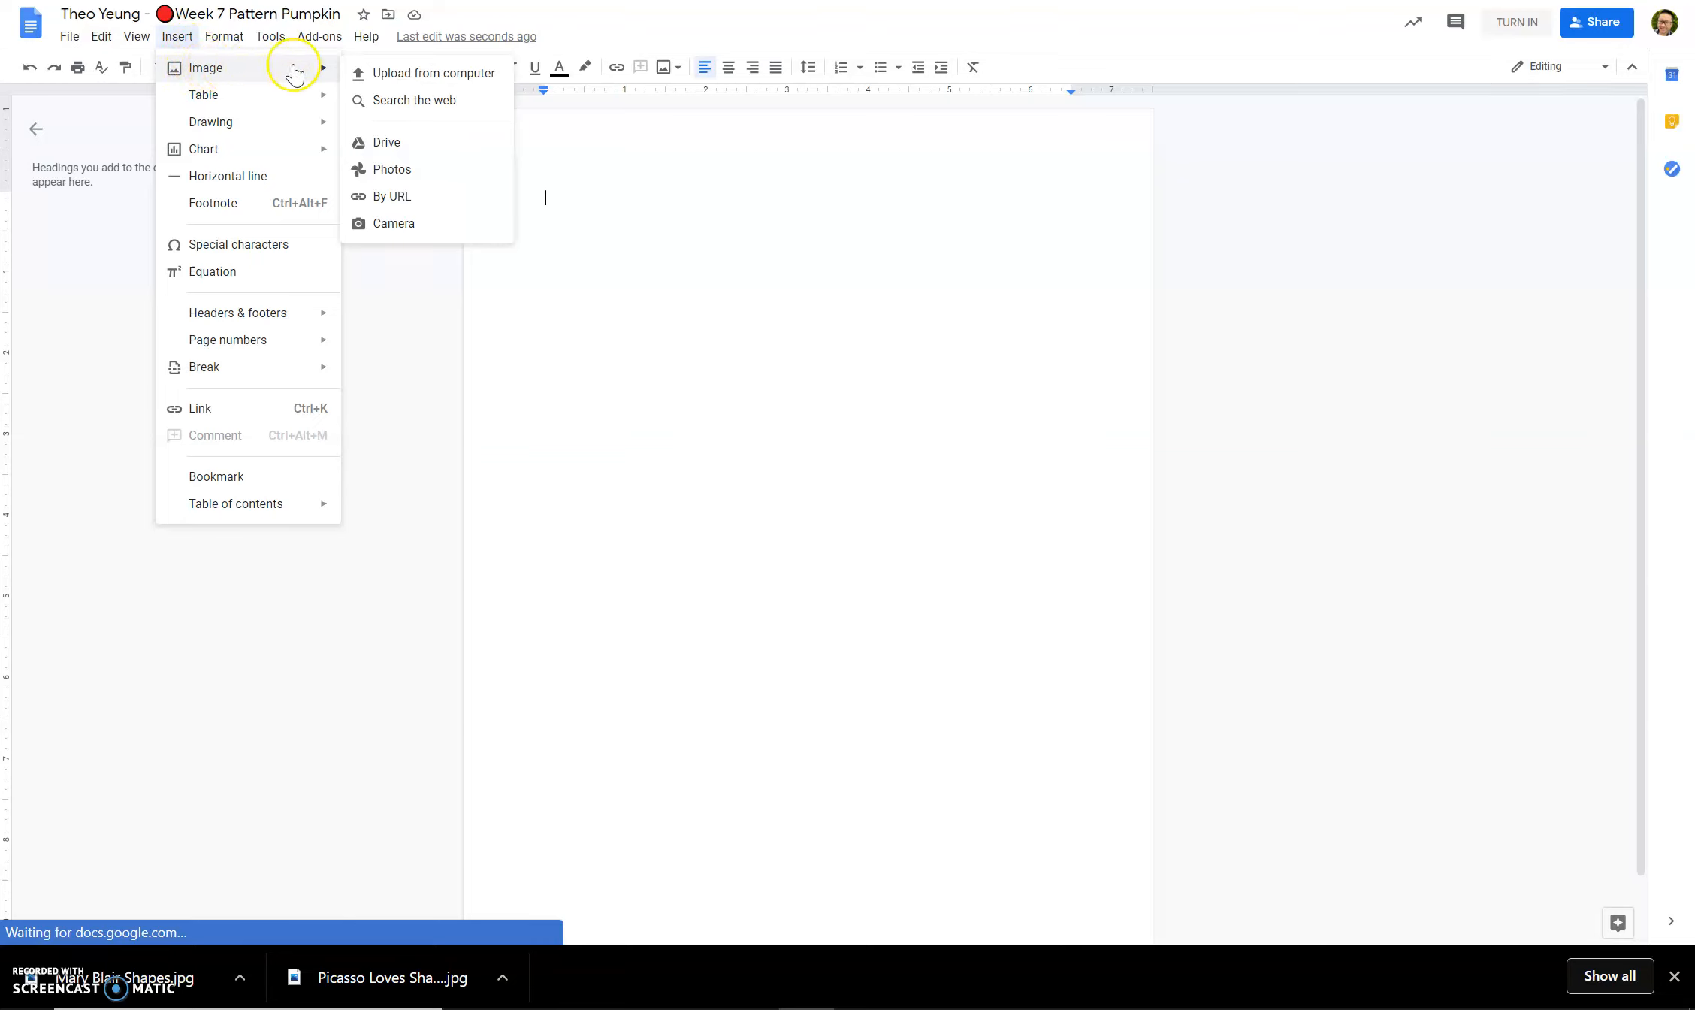
mouse_move(391, 169)
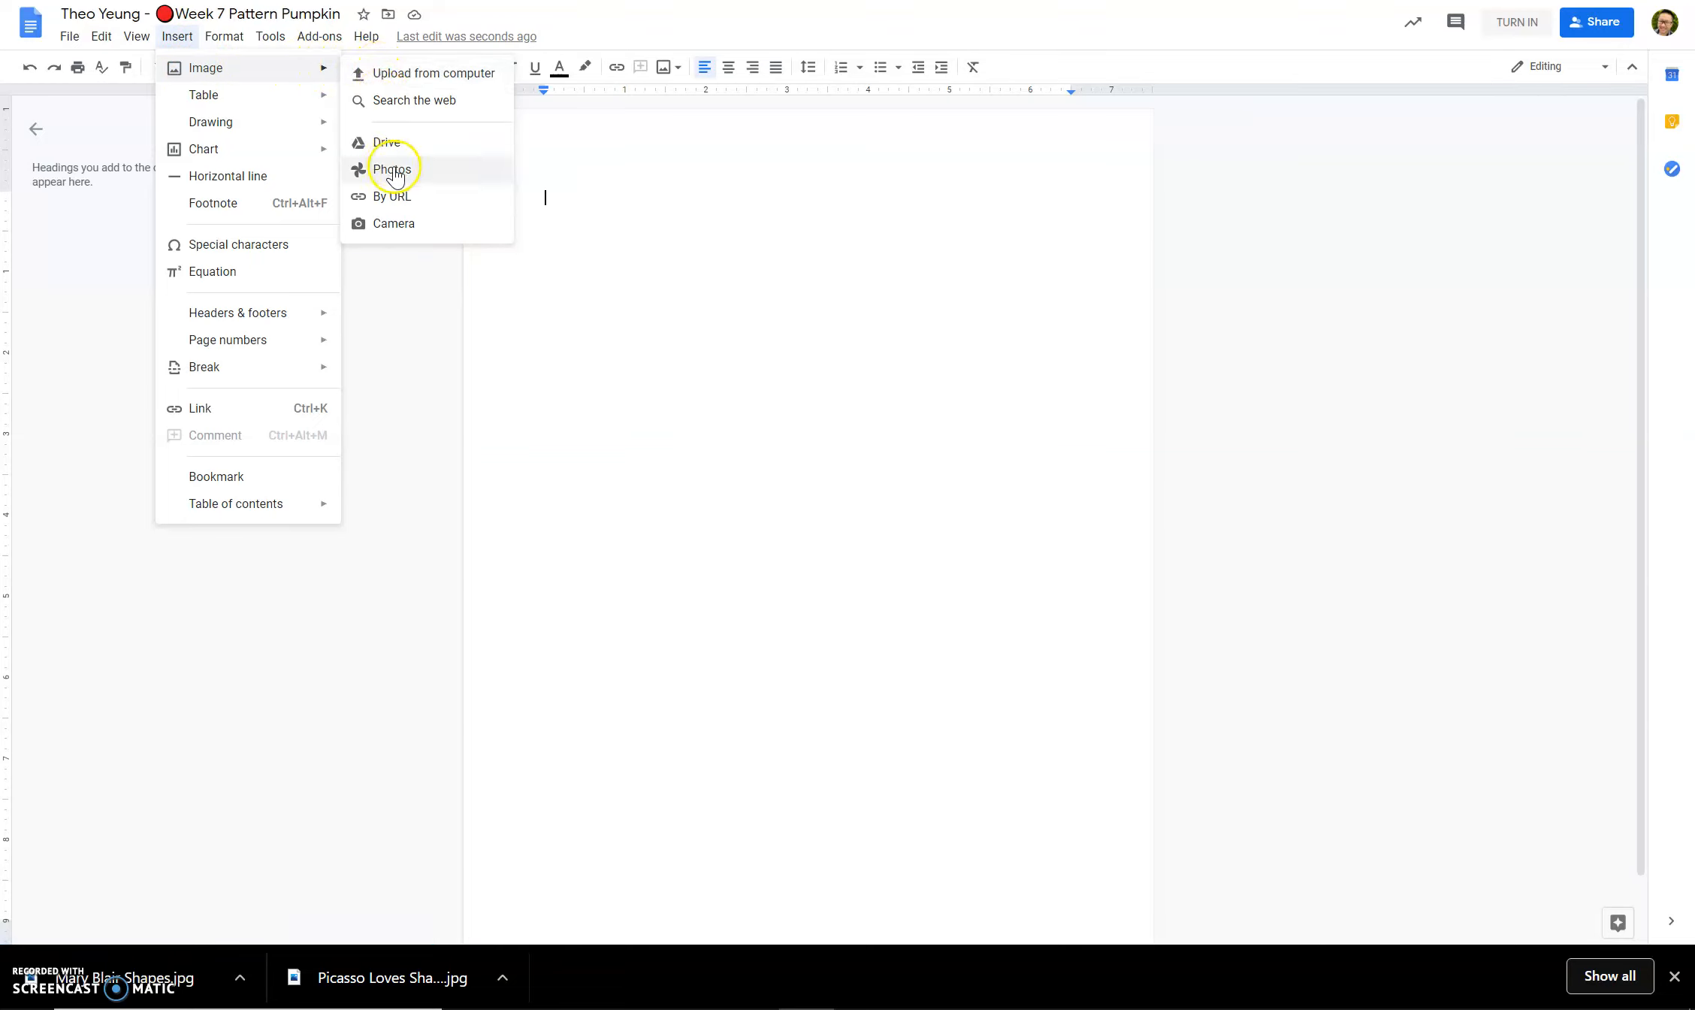
left_click(394, 224)
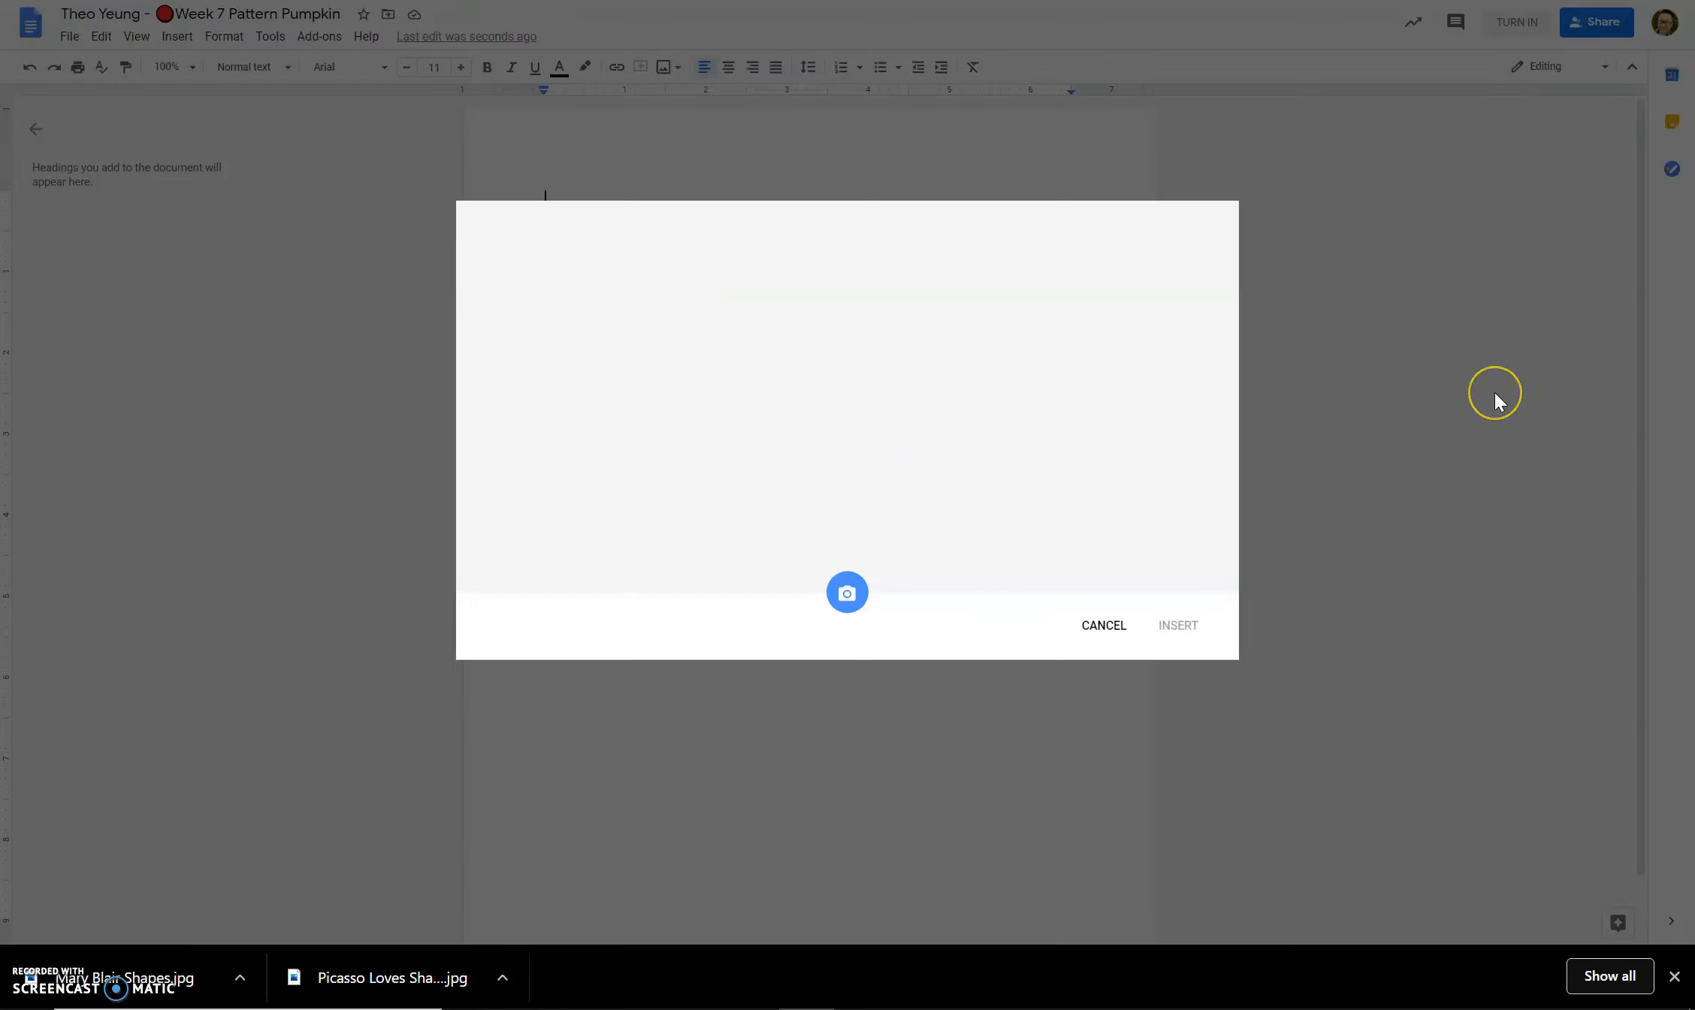
mouse_move(1498, 402)
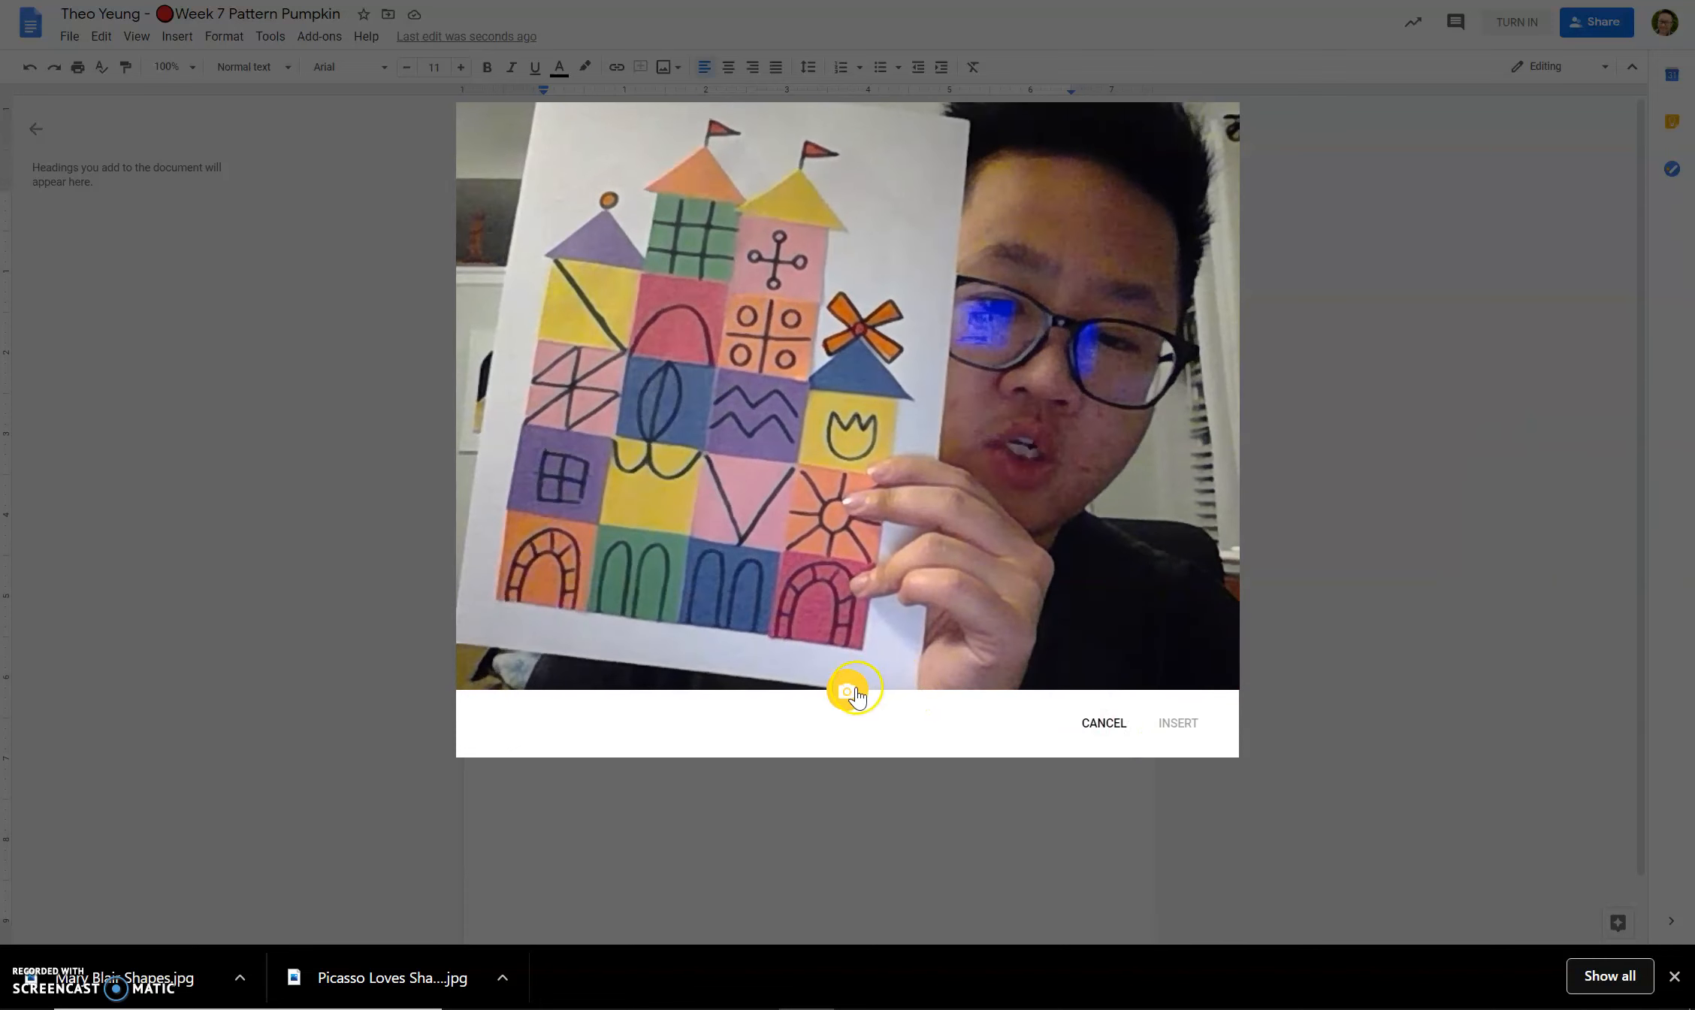
Step: Capture a webcam photo of the castle drawing and insert it into the document
left_click(847, 691)
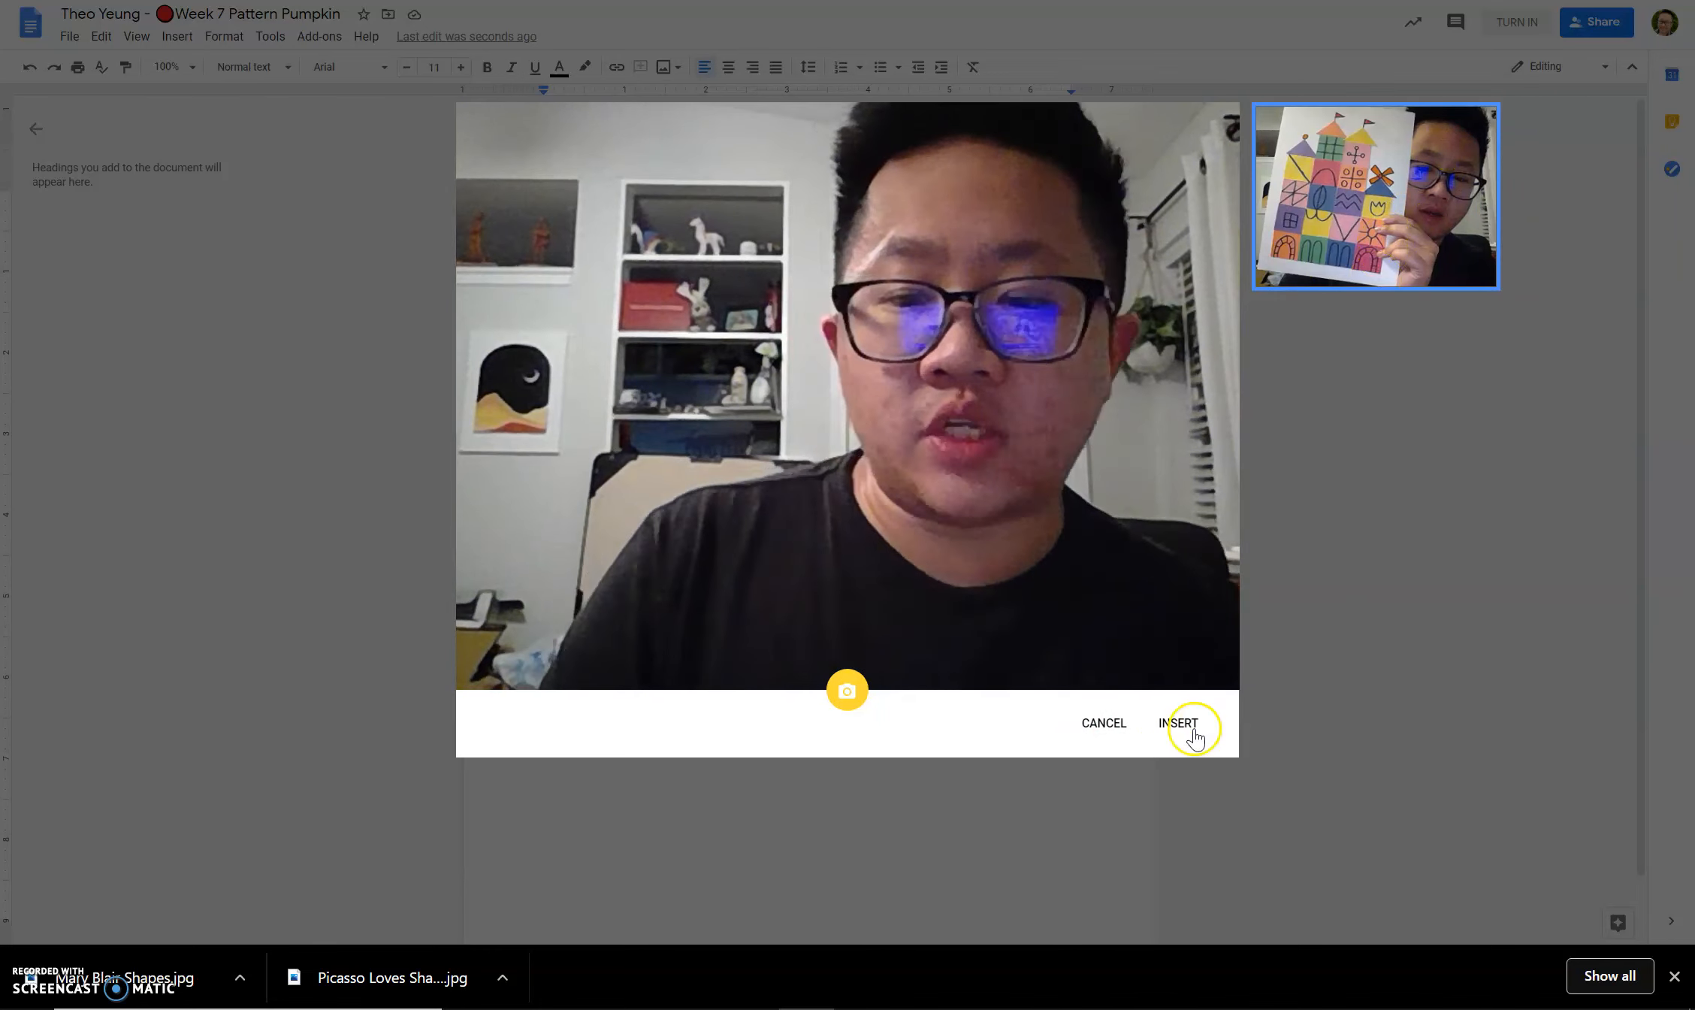
left_click(1178, 722)
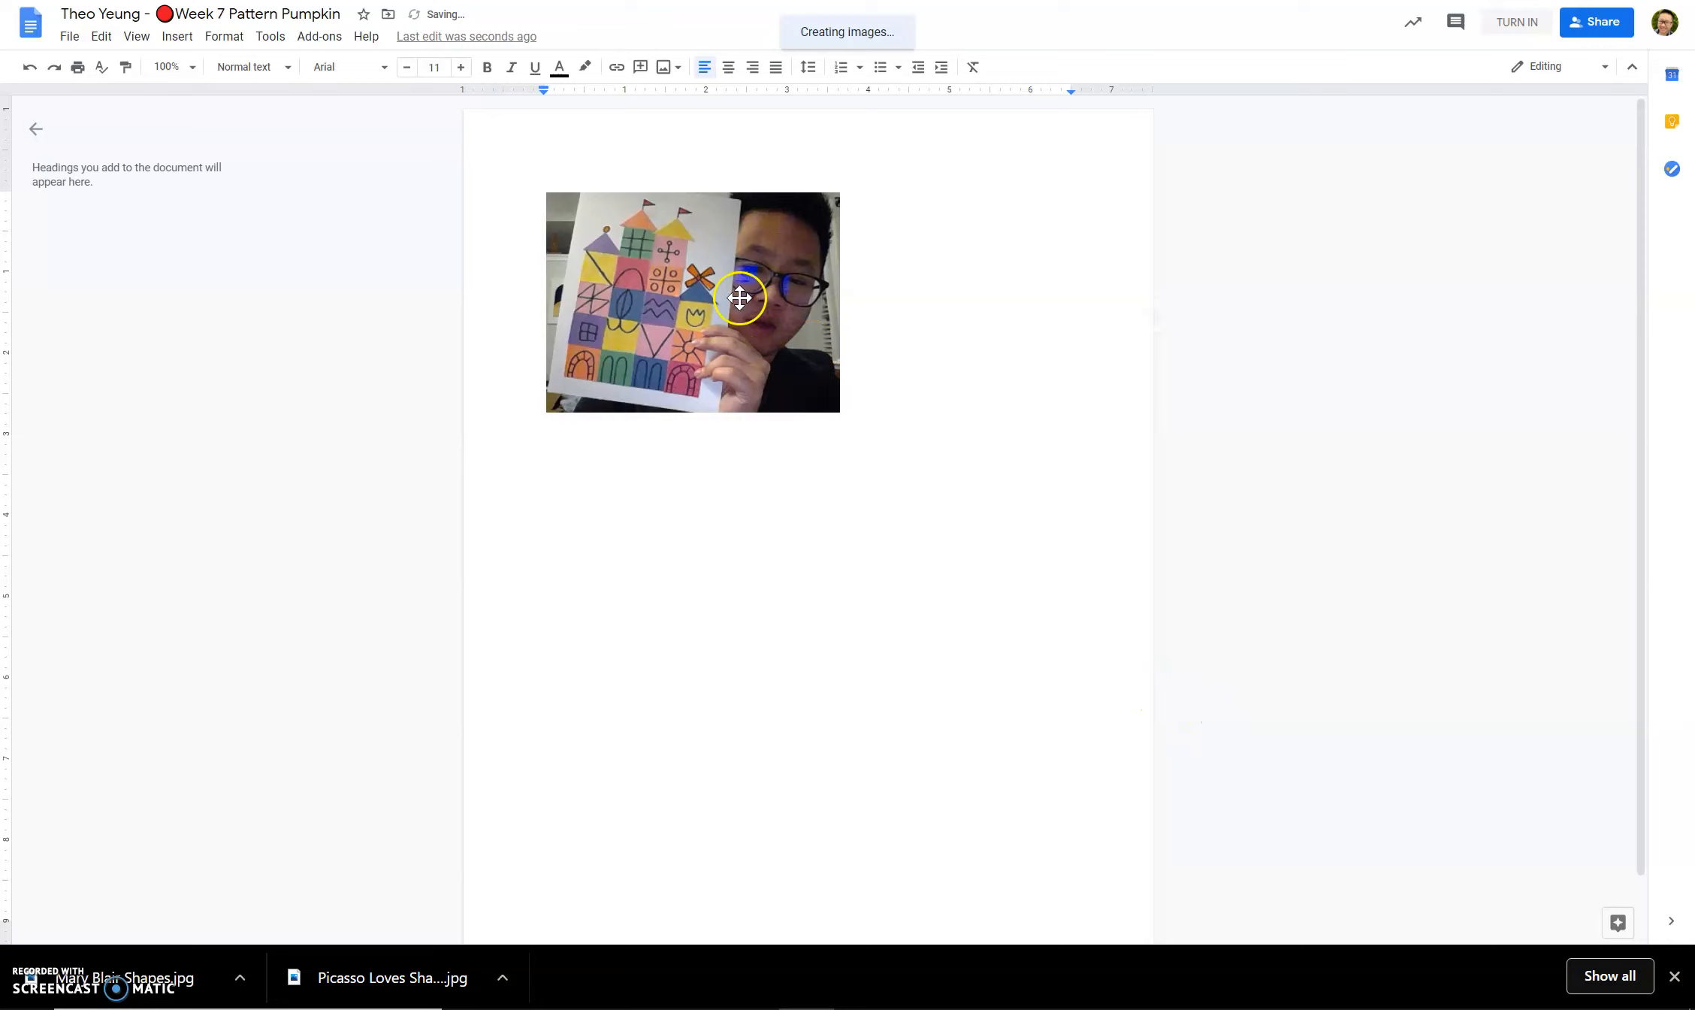
Step: Select the castle photo, then deselect it so it spans most of the page width
left_click(692, 303)
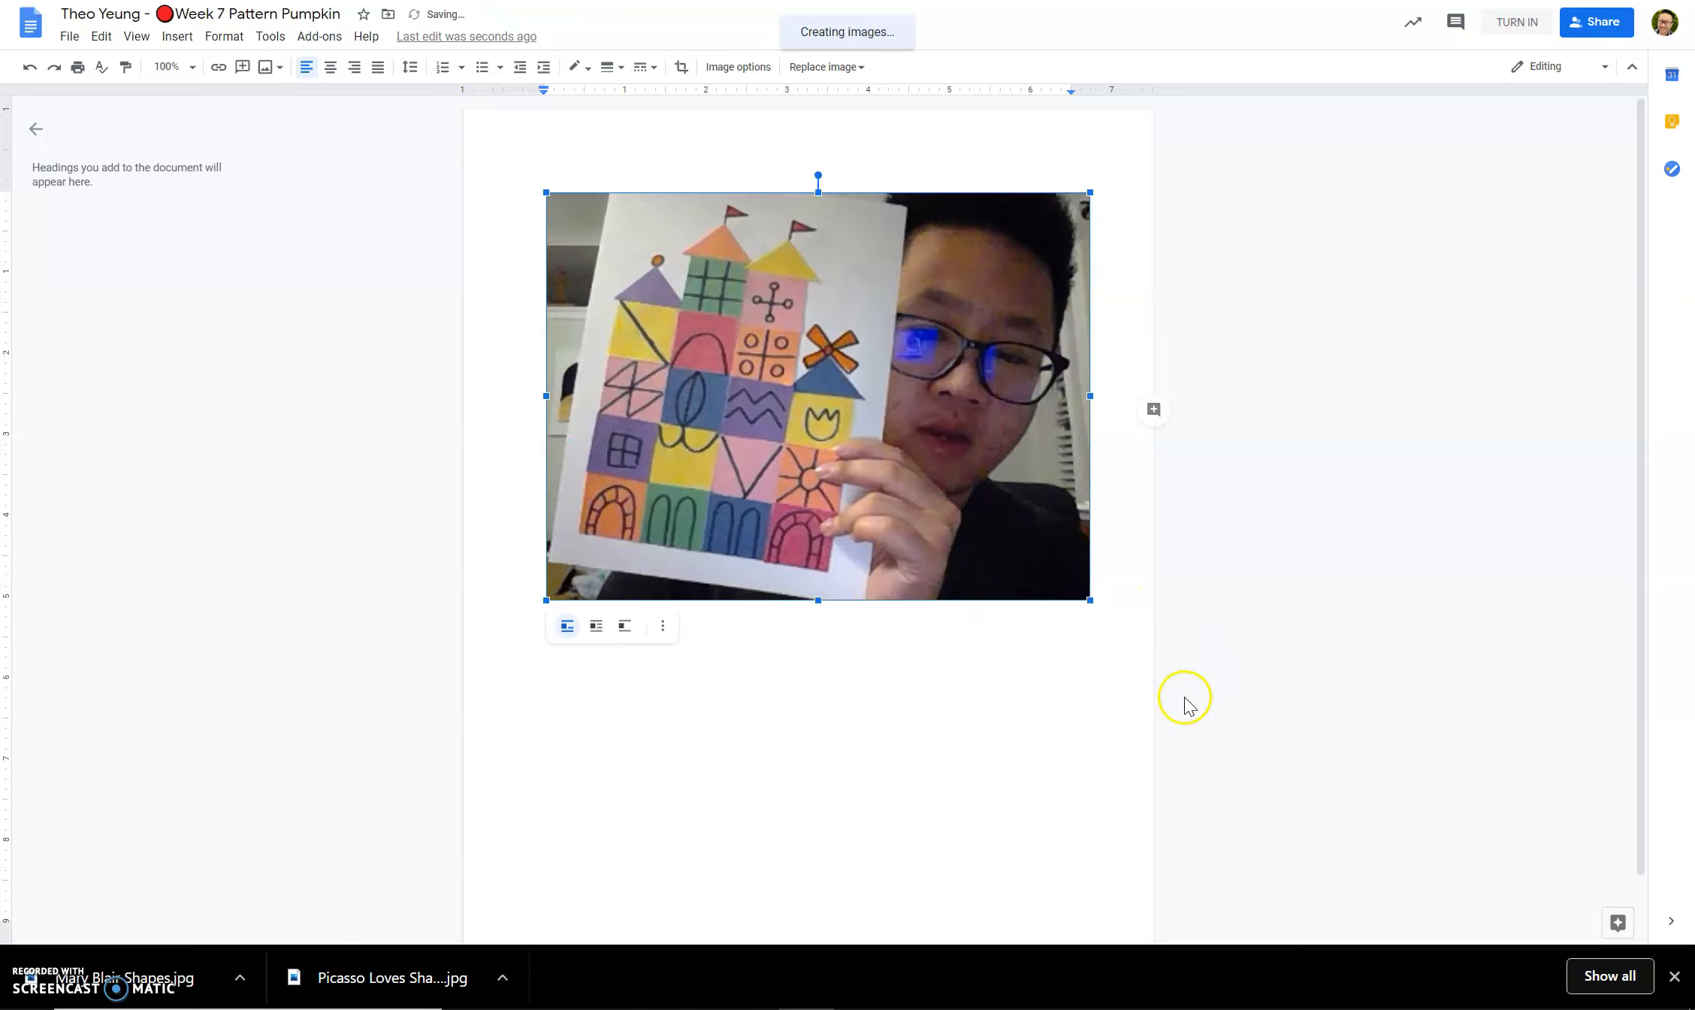
left_click(1240, 662)
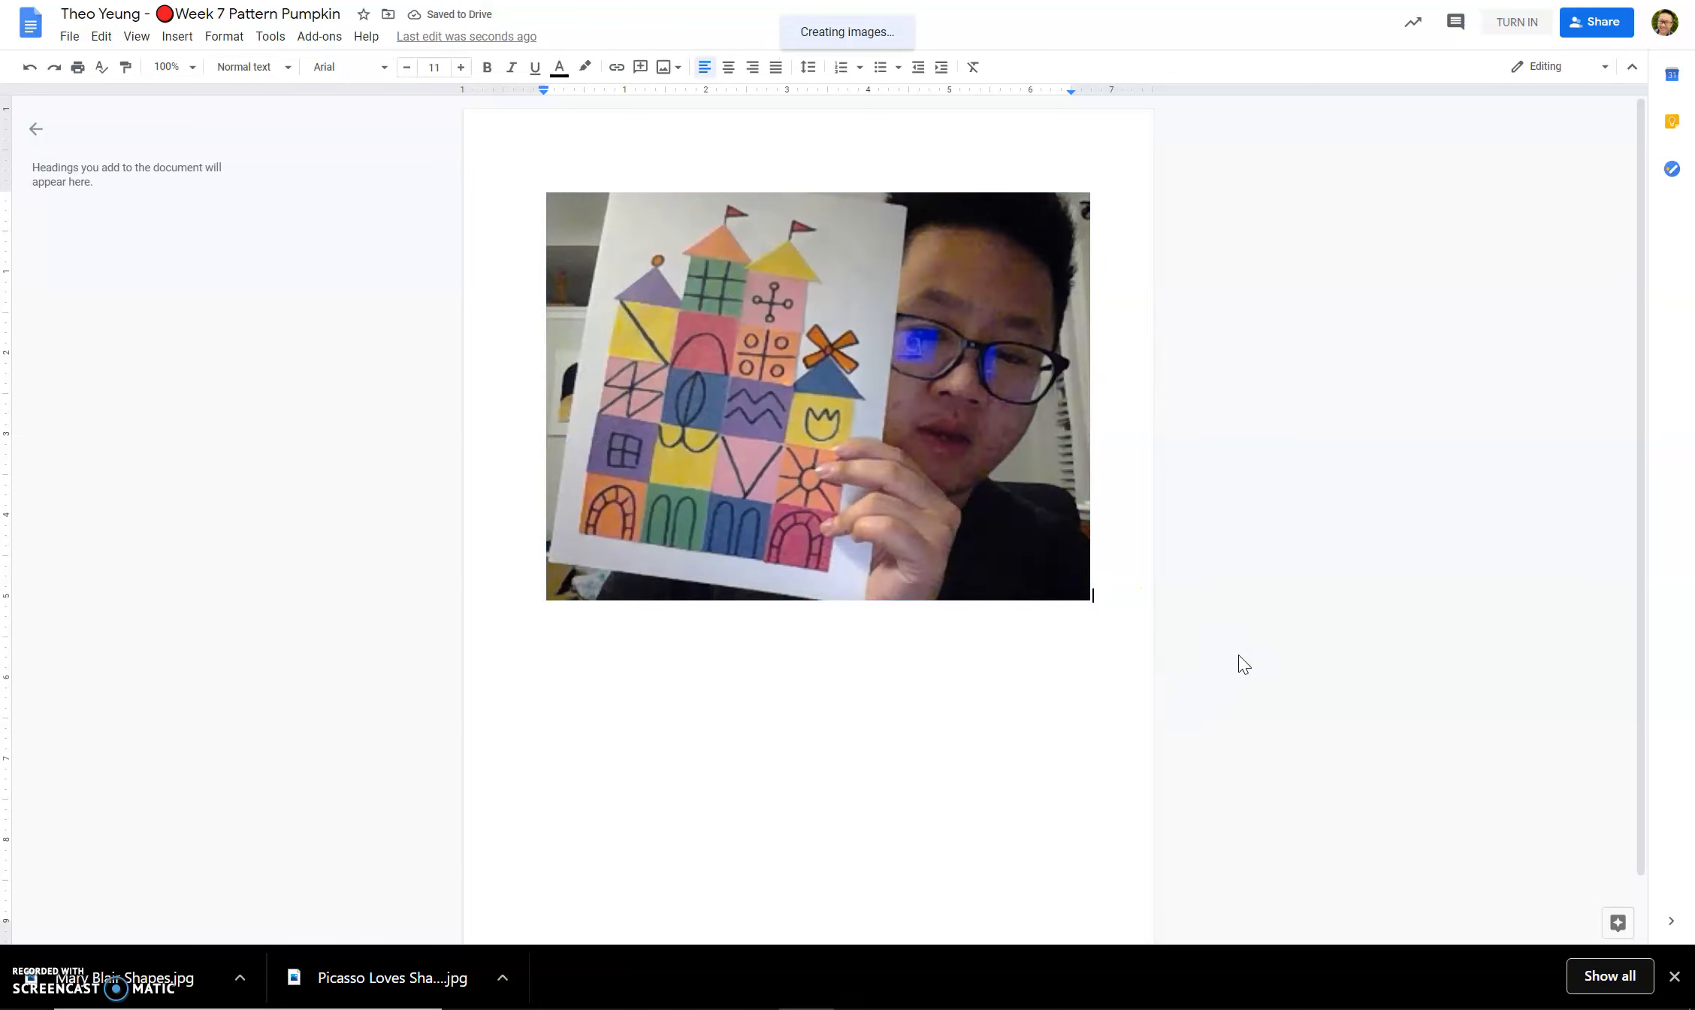
mouse_move(1105, 368)
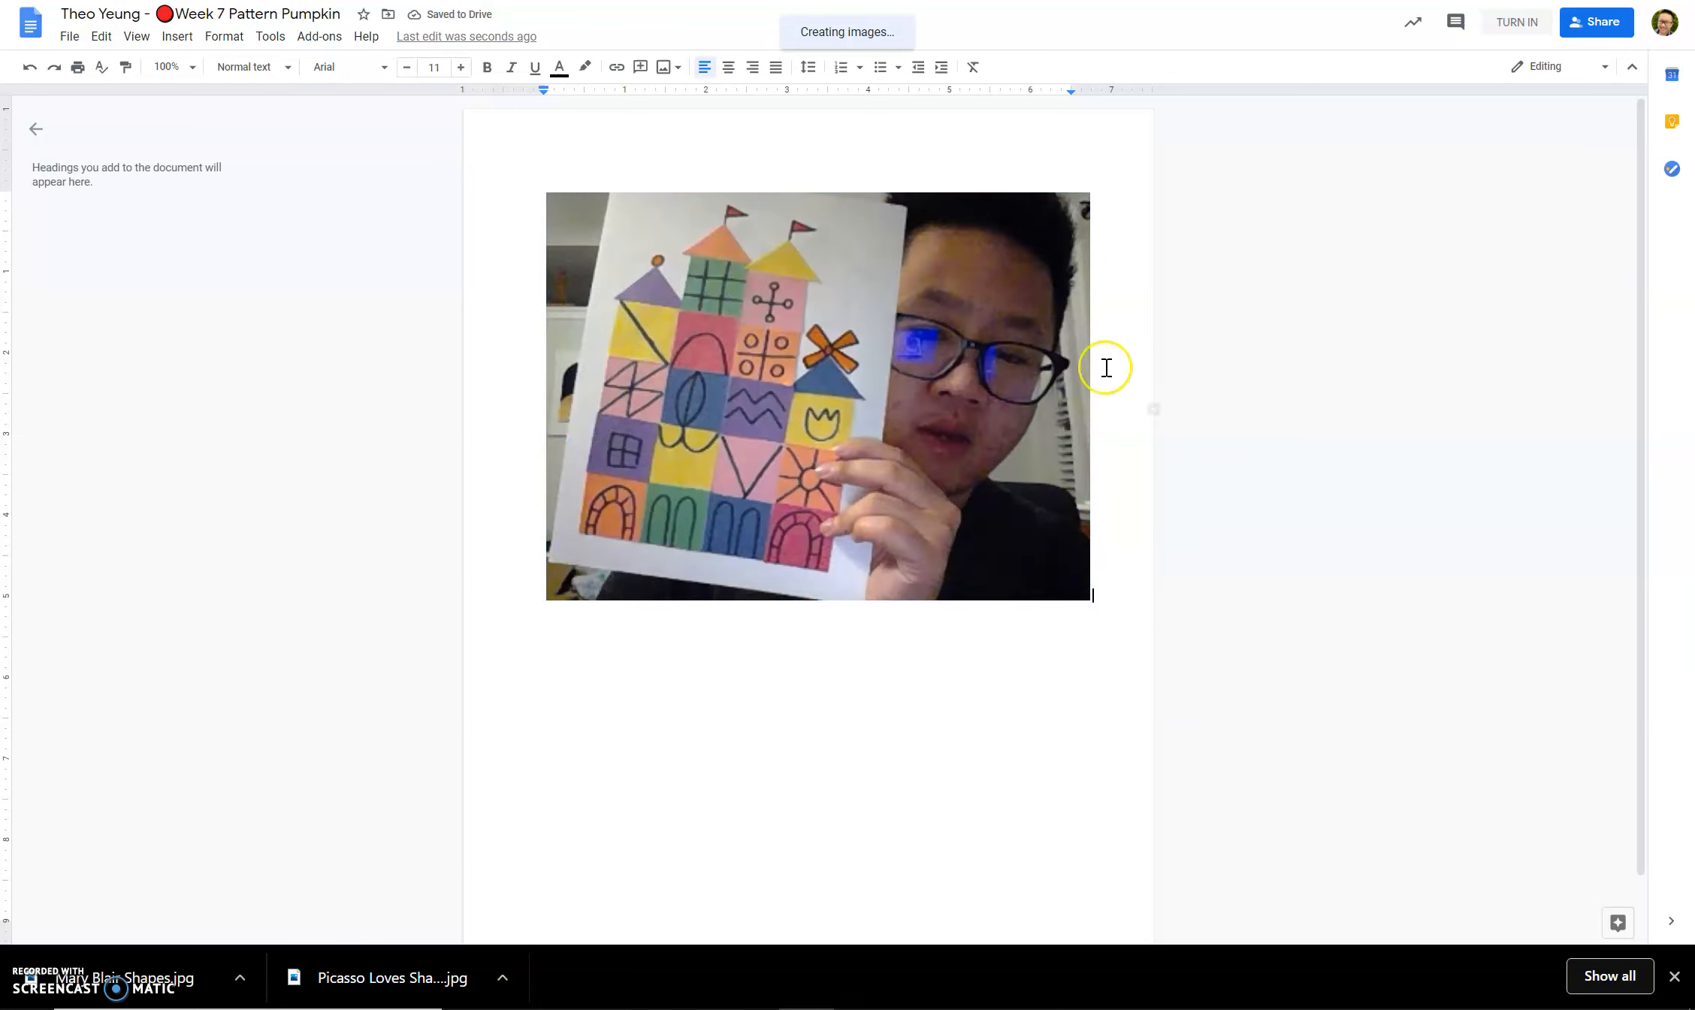
mouse_move(471, 51)
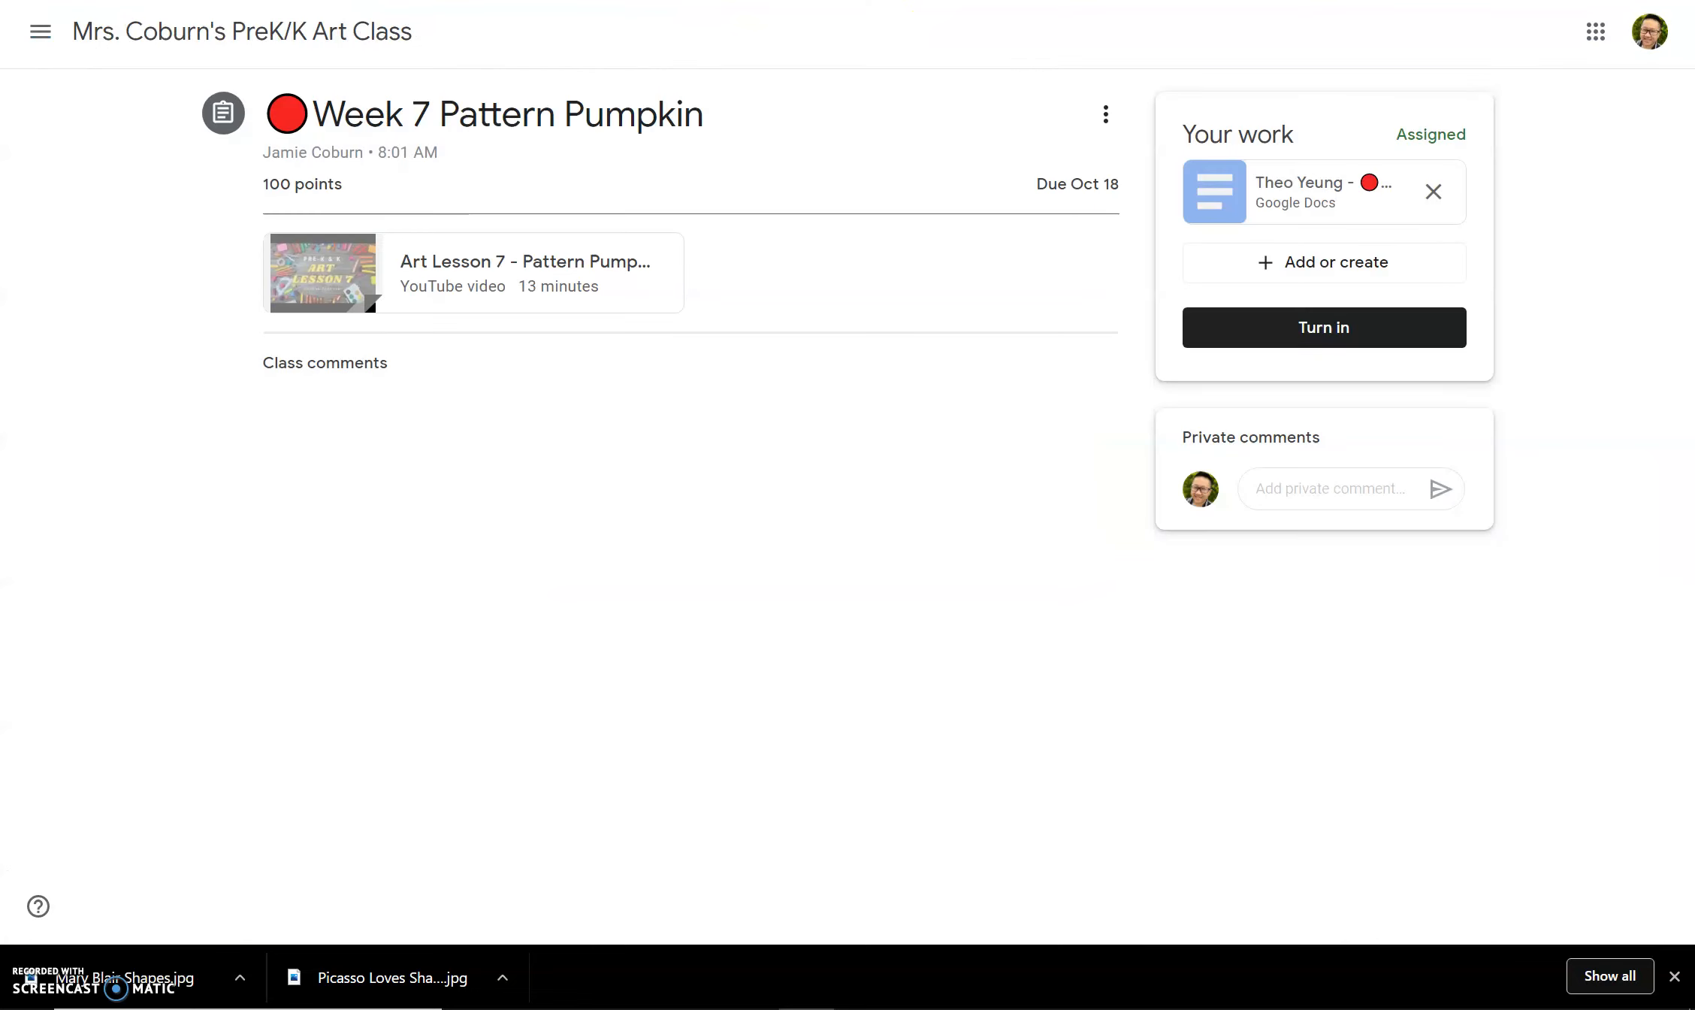
mouse_move(1316, 205)
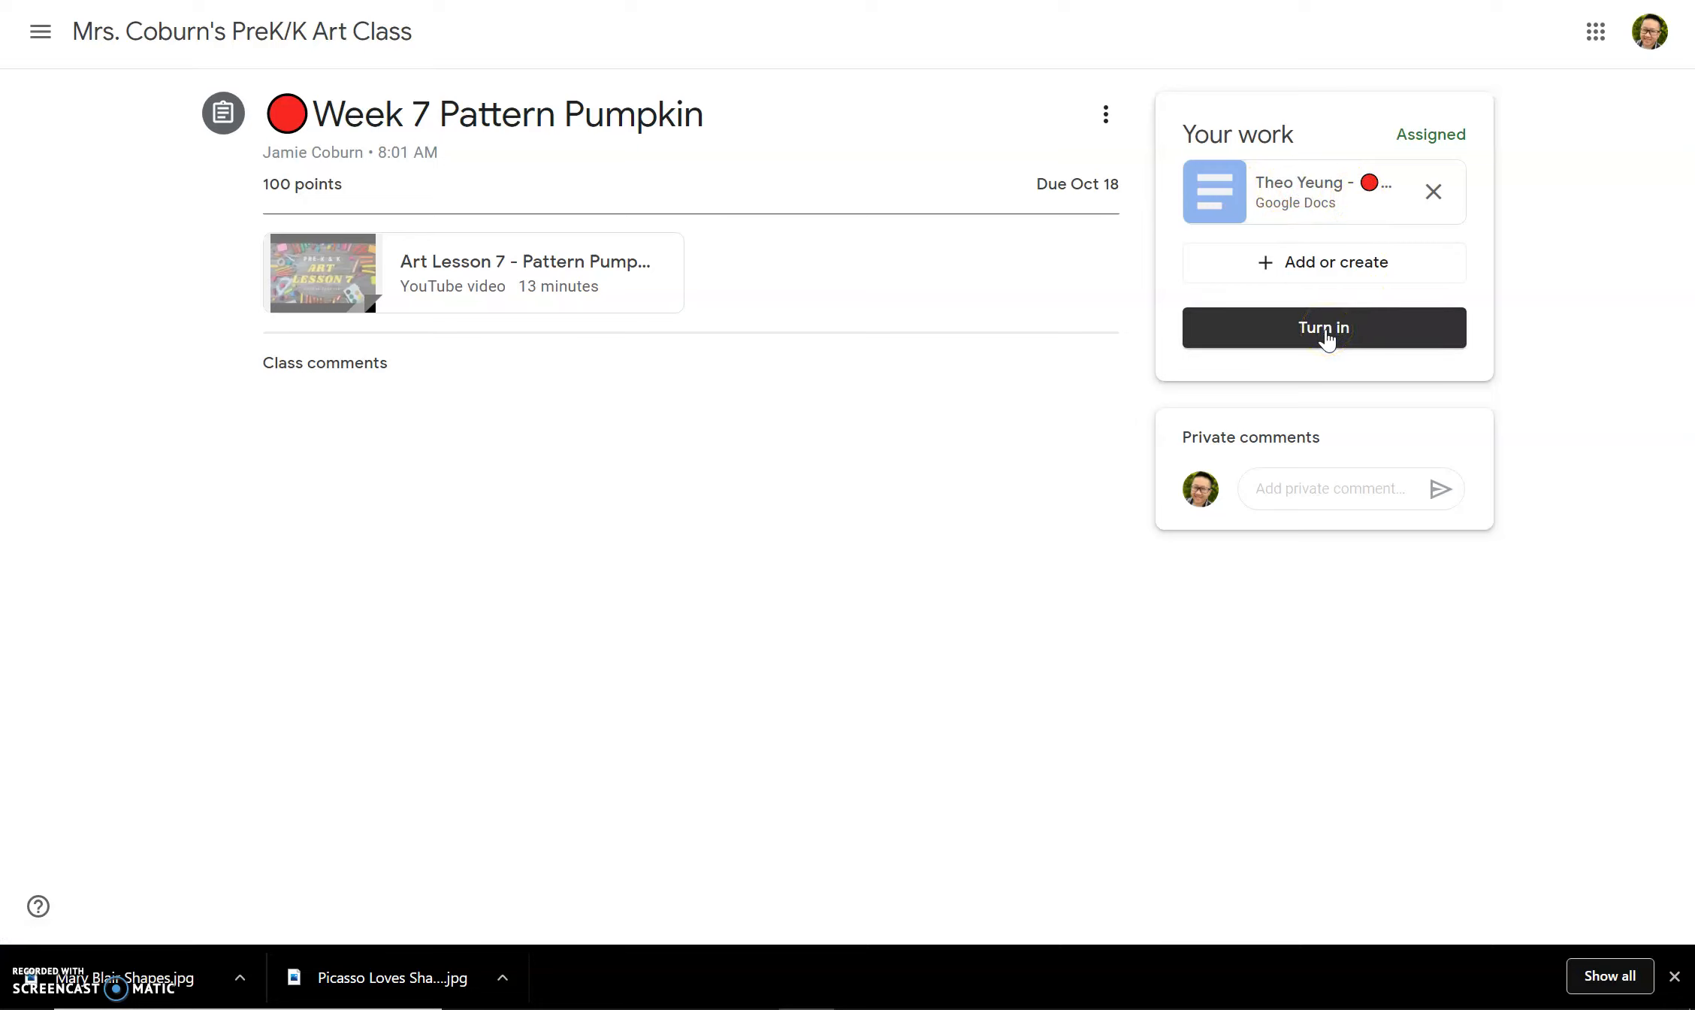
left_click(1212, 191)
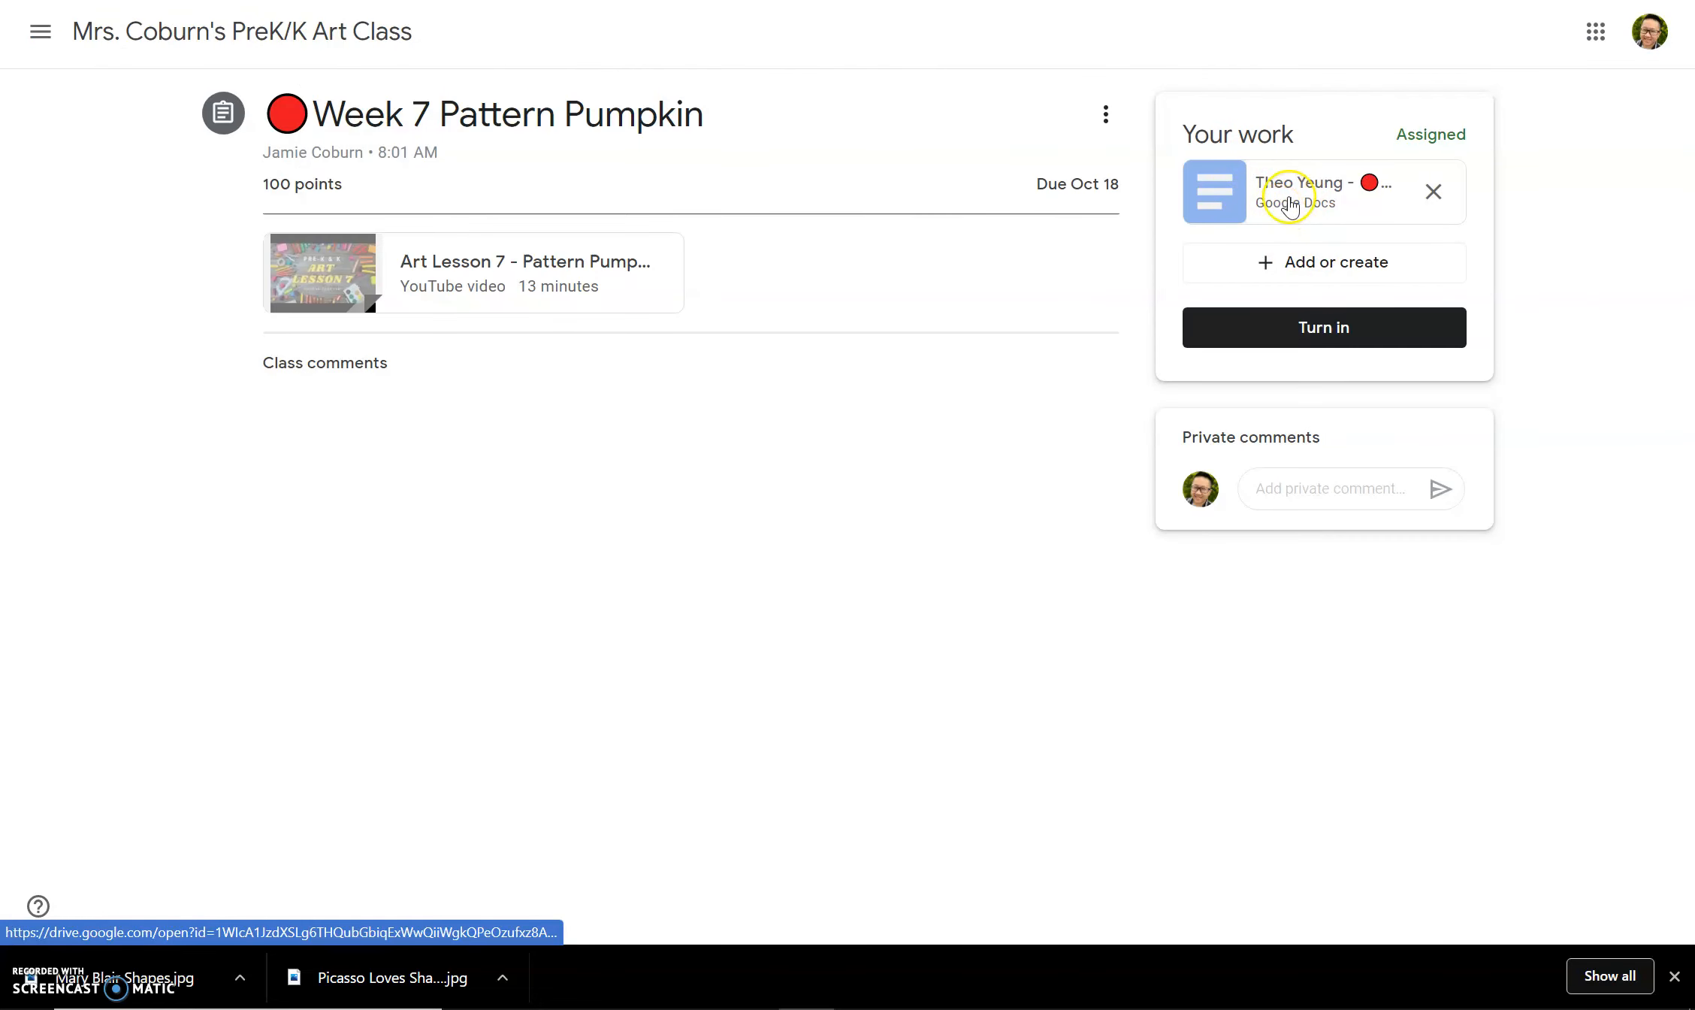
mouse_move(1286, 192)
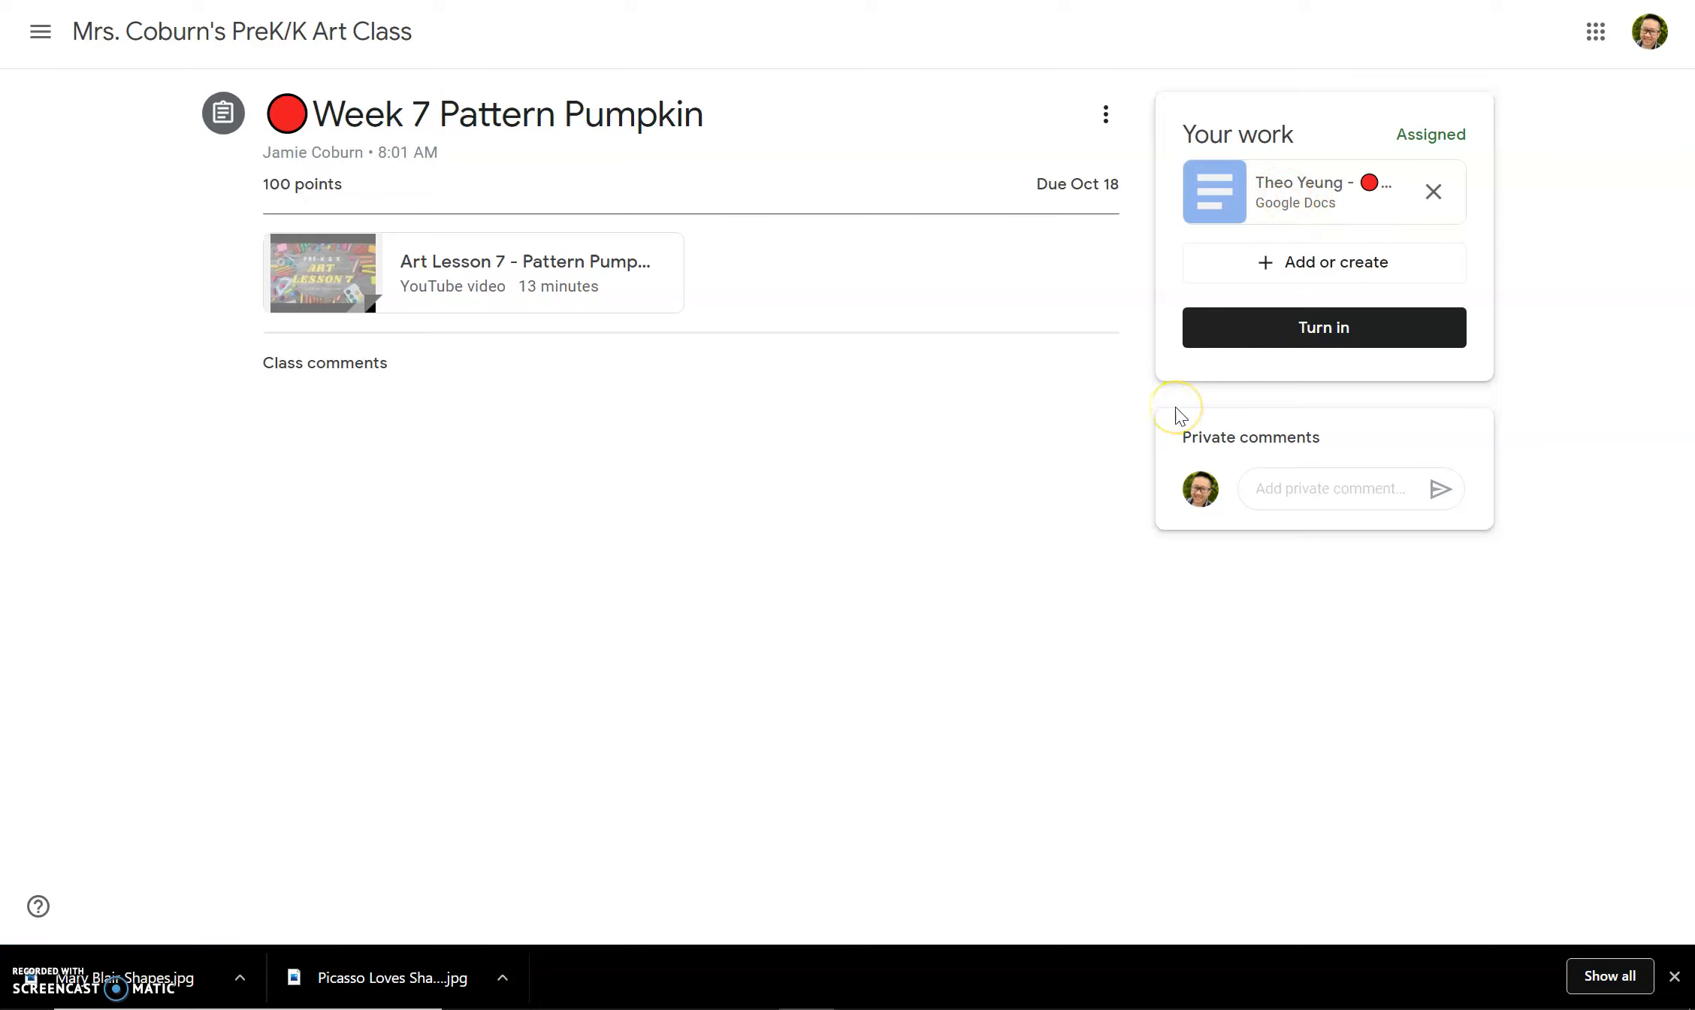
mouse_move(1300, 297)
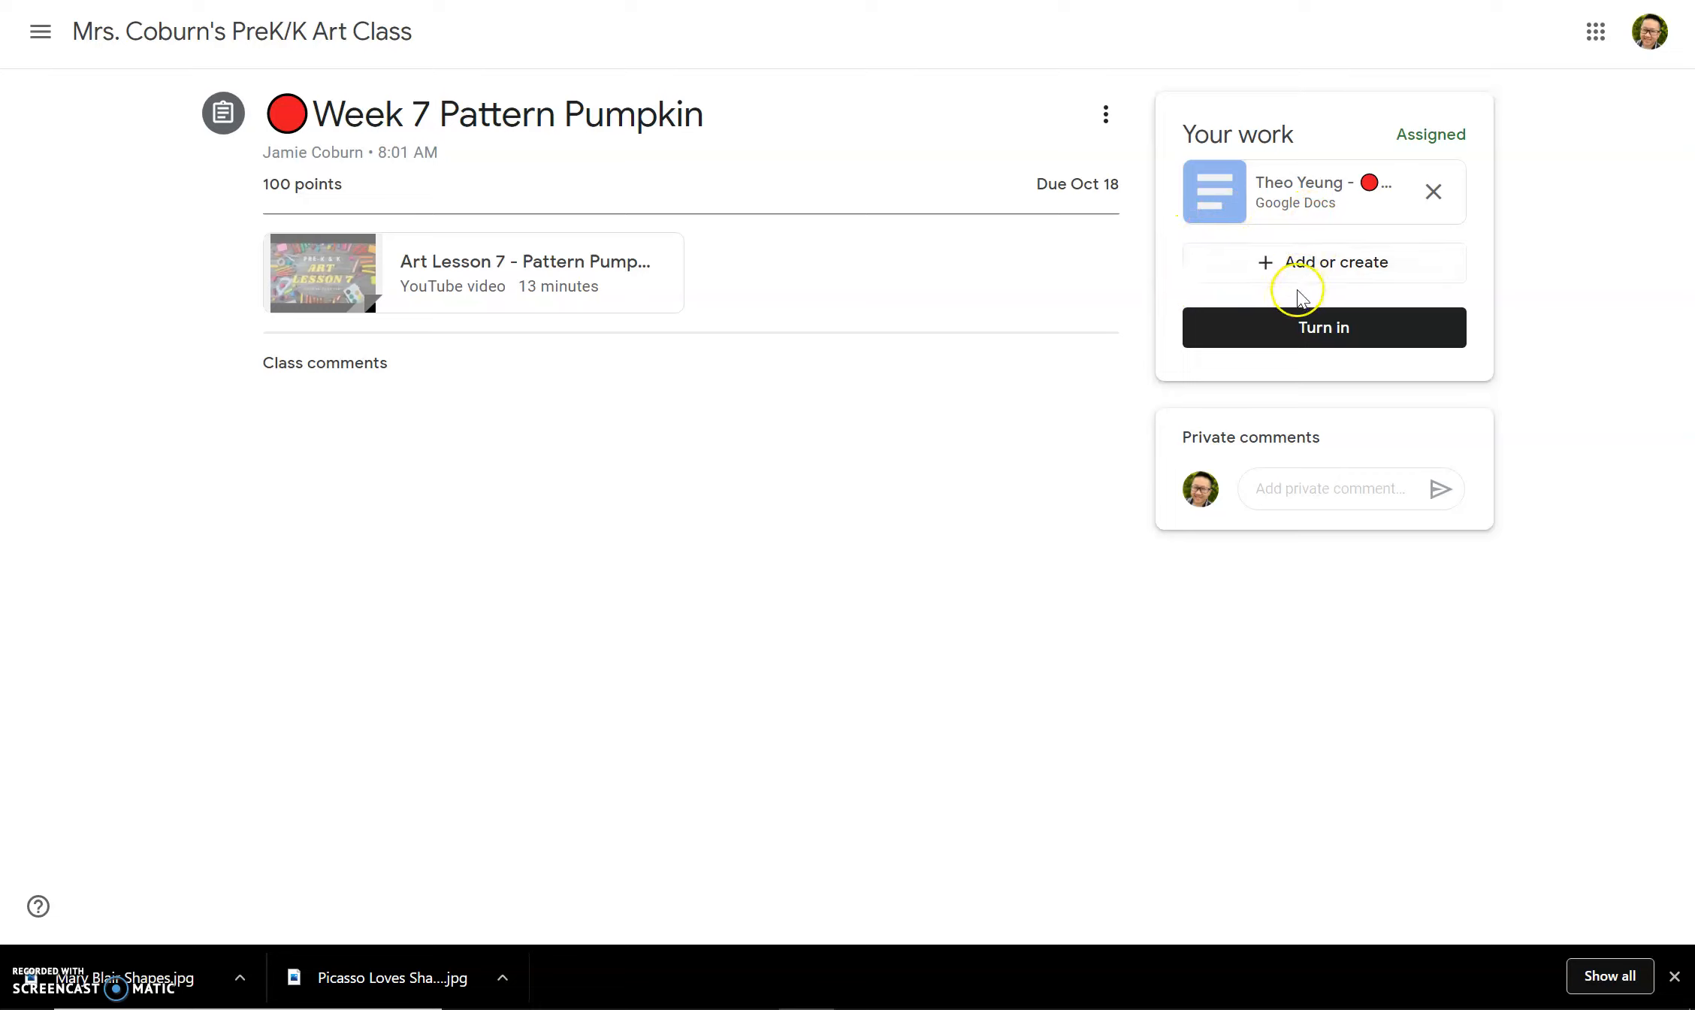
mouse_move(1320, 268)
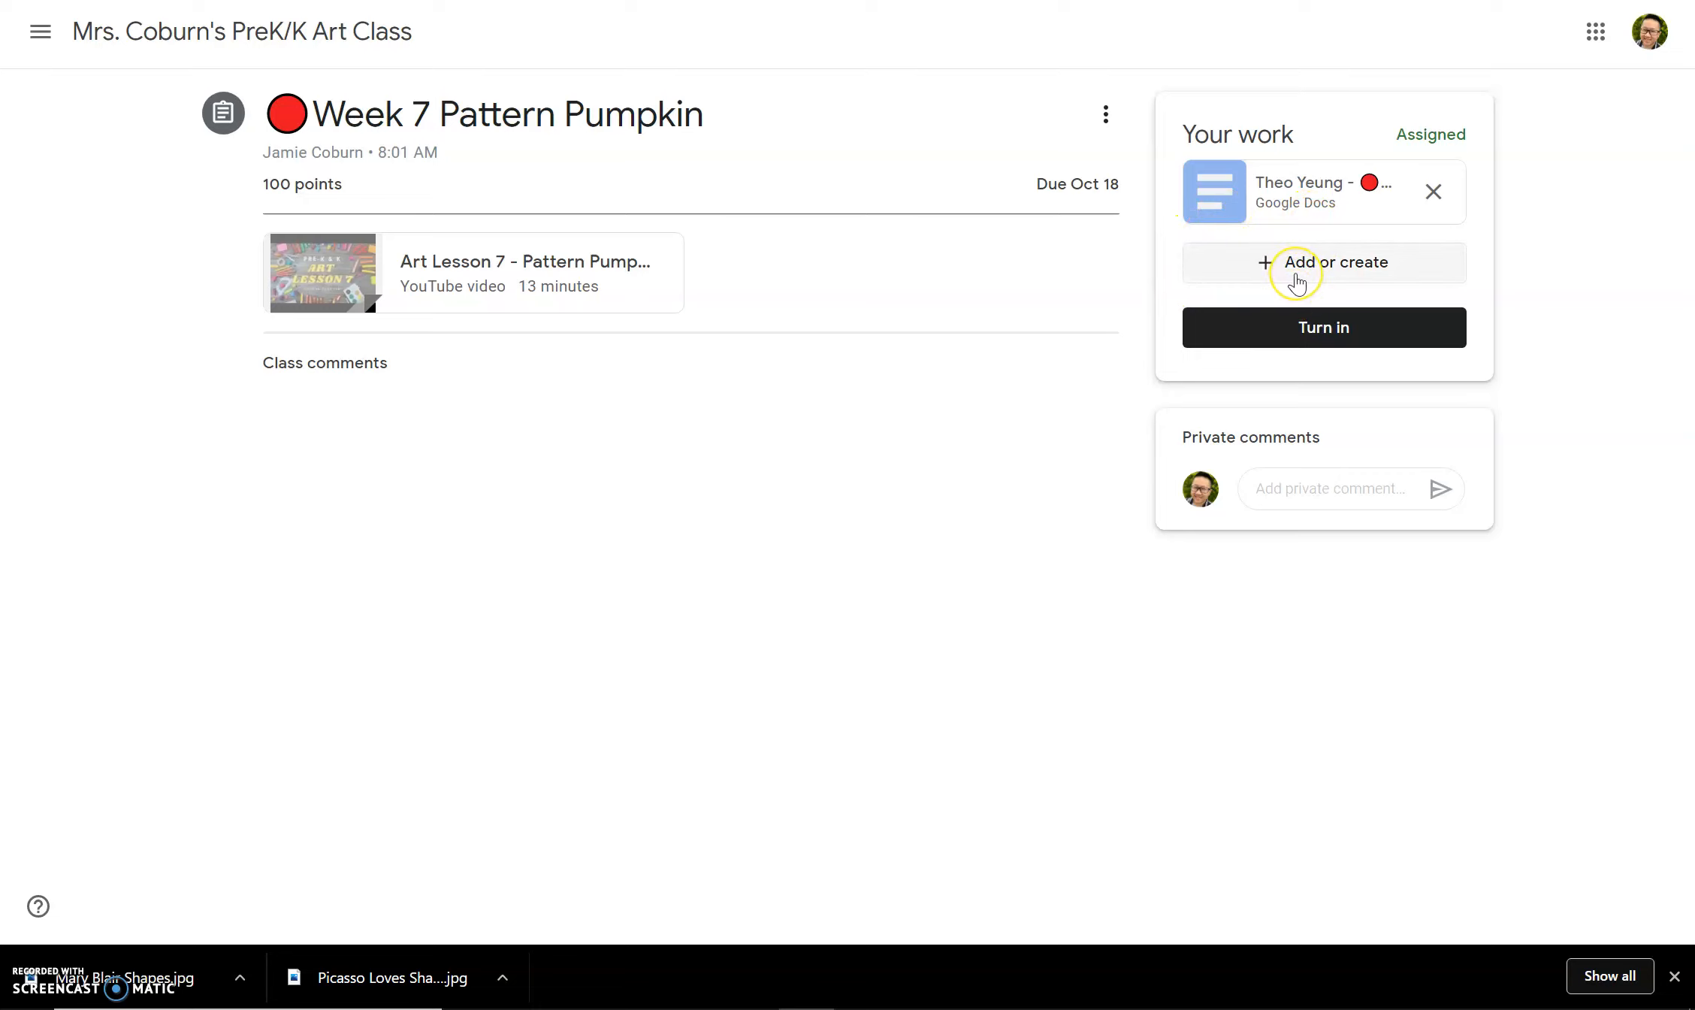
mouse_move(1330, 344)
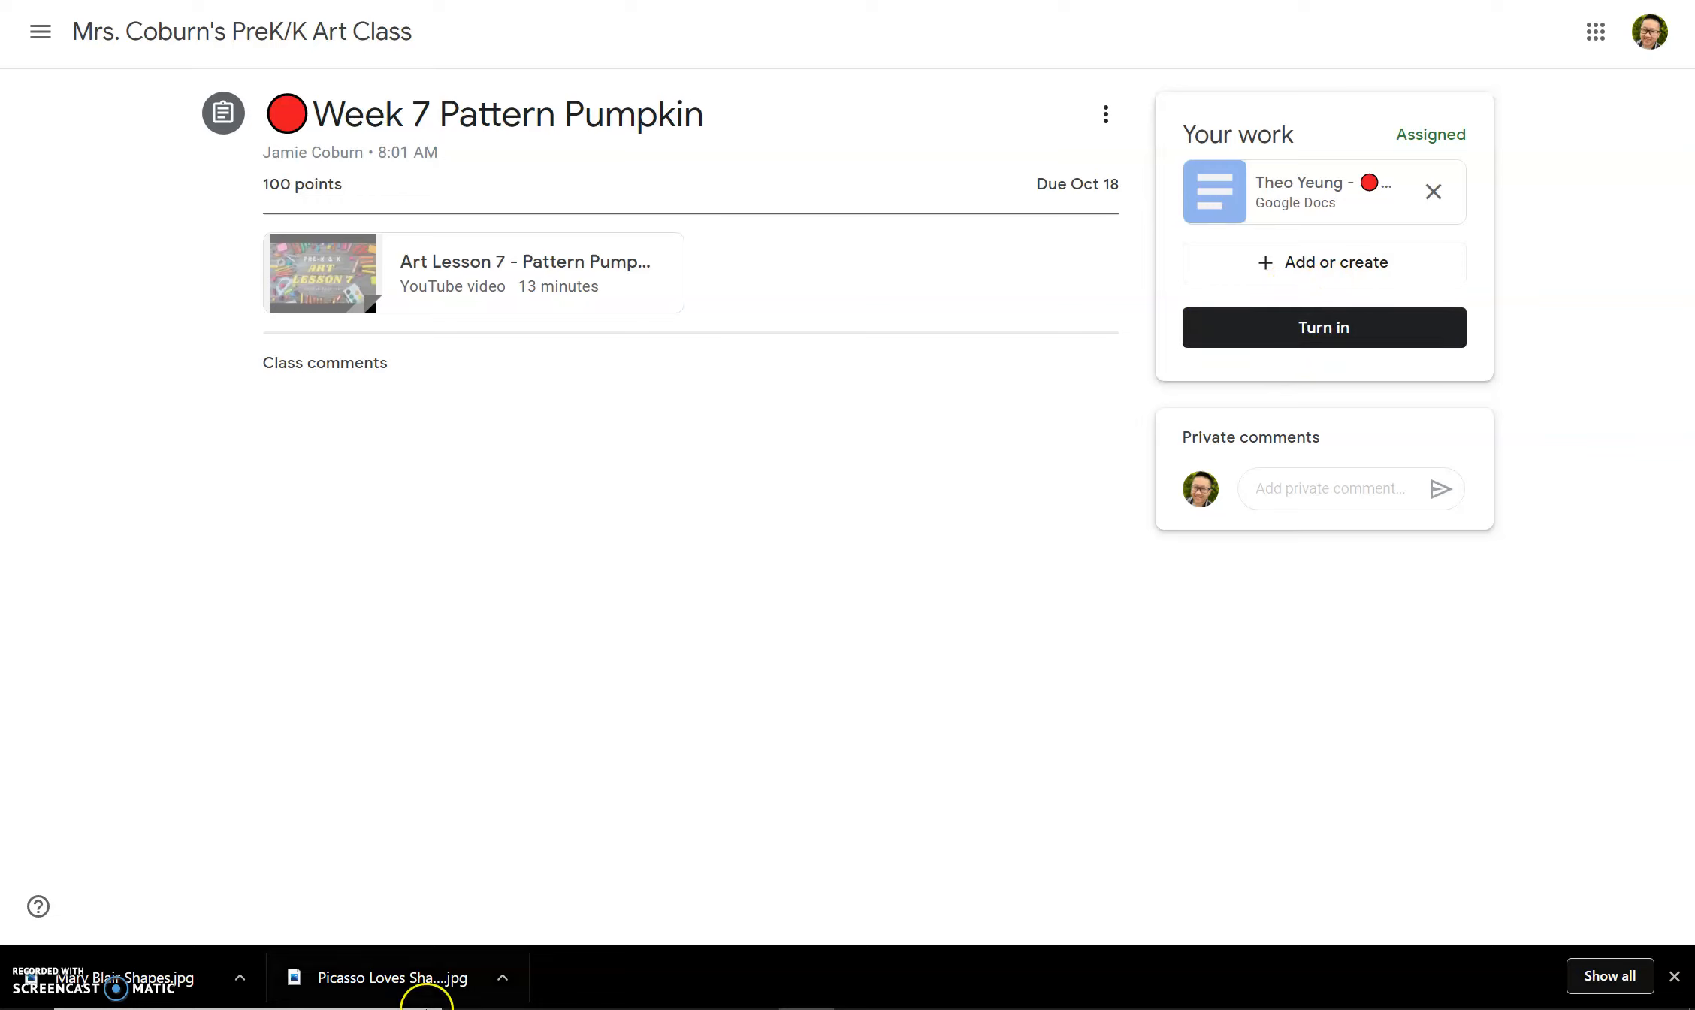
mouse_move(539, 932)
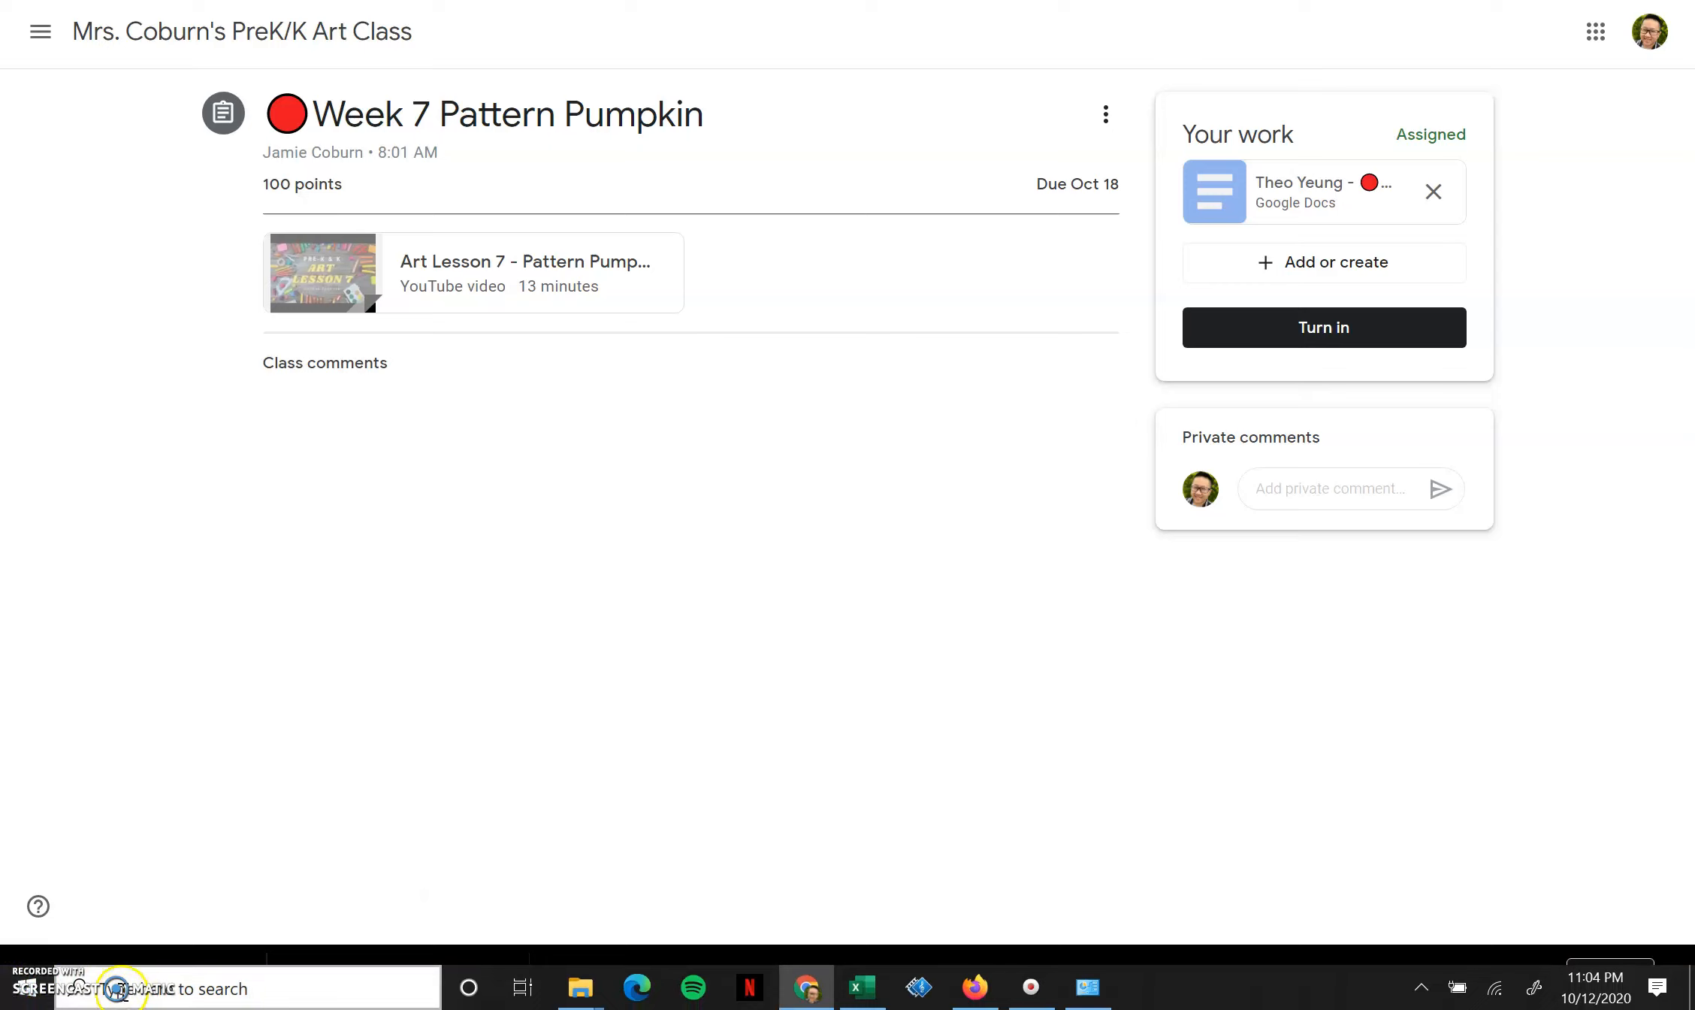
mouse_move(21, 968)
type("camera")
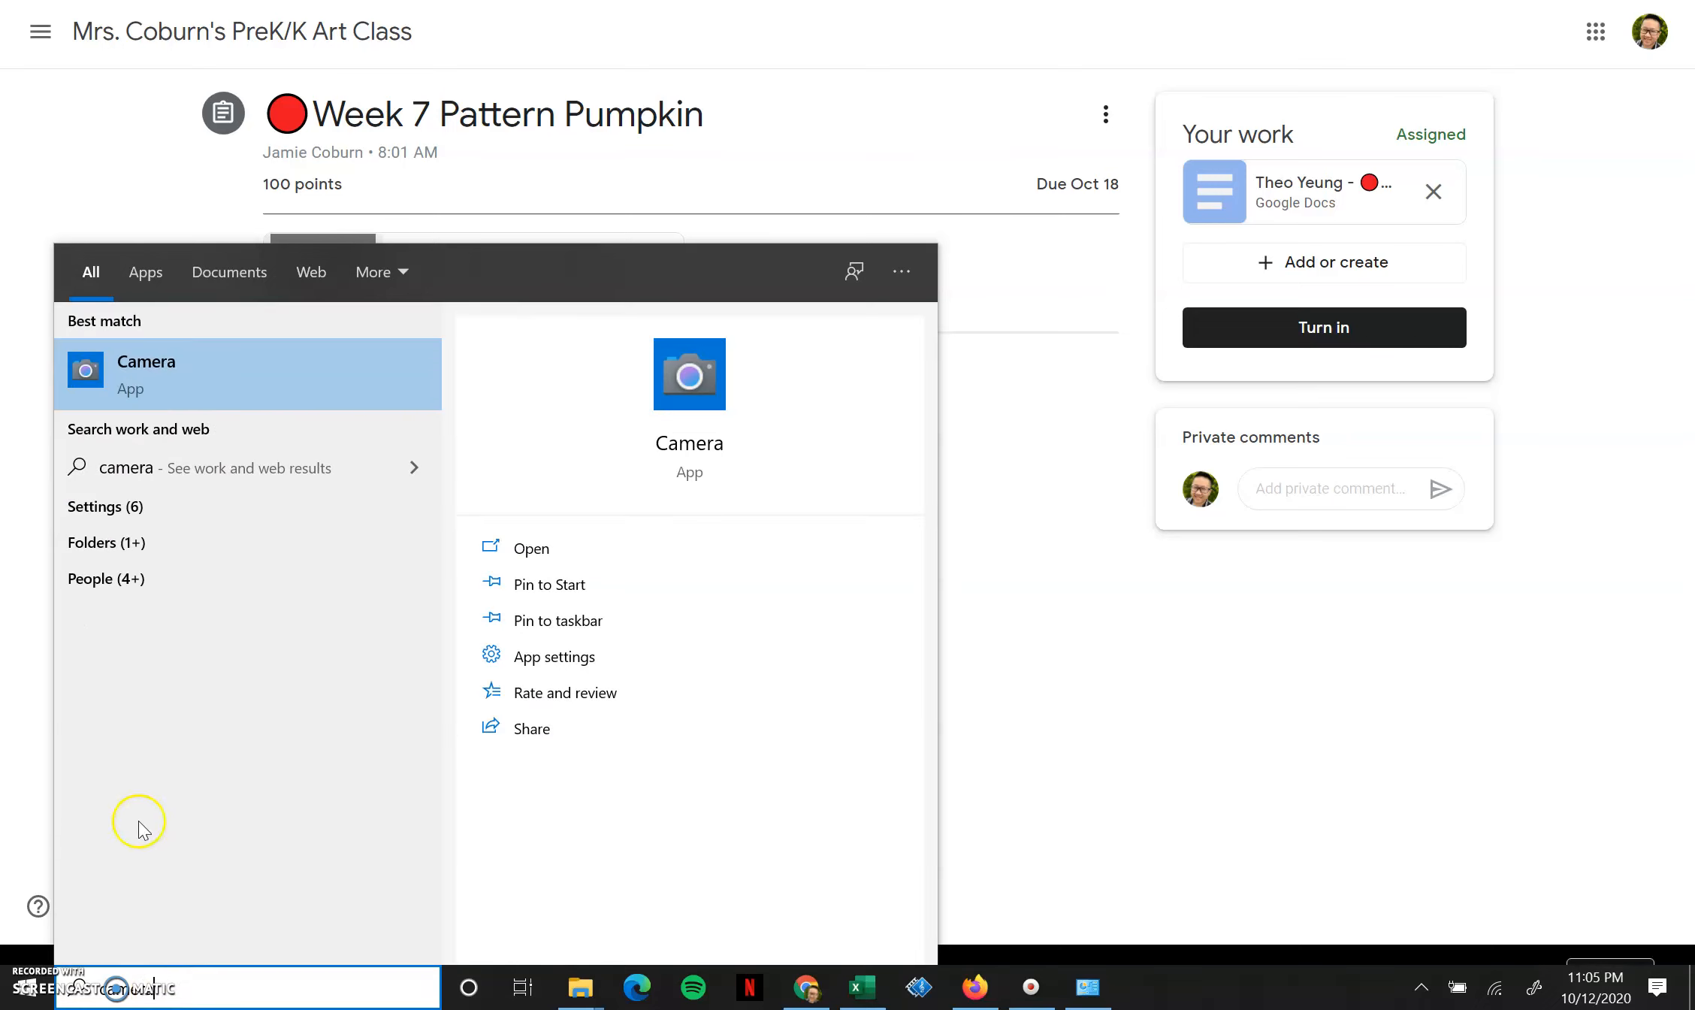
mouse_move(207, 372)
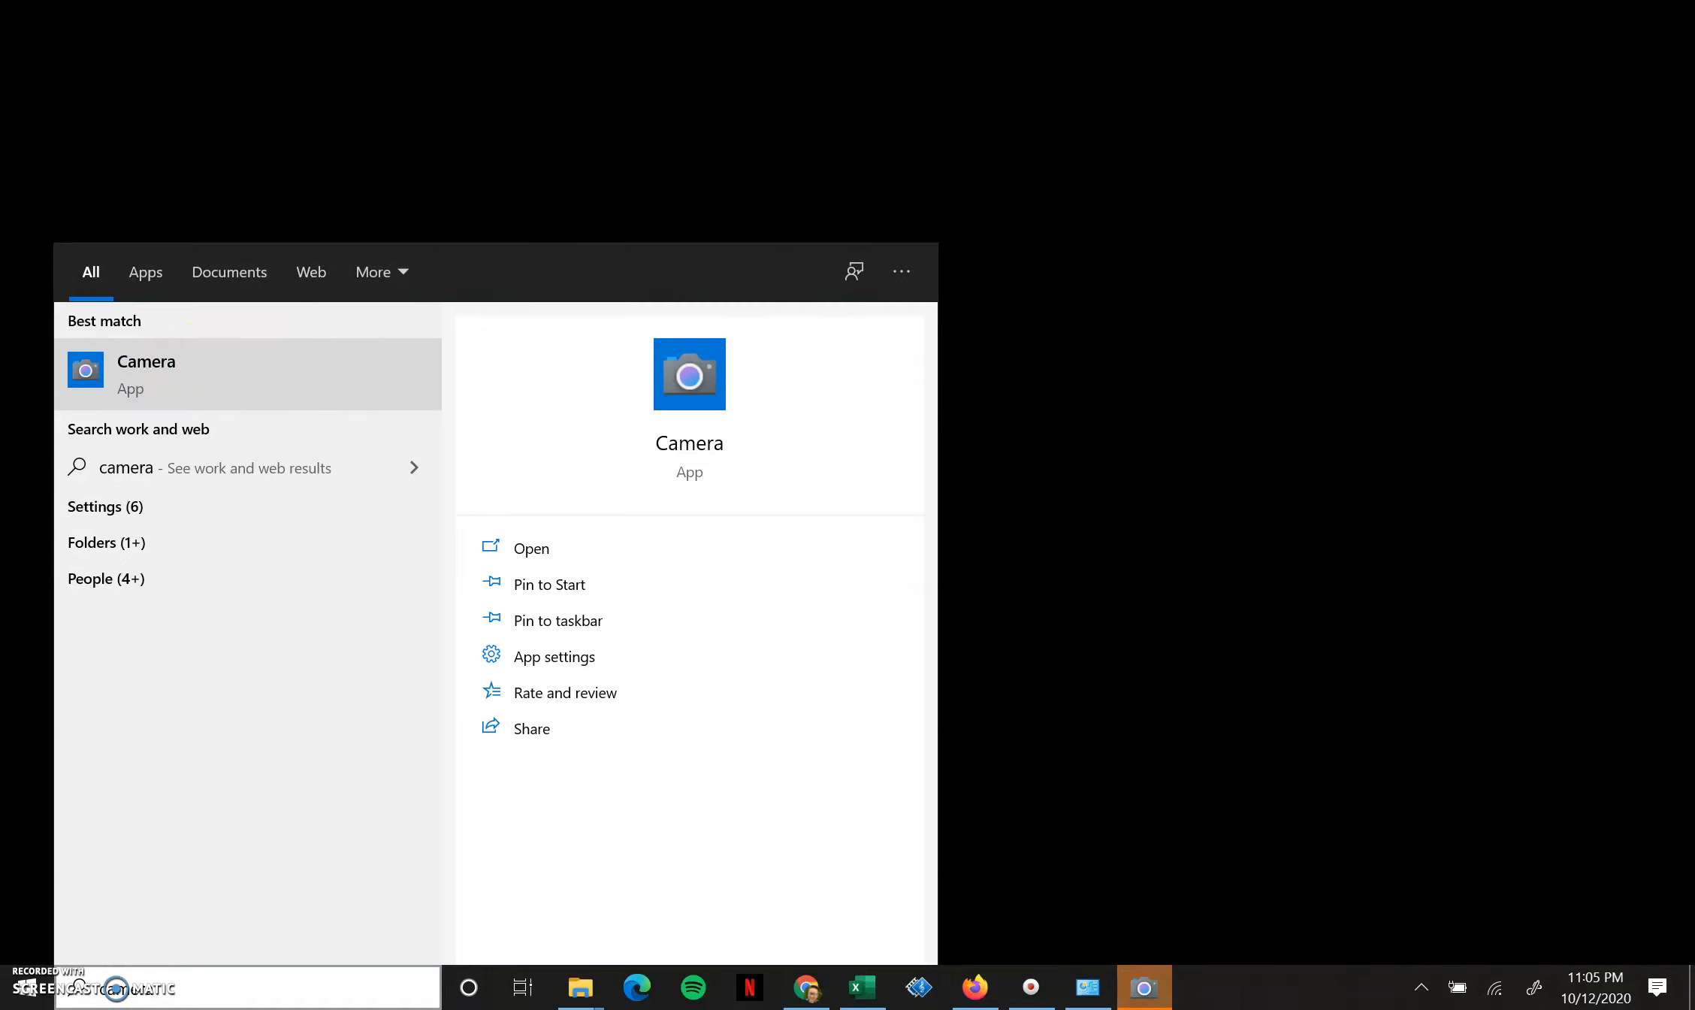
mouse_move(938, 228)
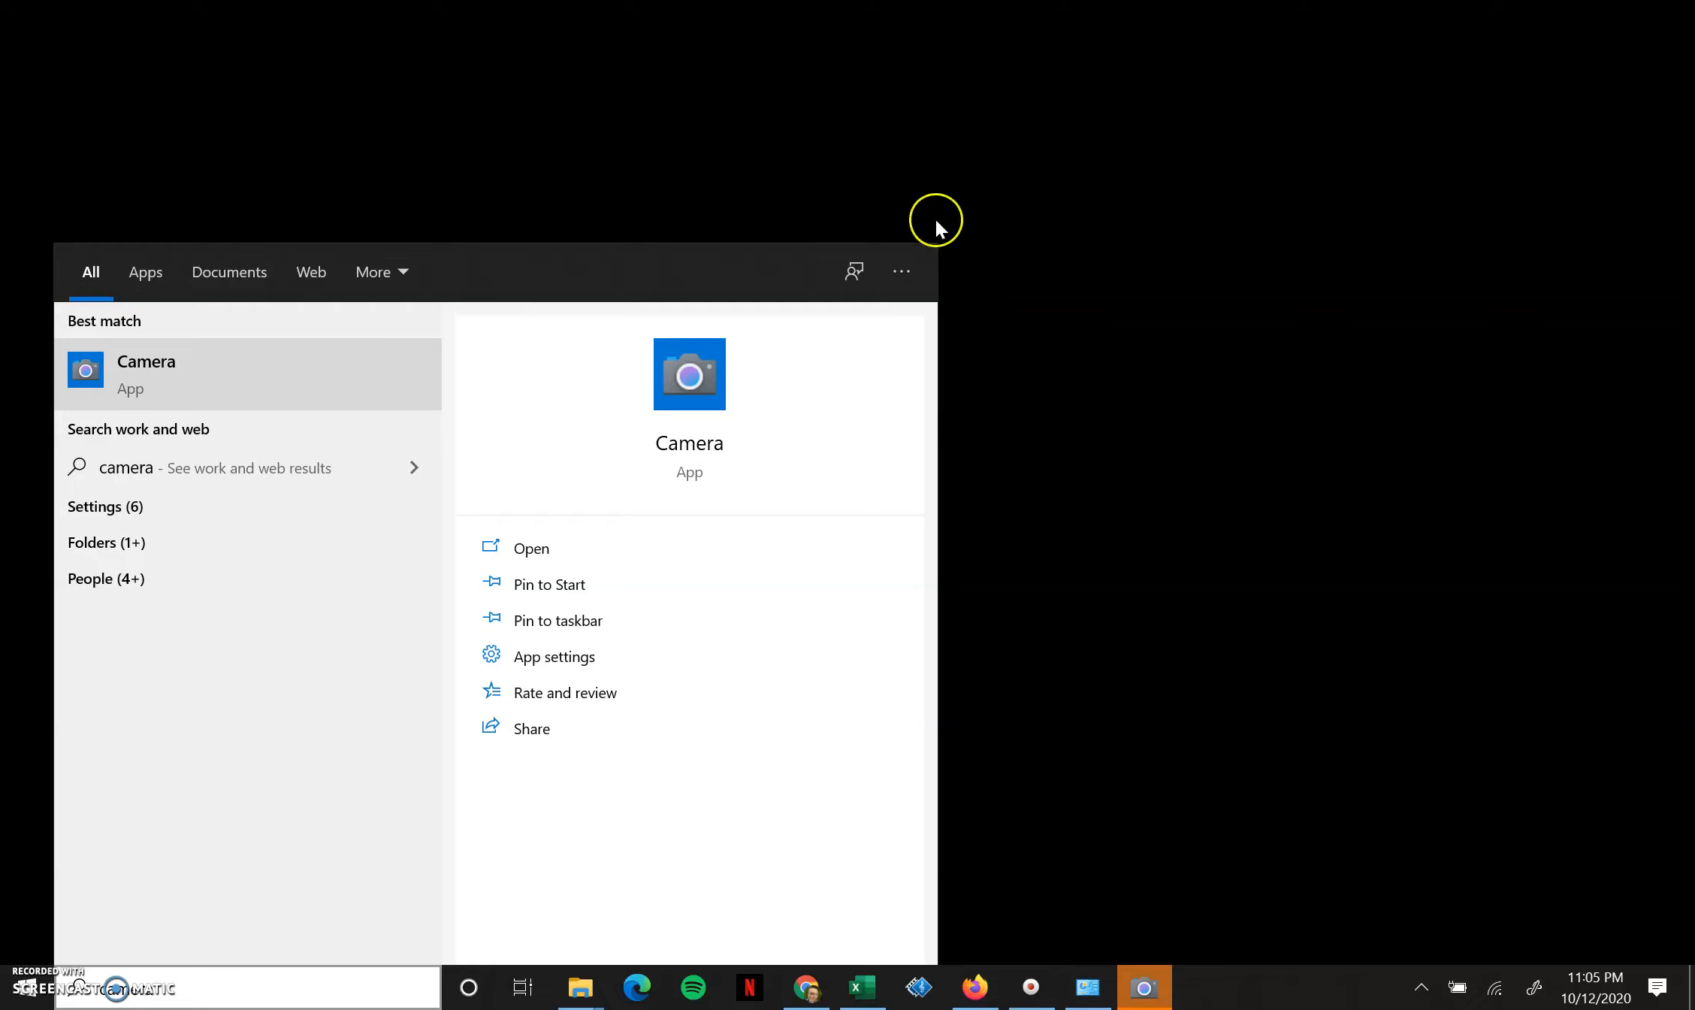
mouse_move(1148, 427)
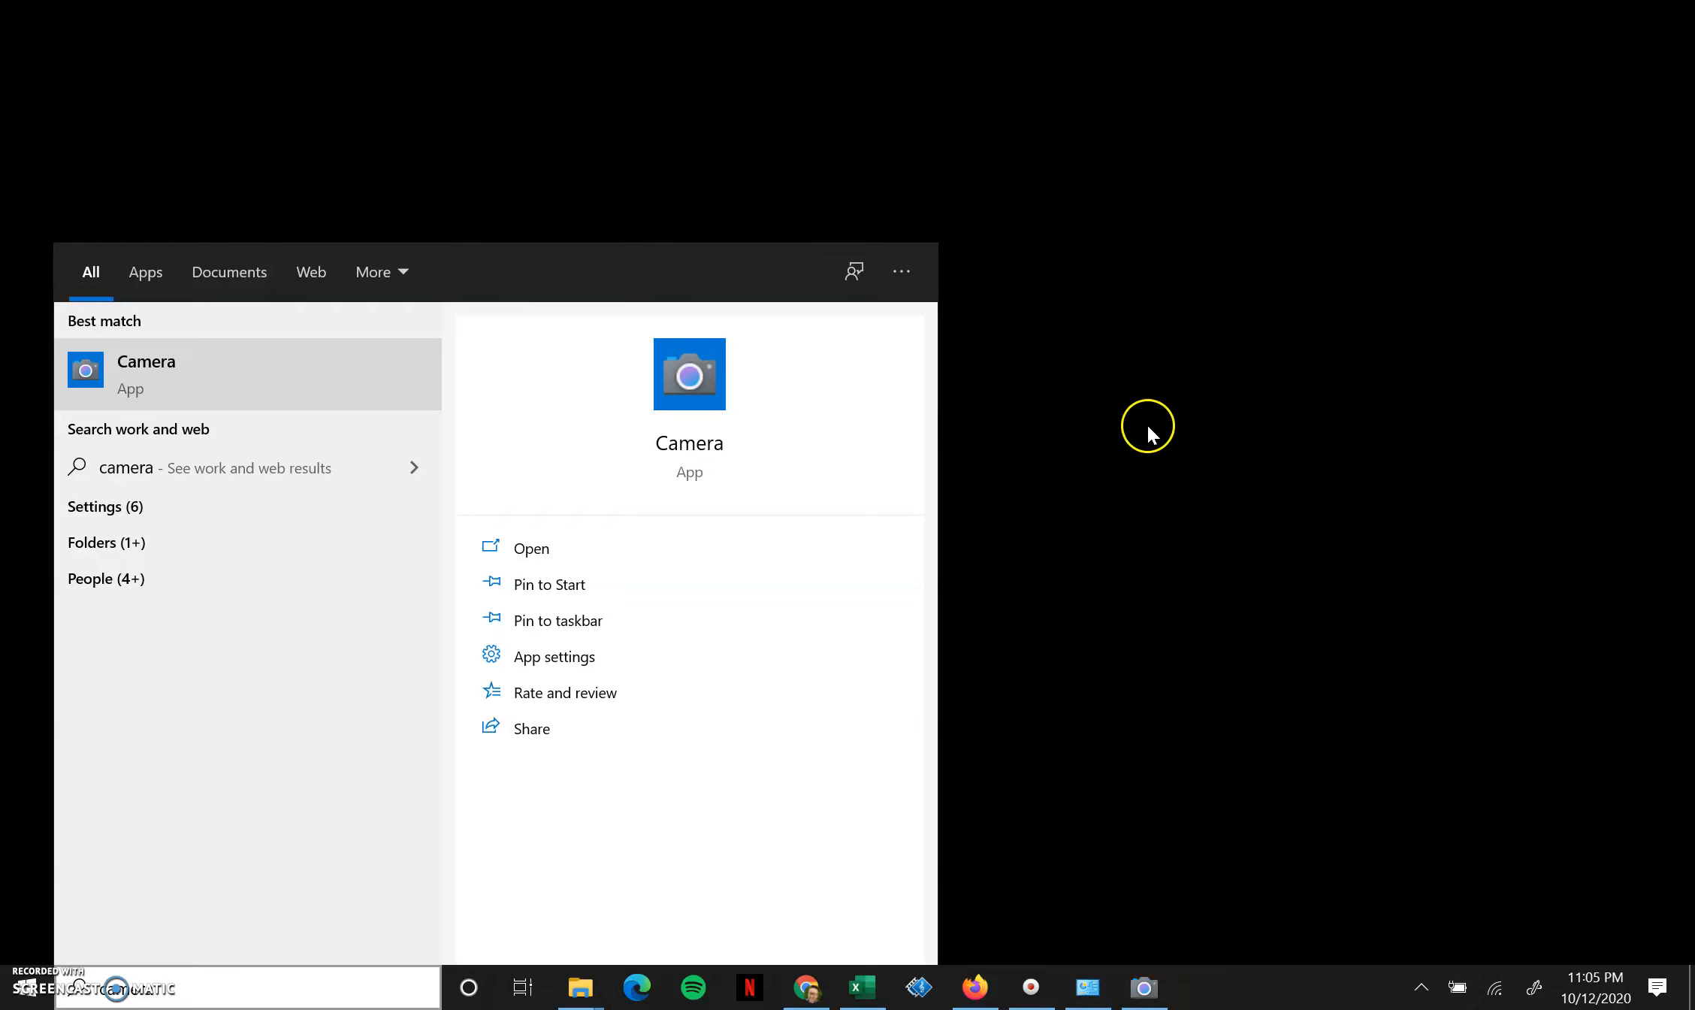
Step: Bring the Windows Camera app into focus with its live webcam feed
left_click(531, 549)
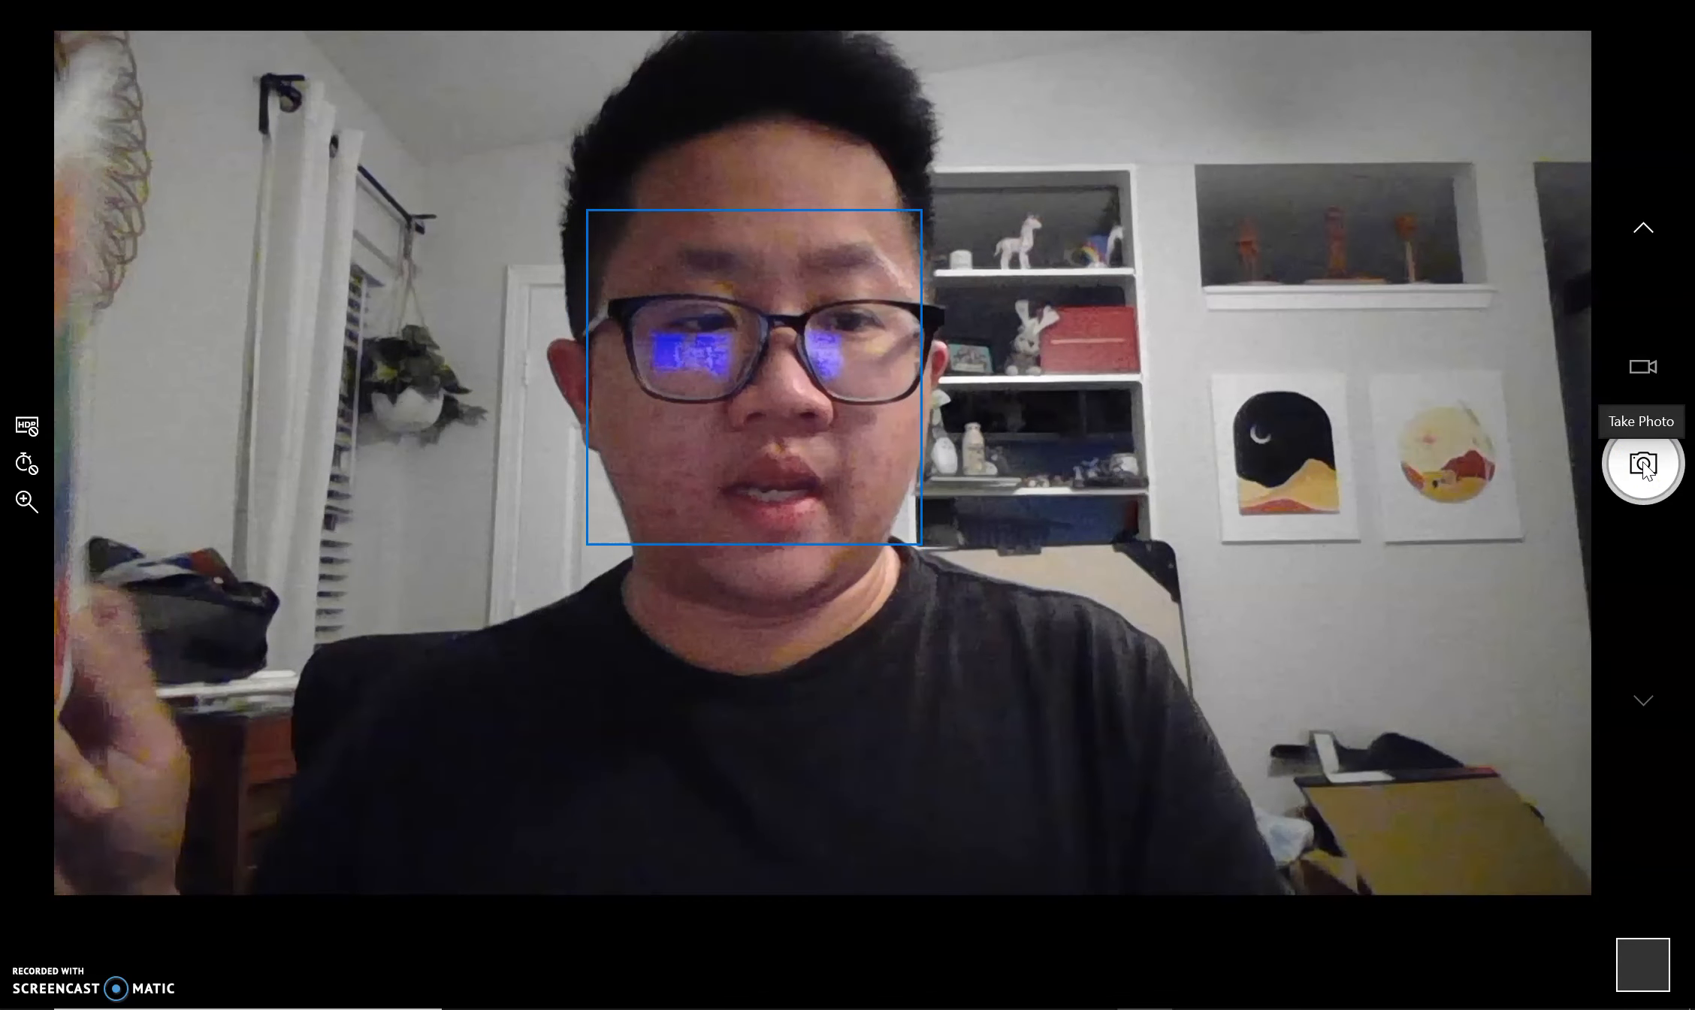
Step: Take a photo of the castle artwork in the Camera app
left_click(1642, 462)
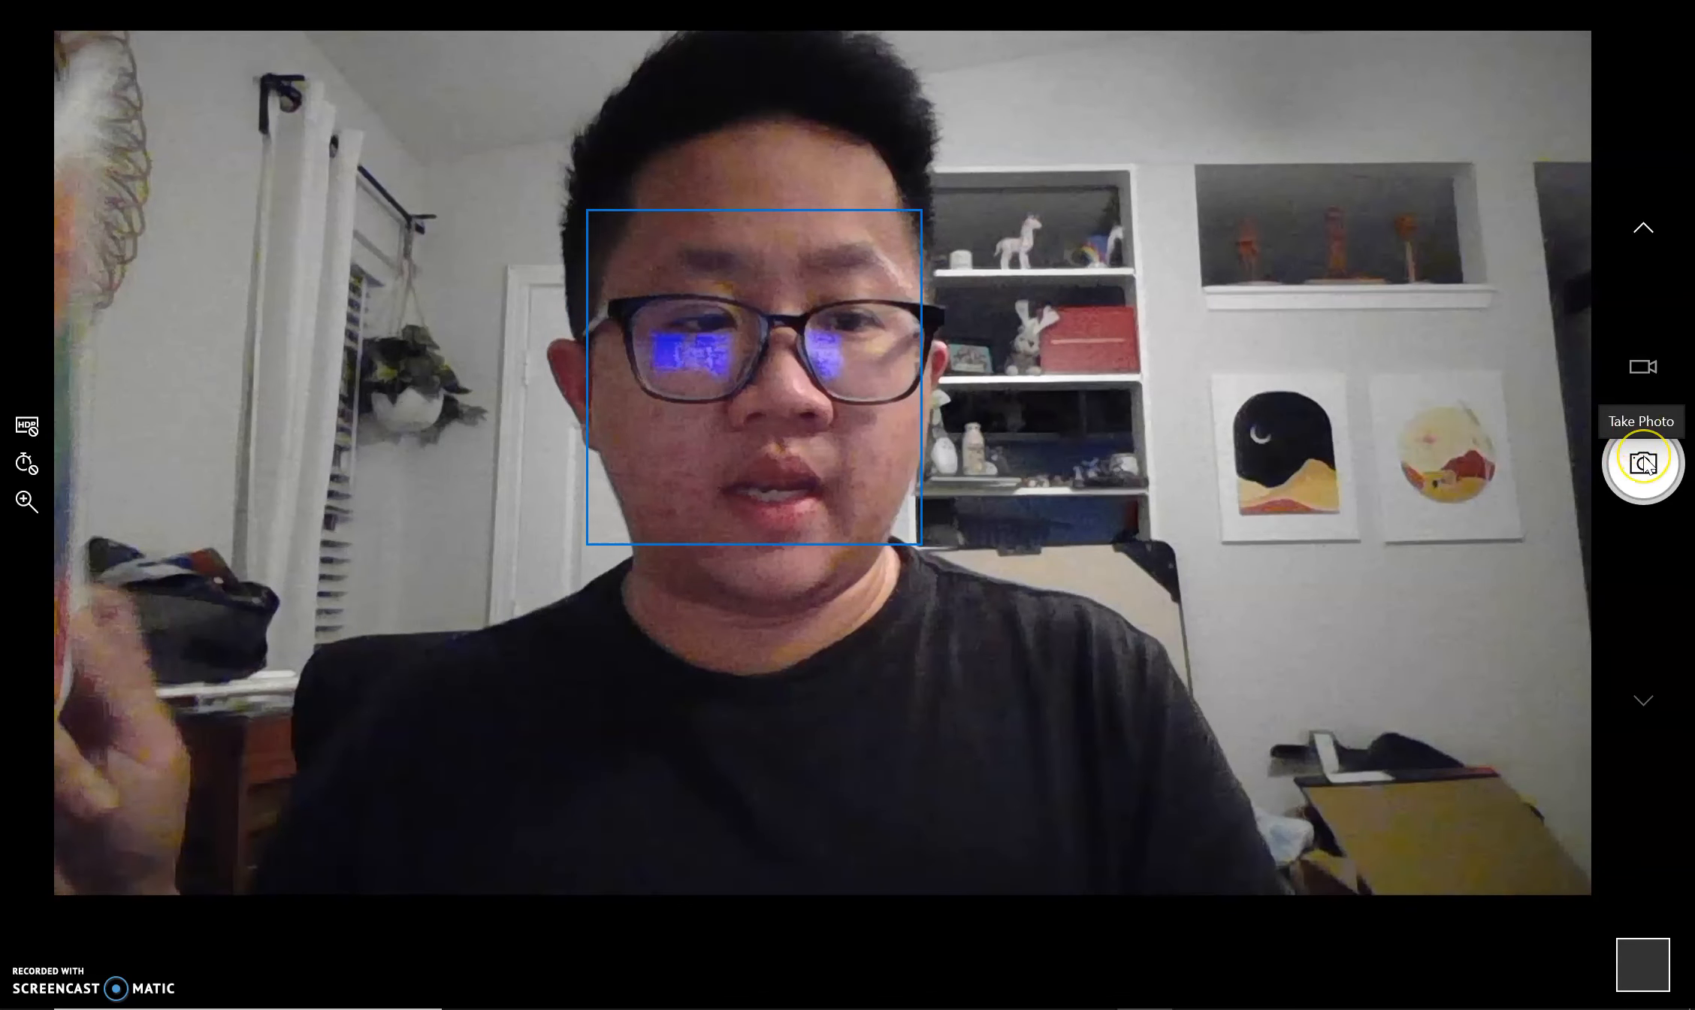
left_click(1642, 463)
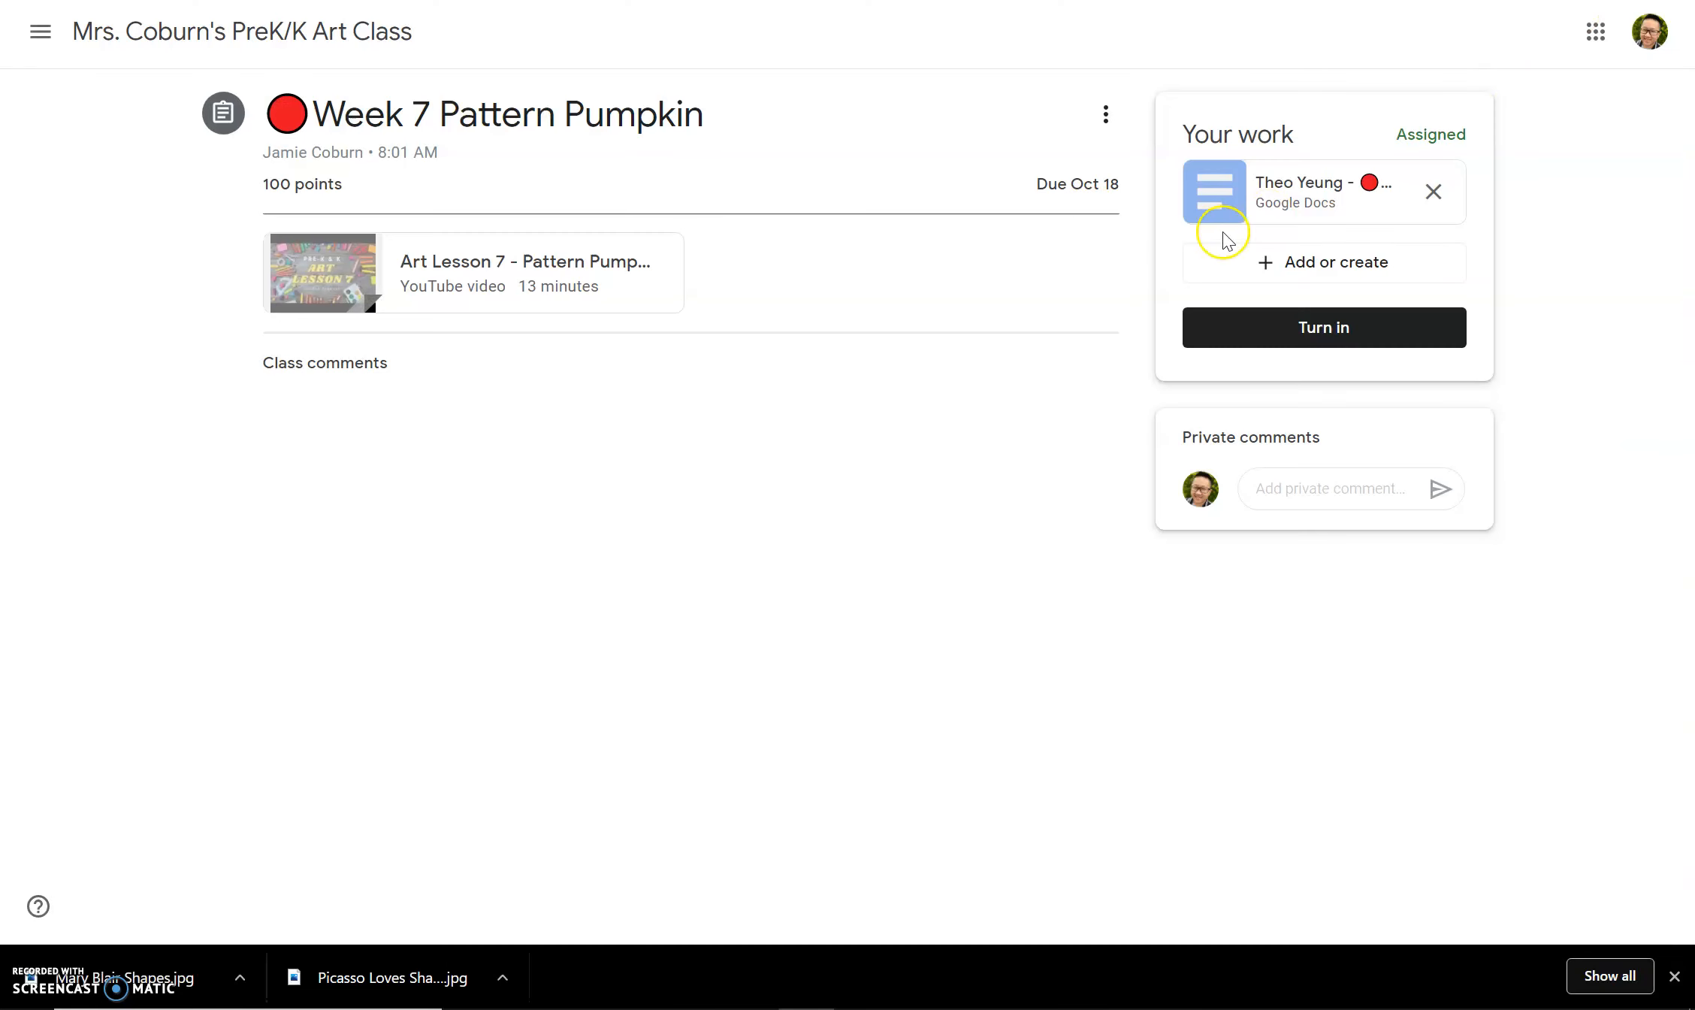
mouse_move(581, 361)
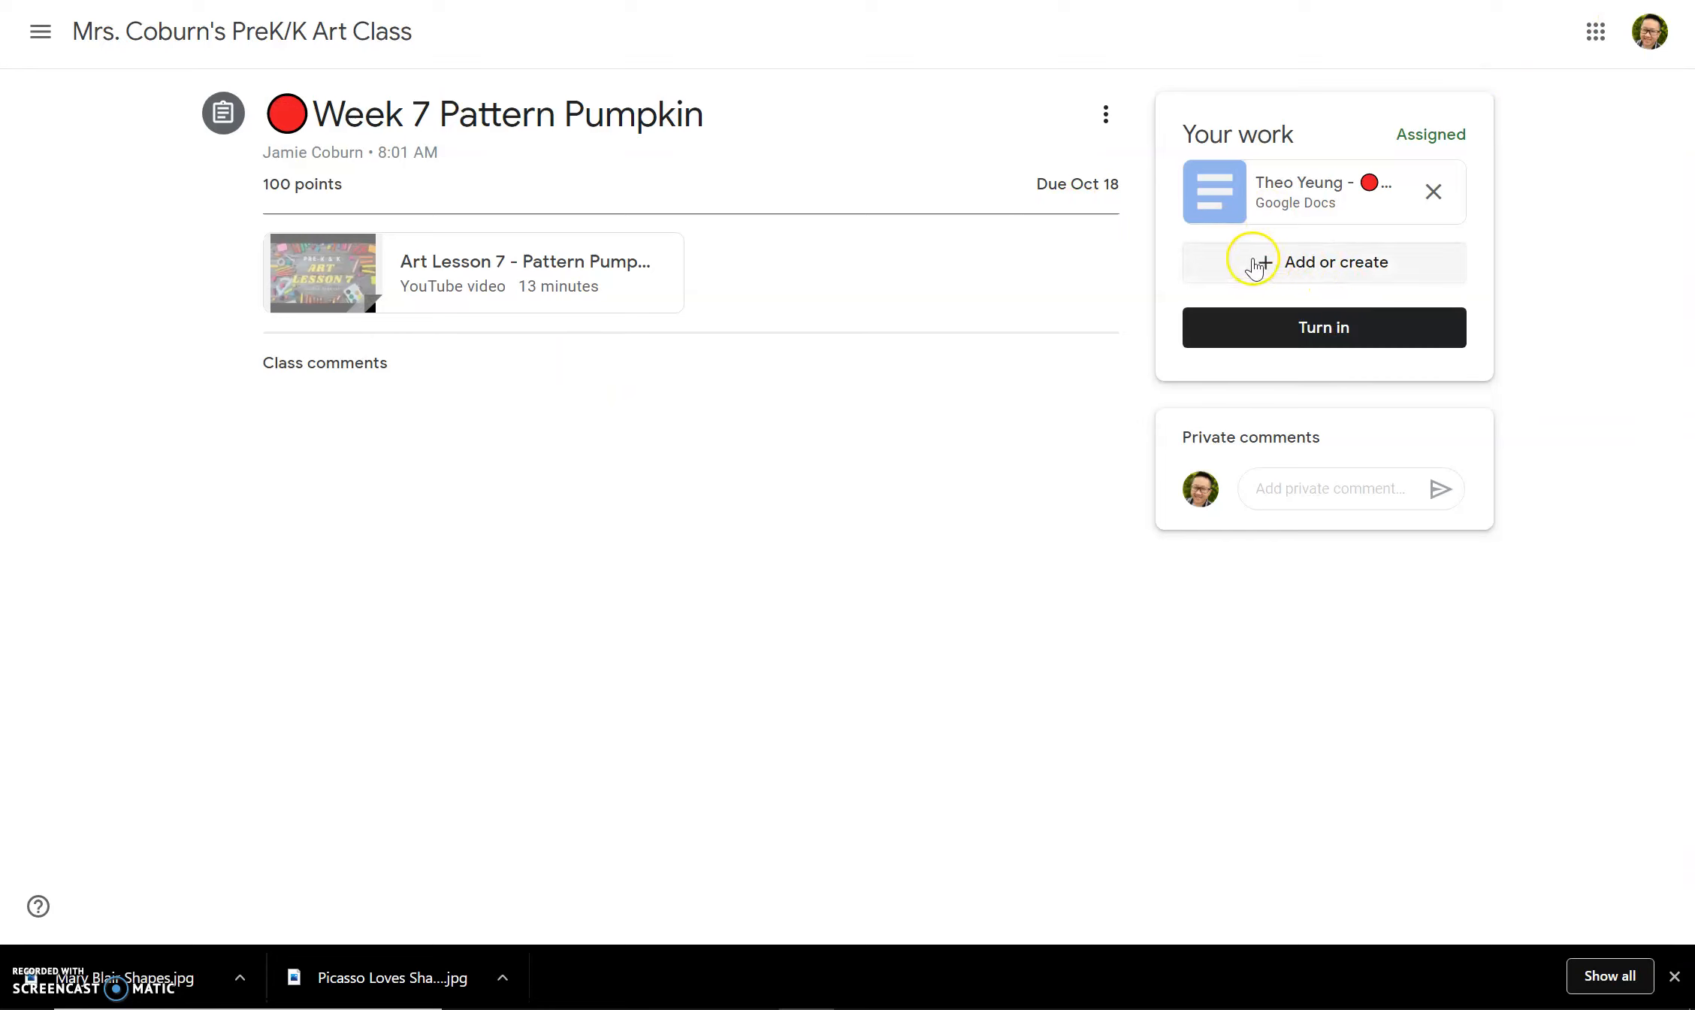
mouse_move(1328, 270)
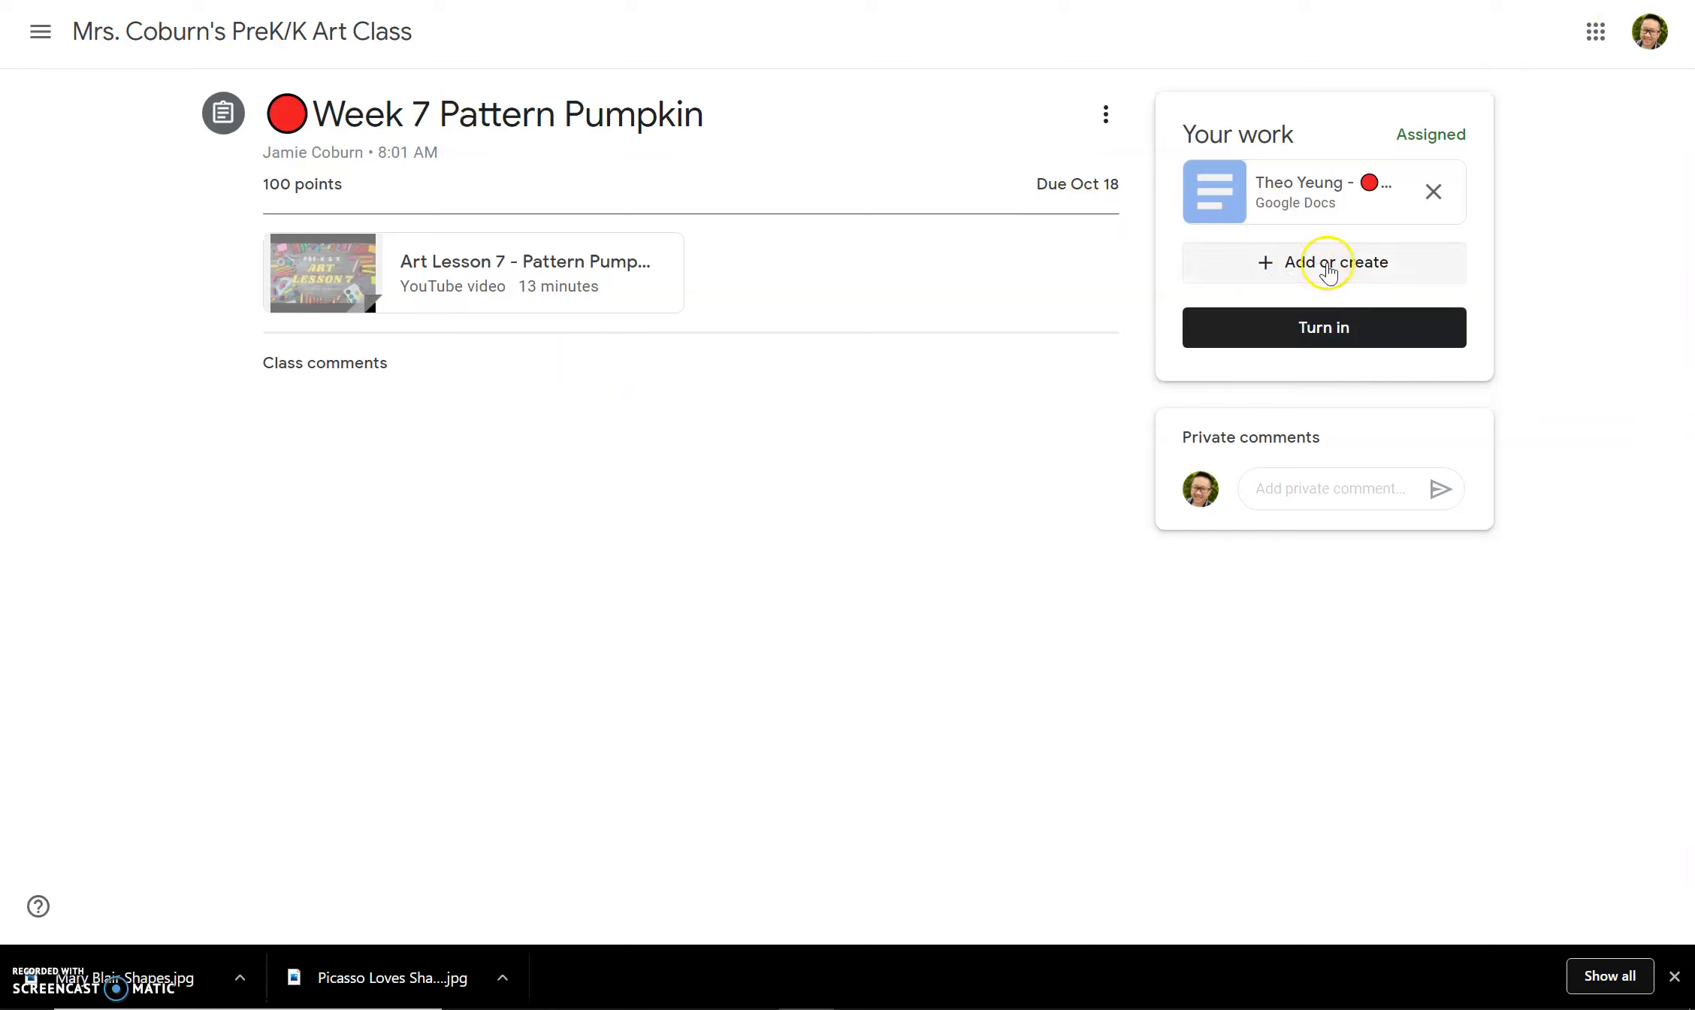
Step: Open the Google Drive insert-files dialog from Your work's Add or create menu
left_click(1323, 262)
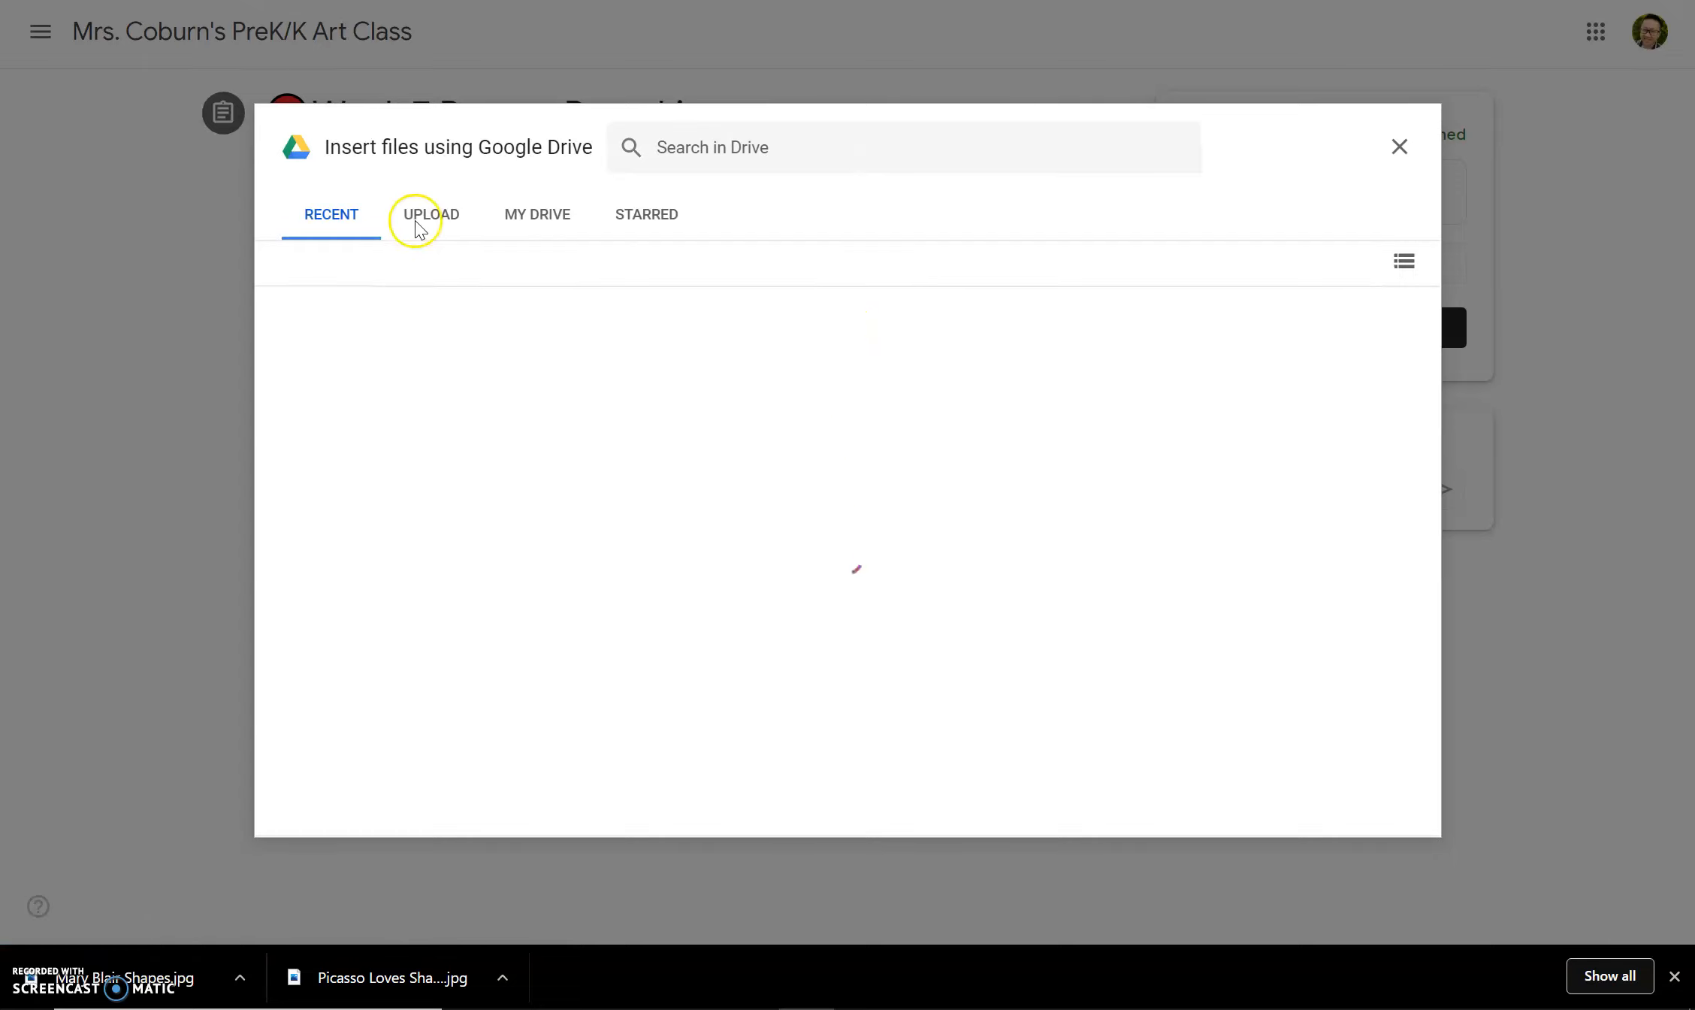
Step: Browse the computer's Downloads folder through the dialog's Upload option
left_click(431, 214)
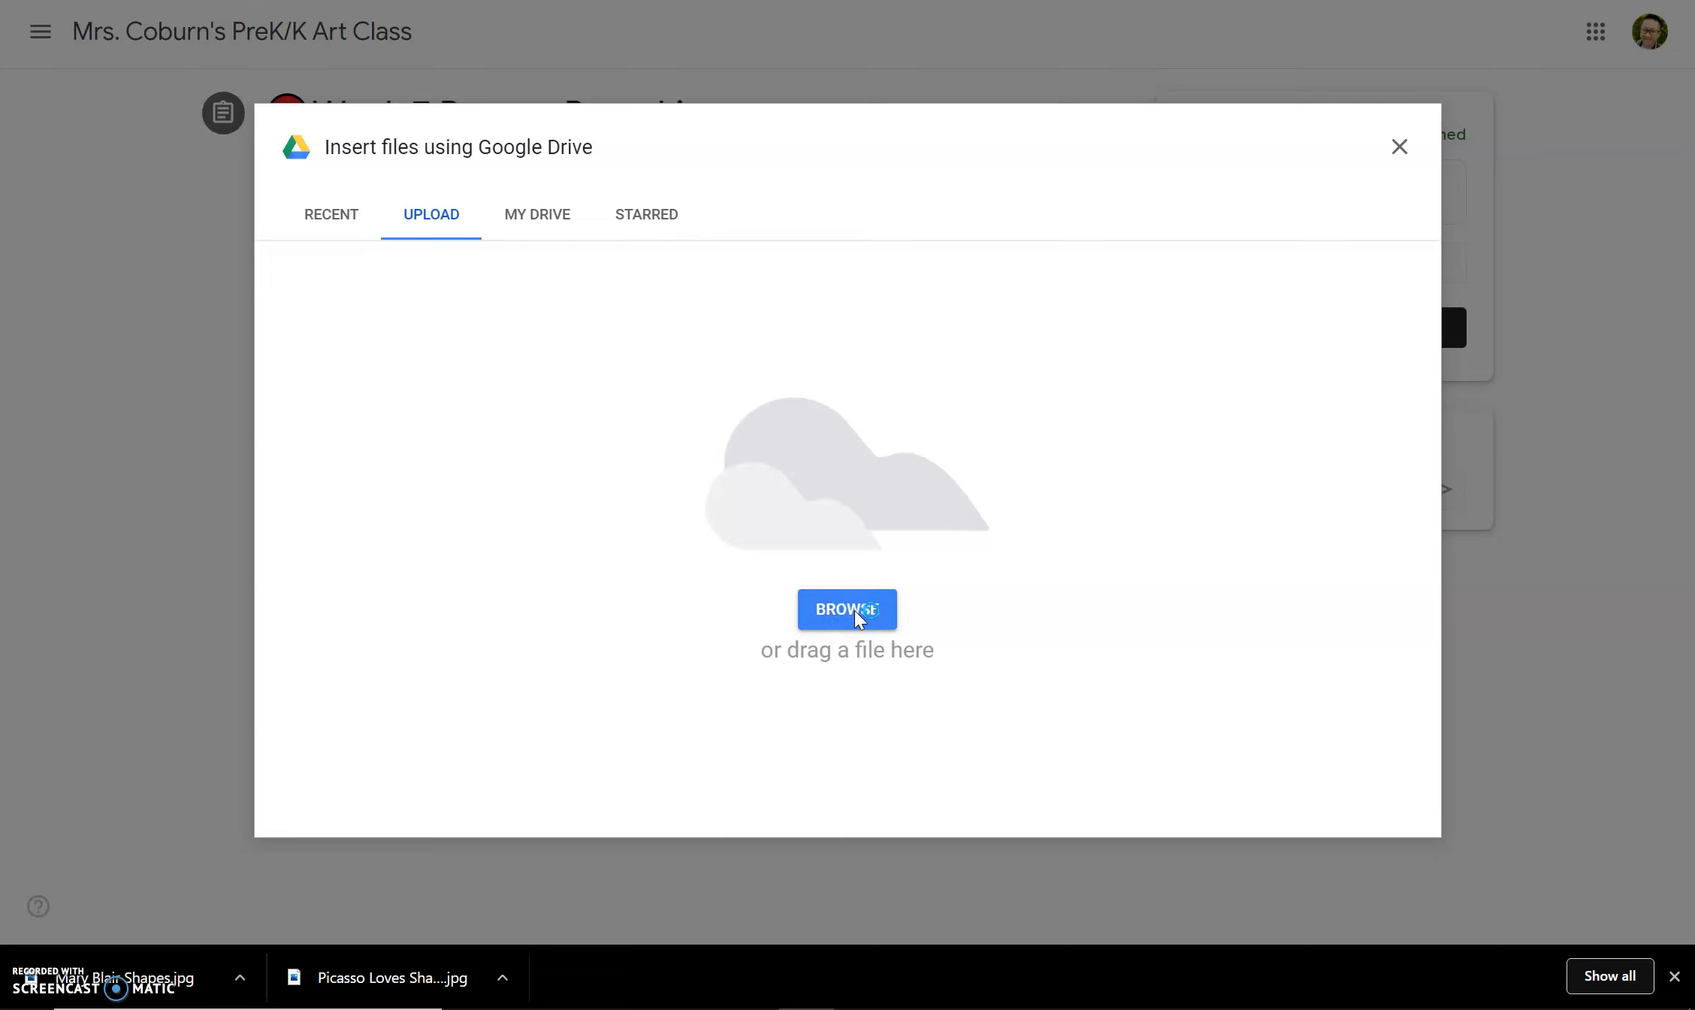
mouse_move(918, 636)
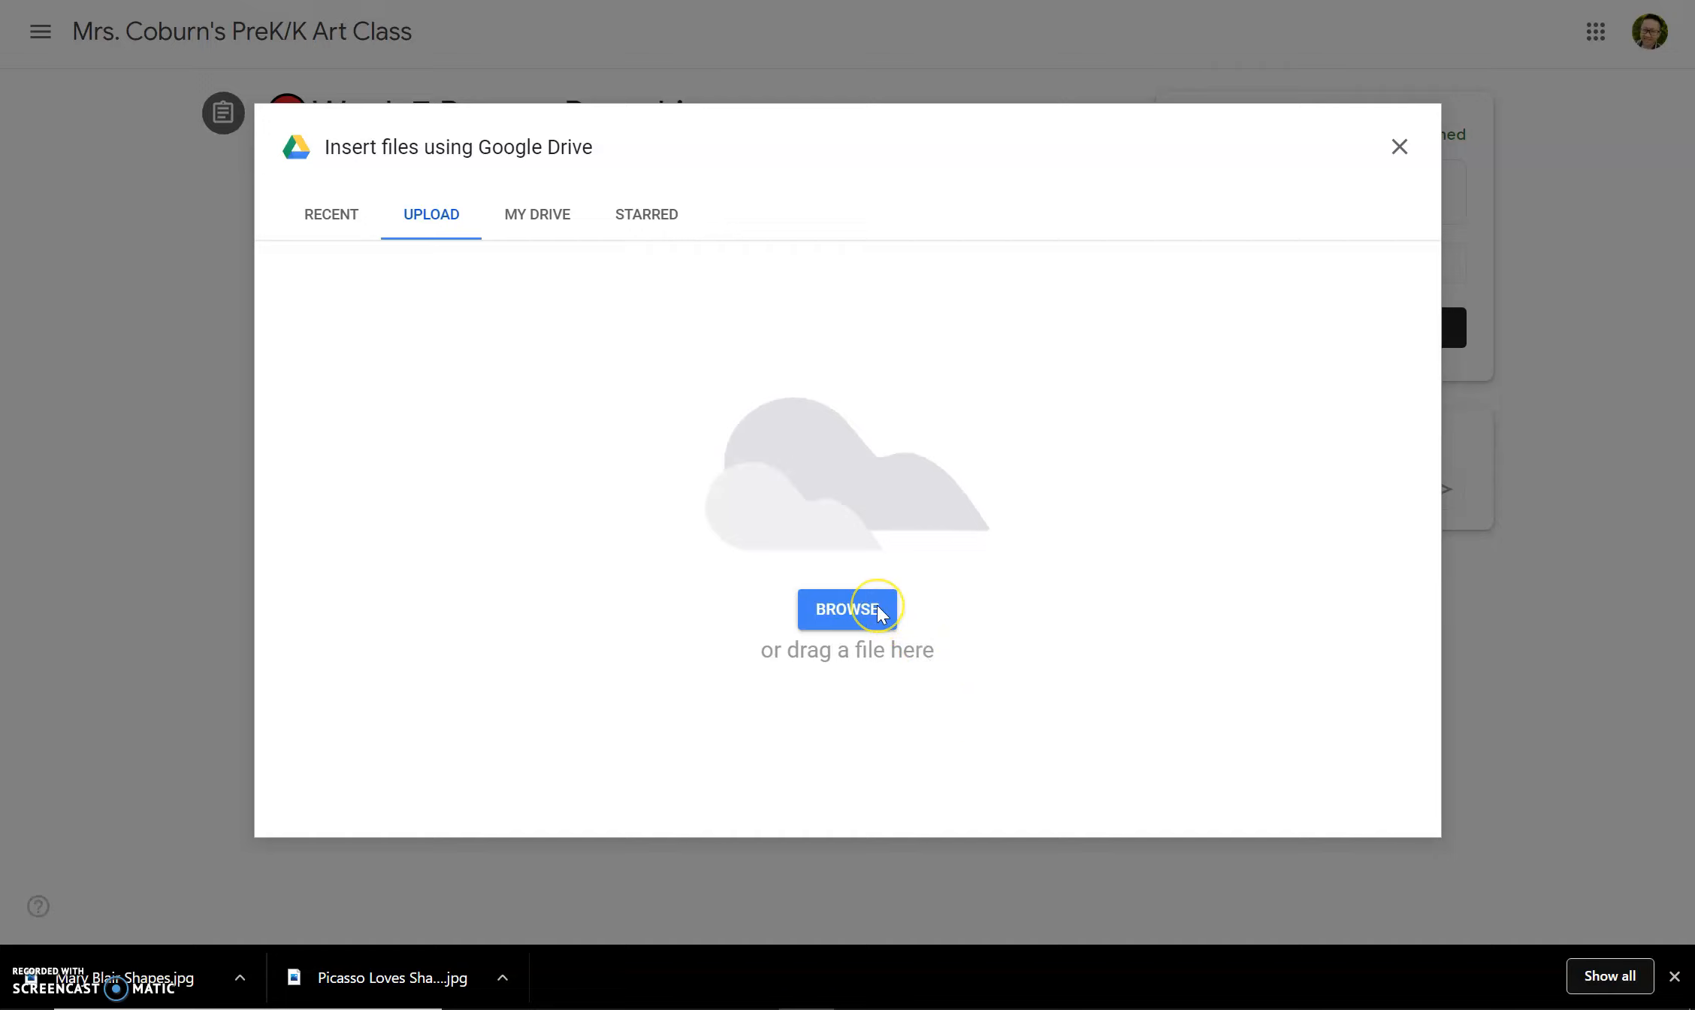
mouse_move(854, 613)
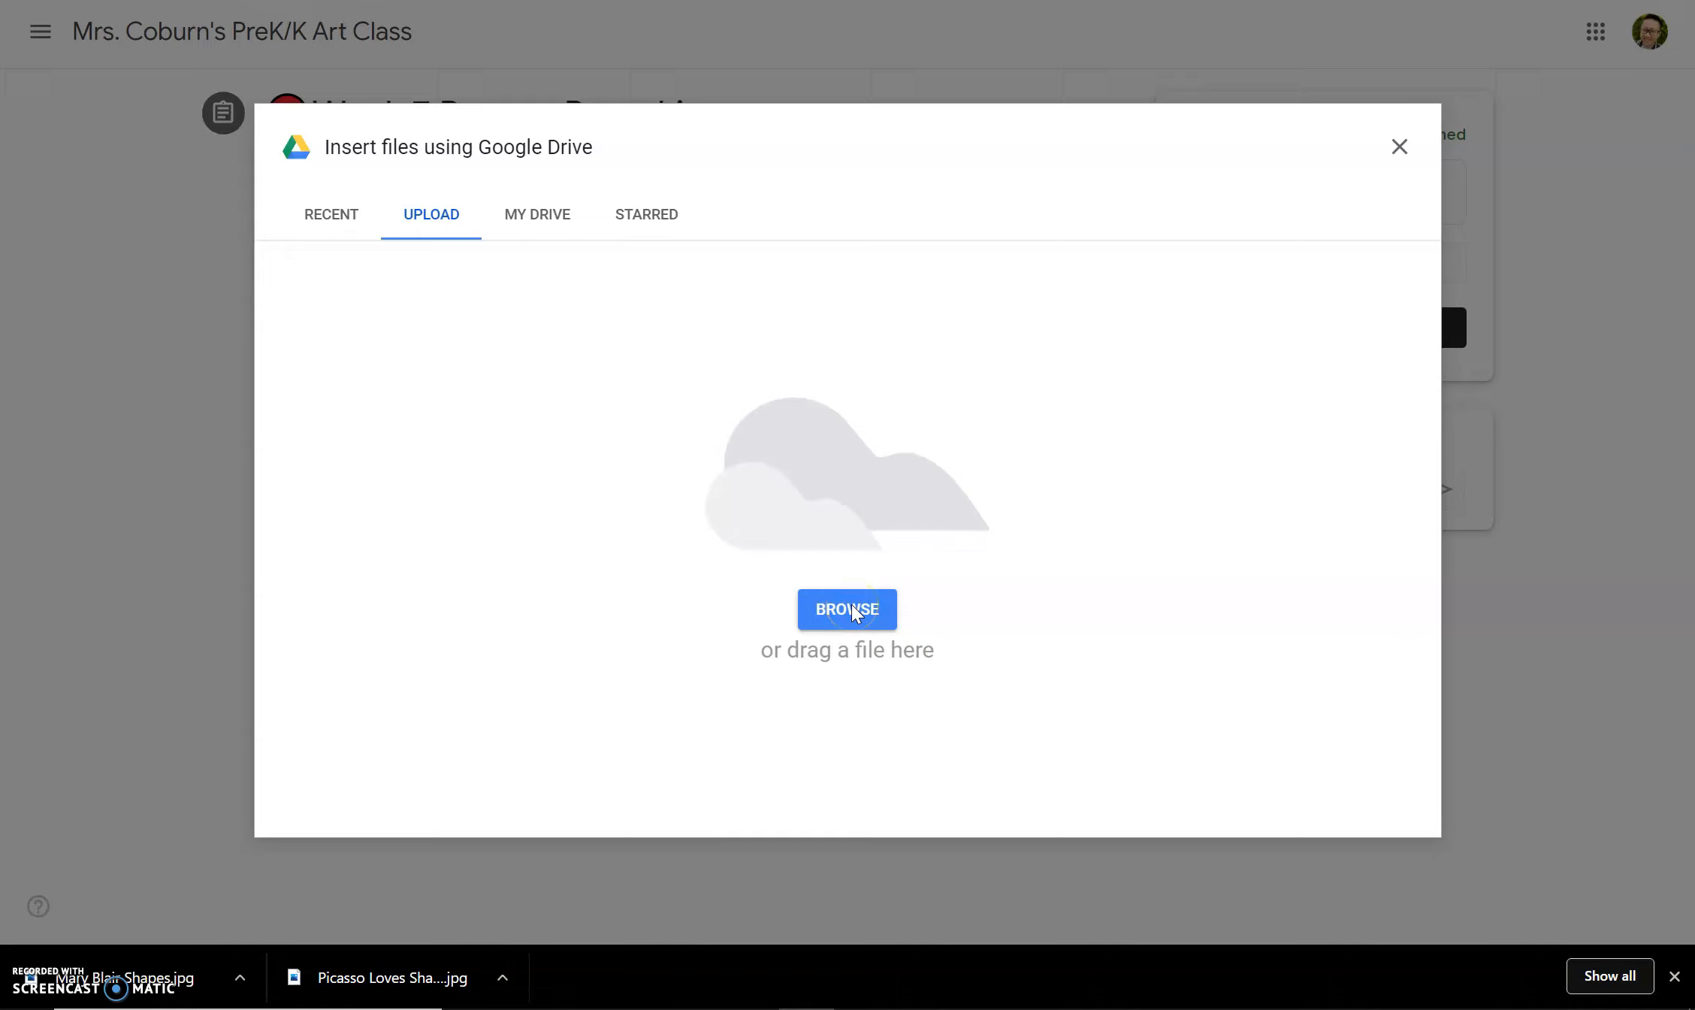
left_click(846, 609)
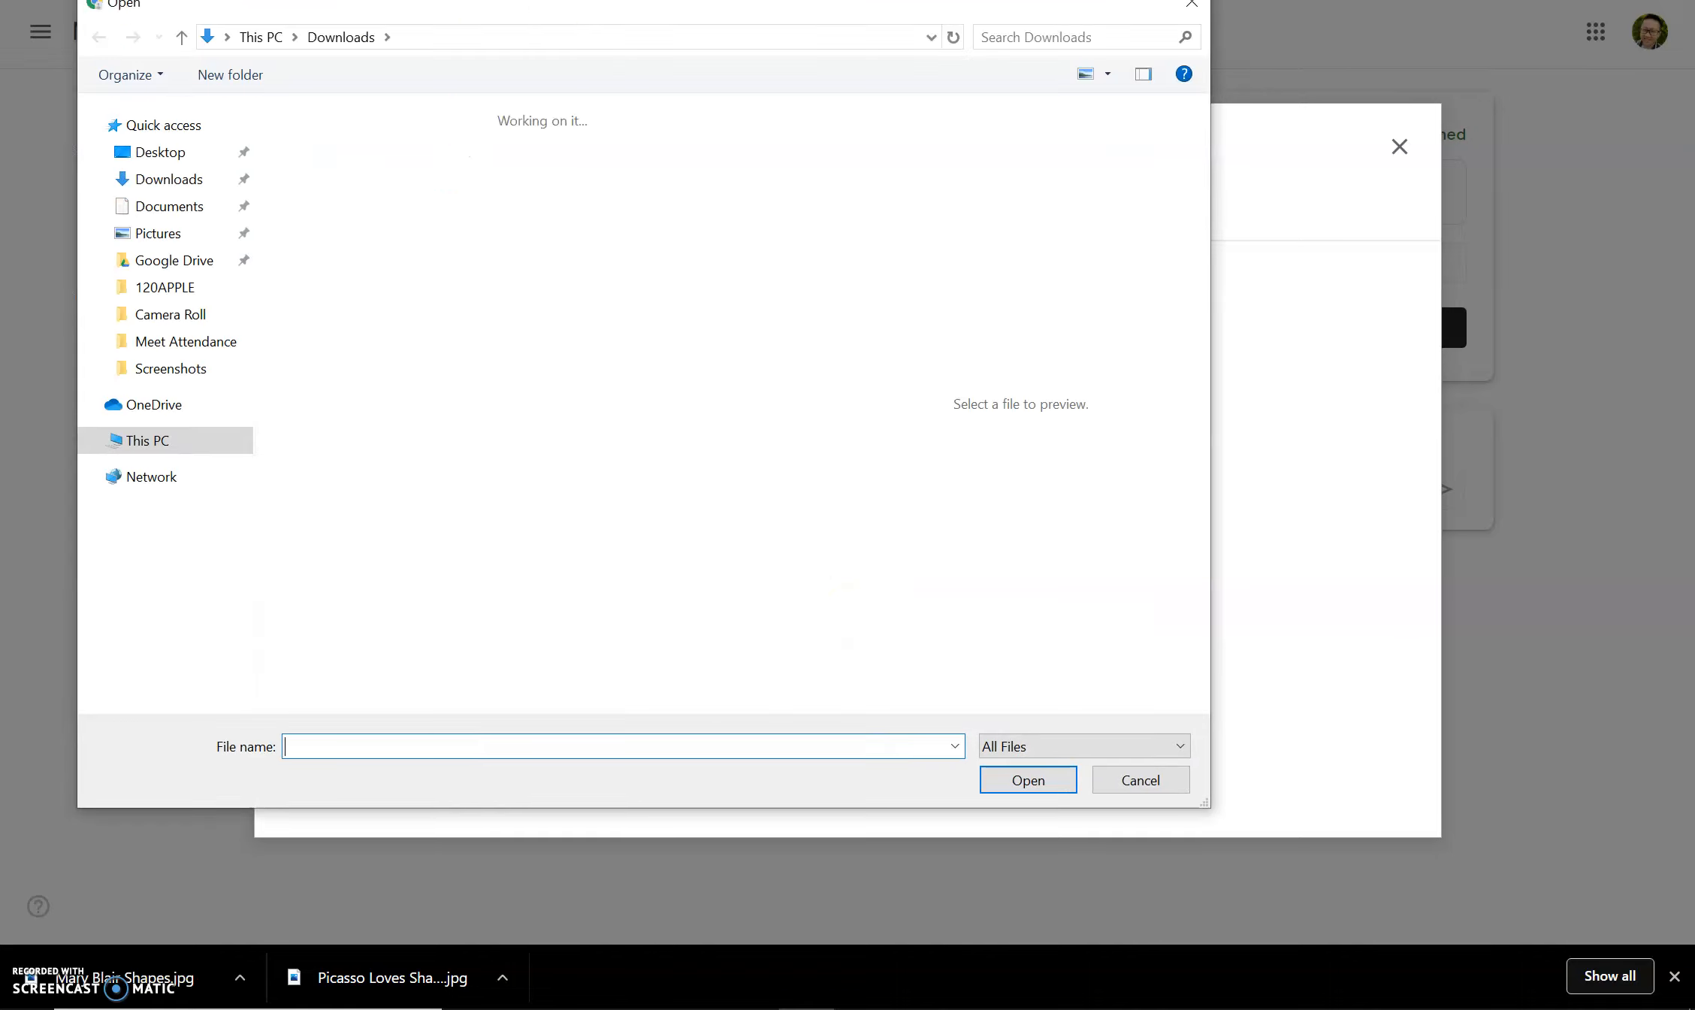
Step: Upload WIN_20201012_23_05_32_Pro from Pictures > Camera Roll as the castle artwork photo
left_click(170, 180)
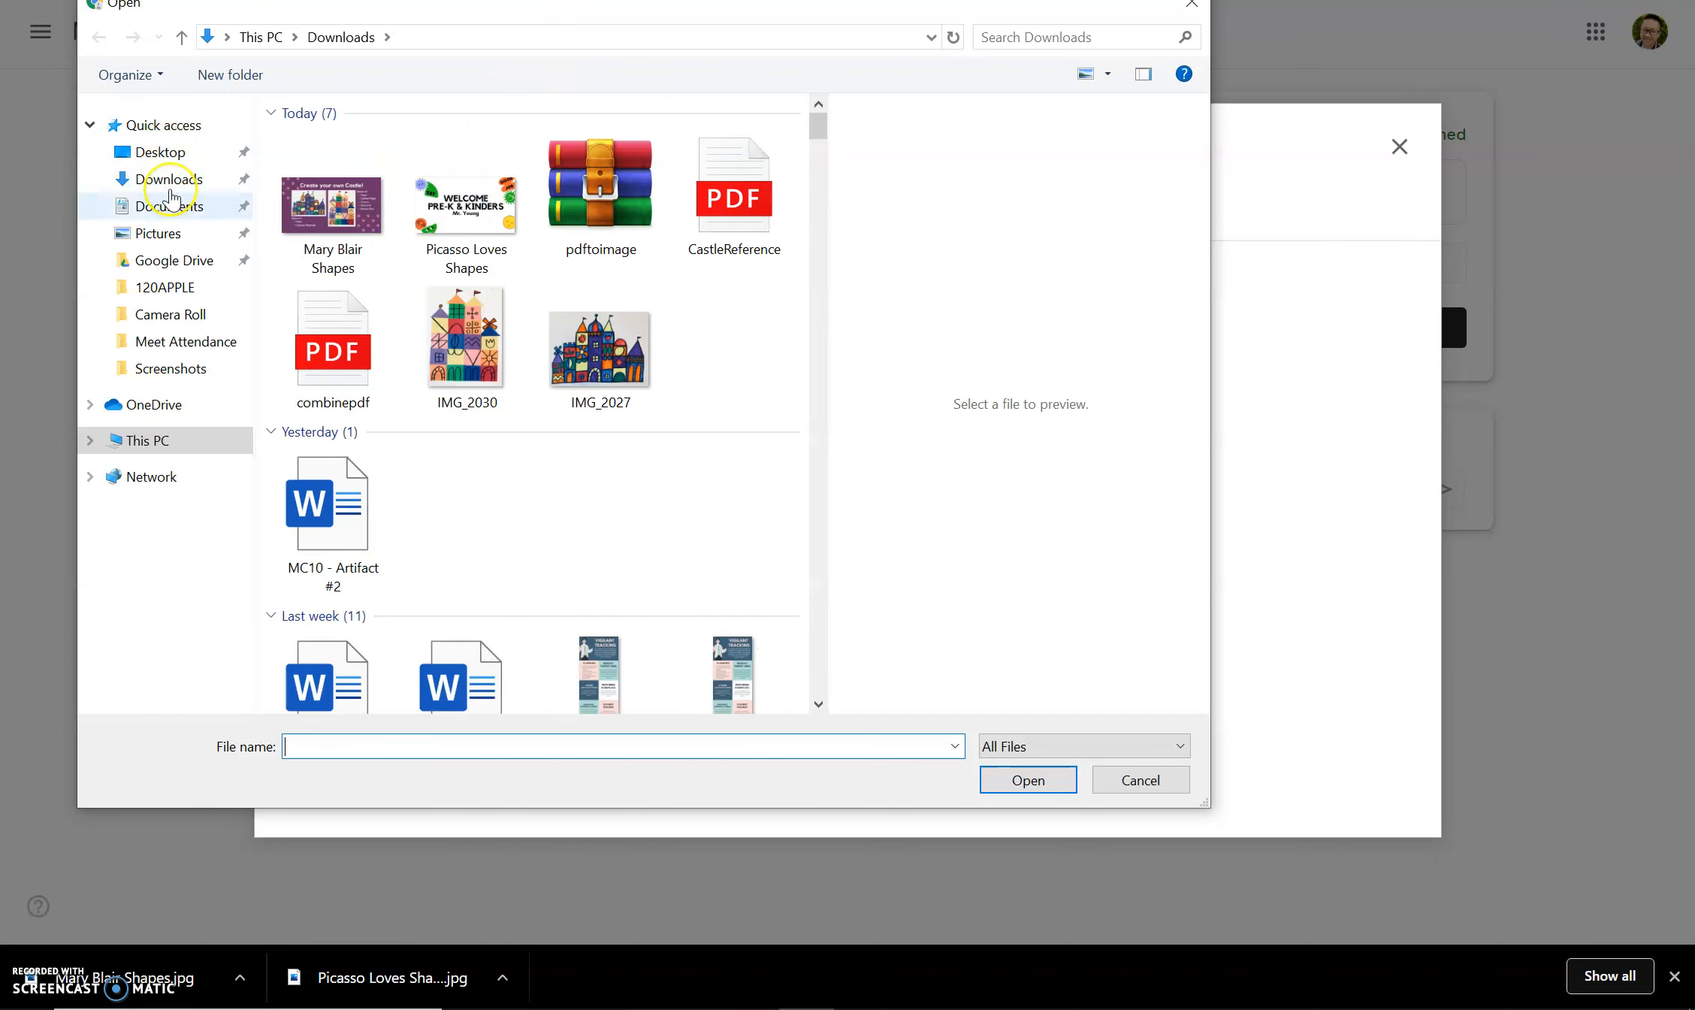
left_click(159, 232)
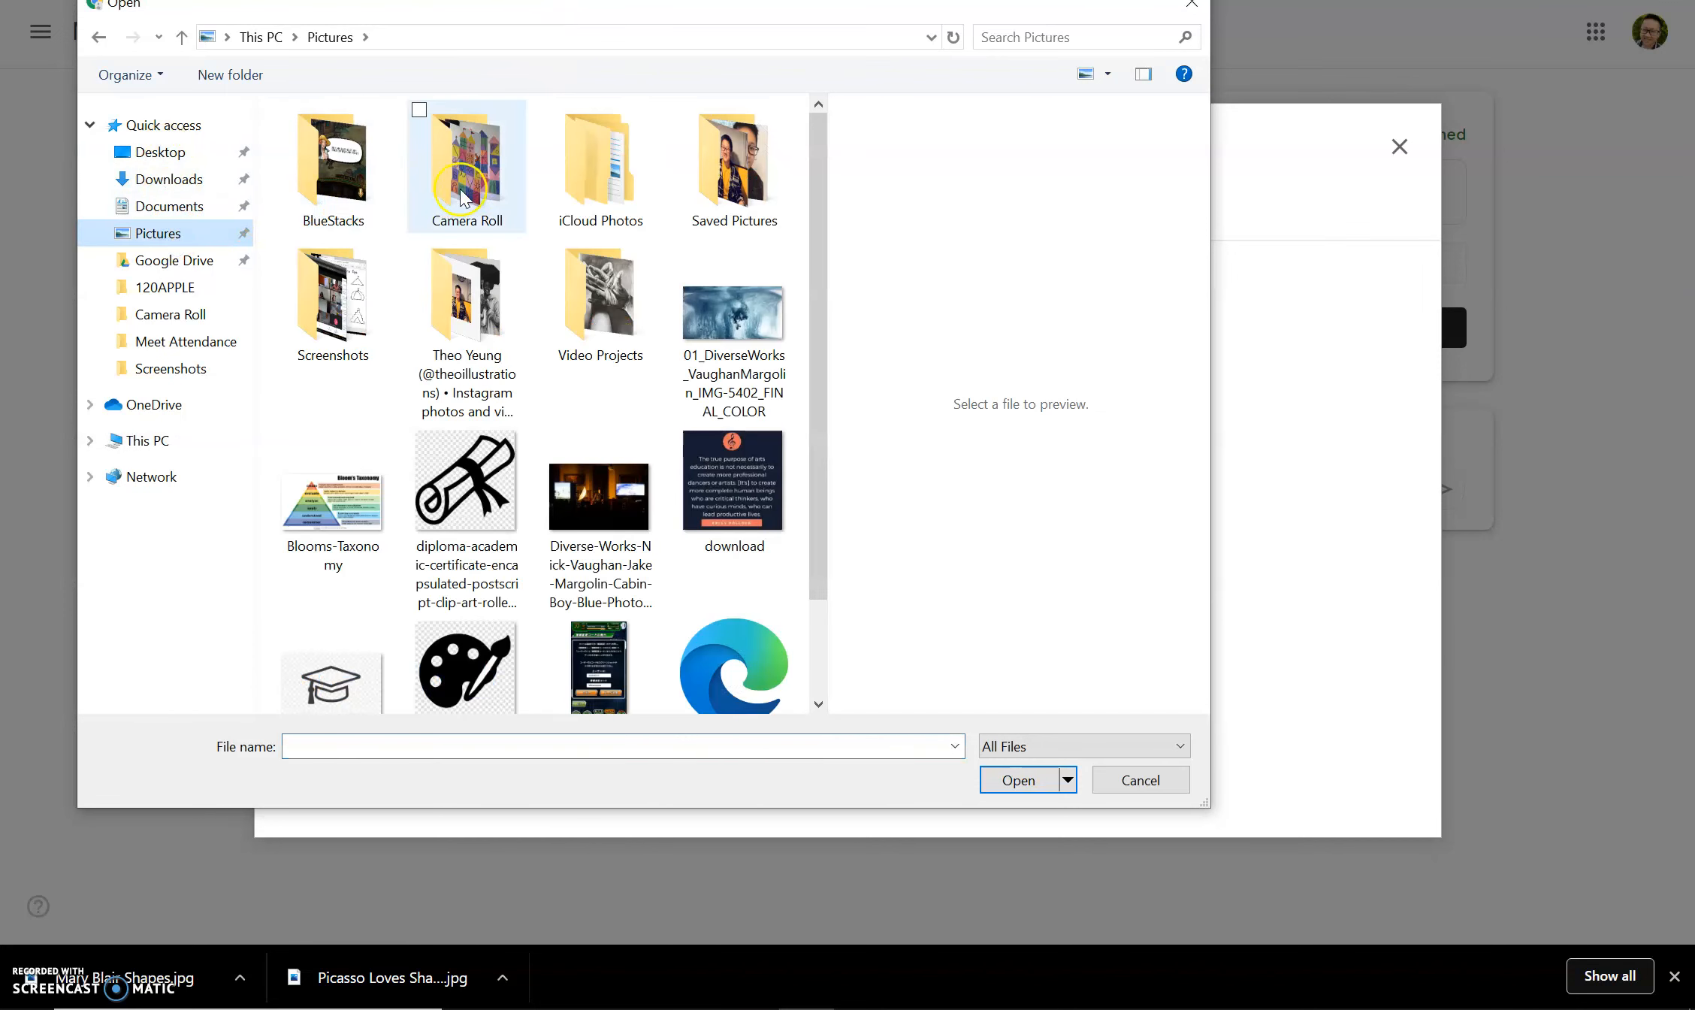
left_click(466, 162)
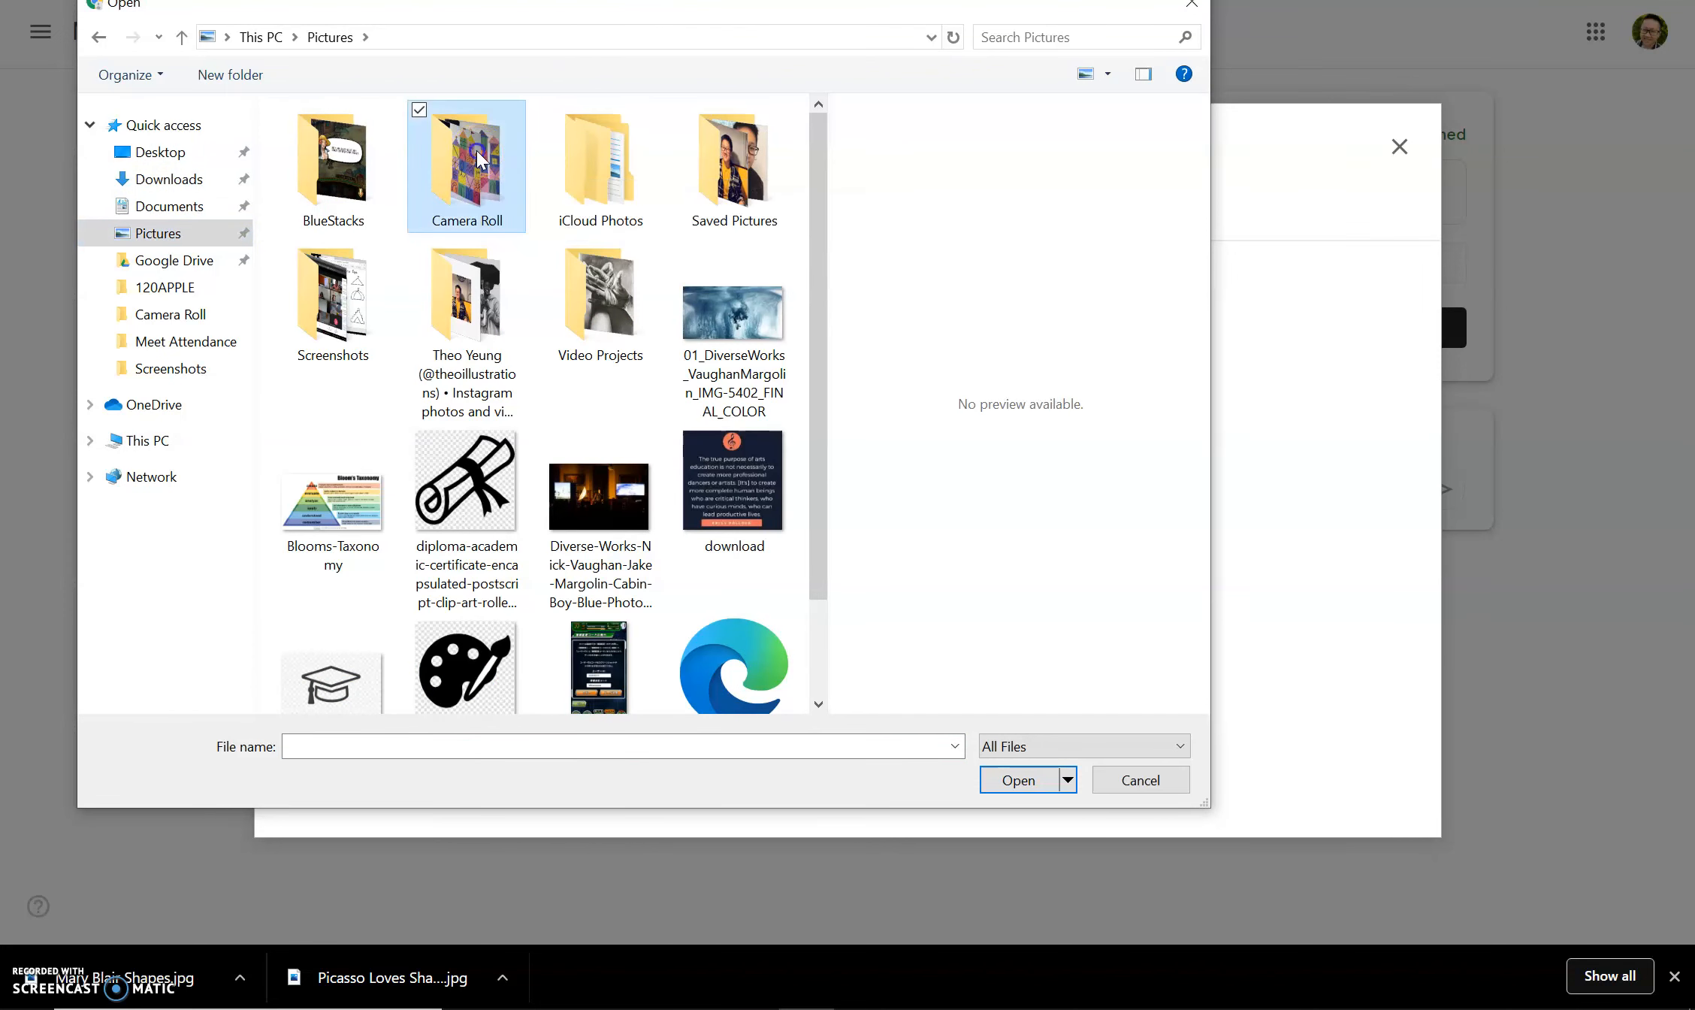
double_click(466, 156)
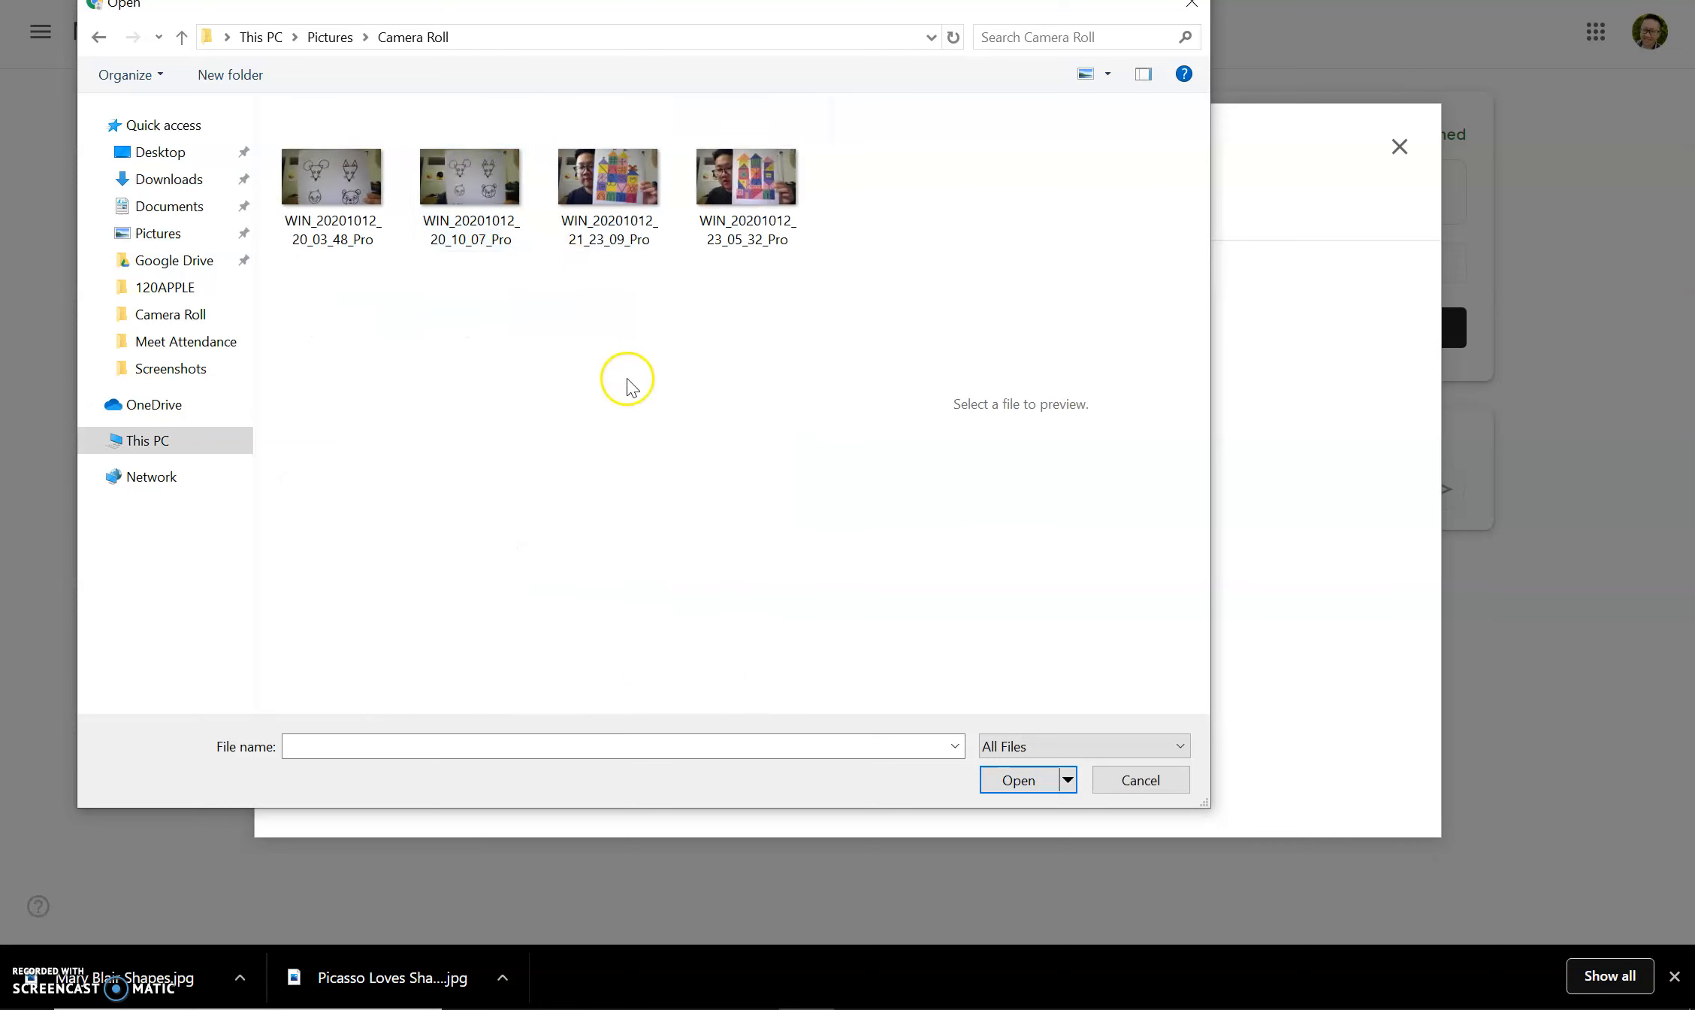
mouse_move(746, 178)
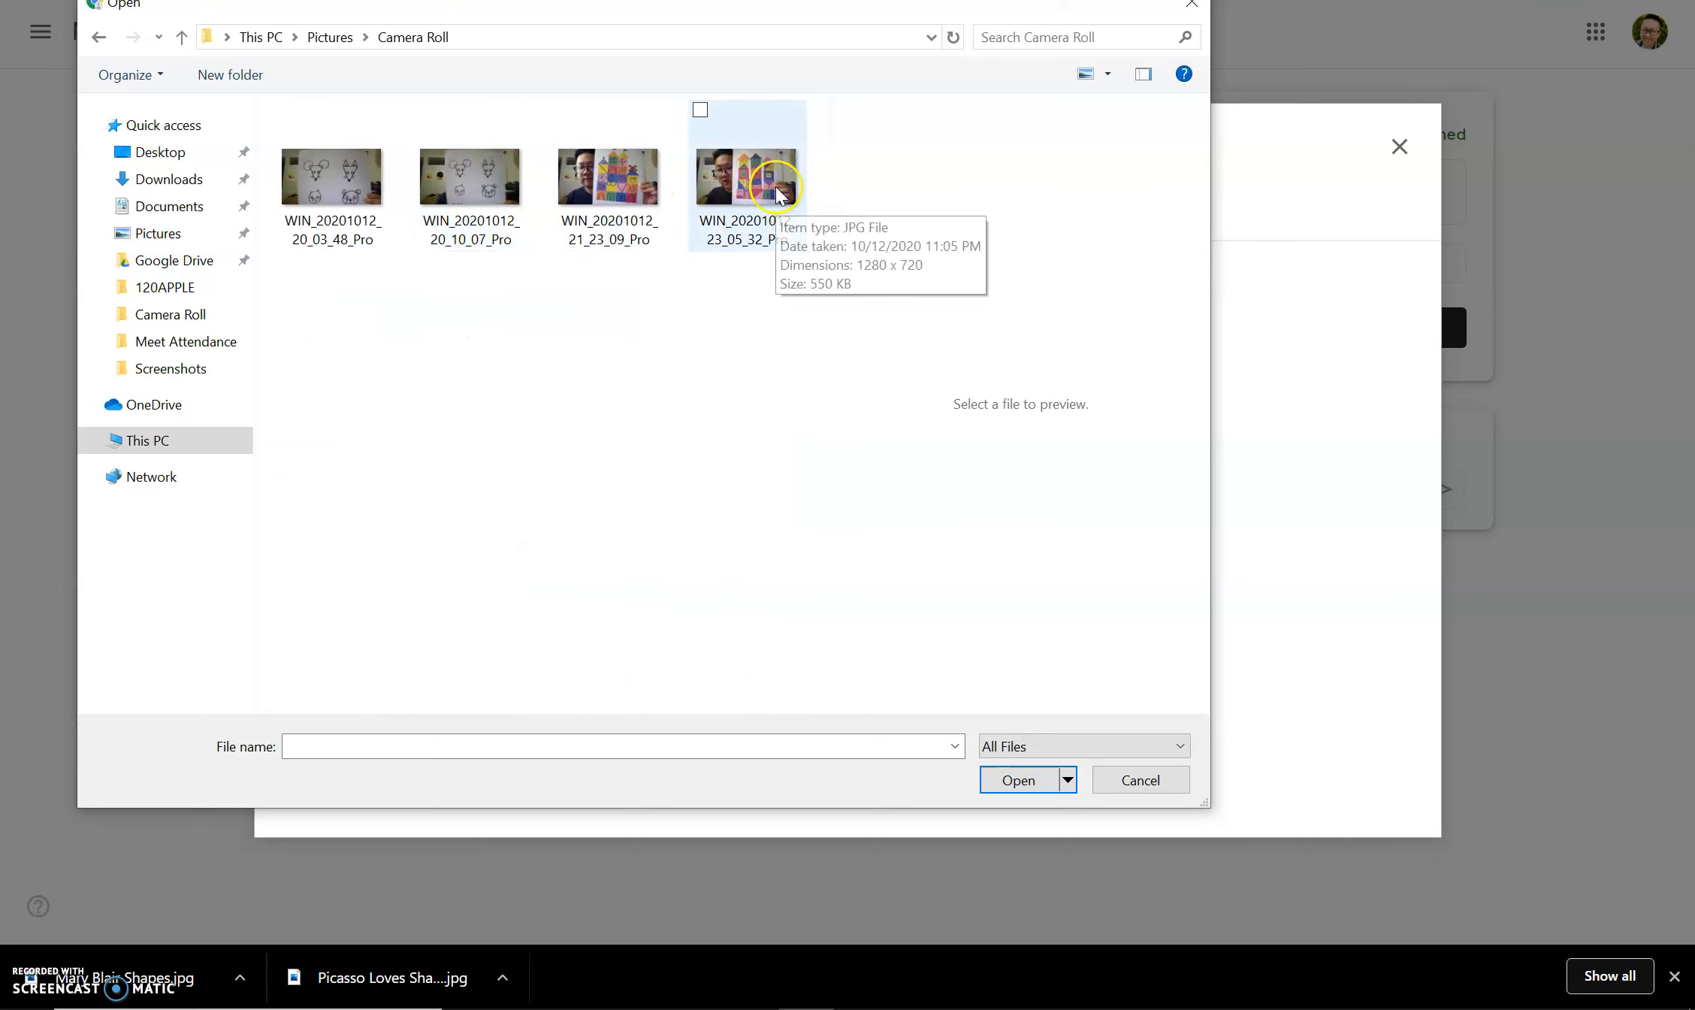
left_click(746, 175)
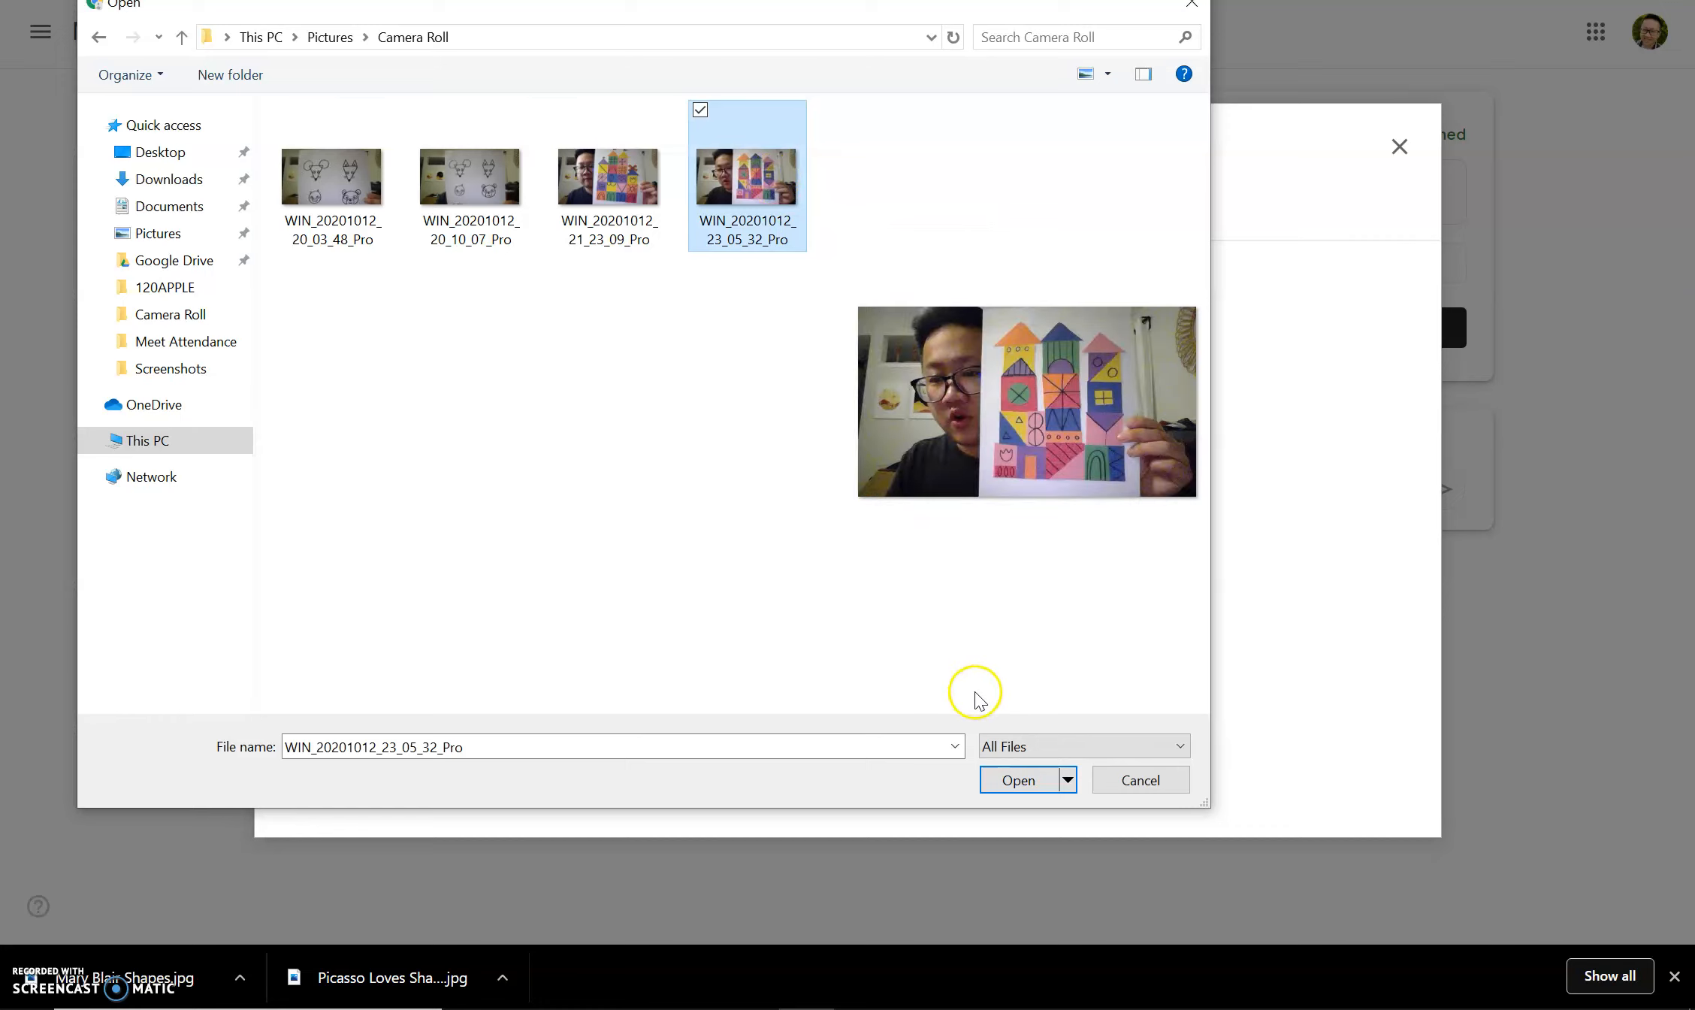
left_click(1016, 779)
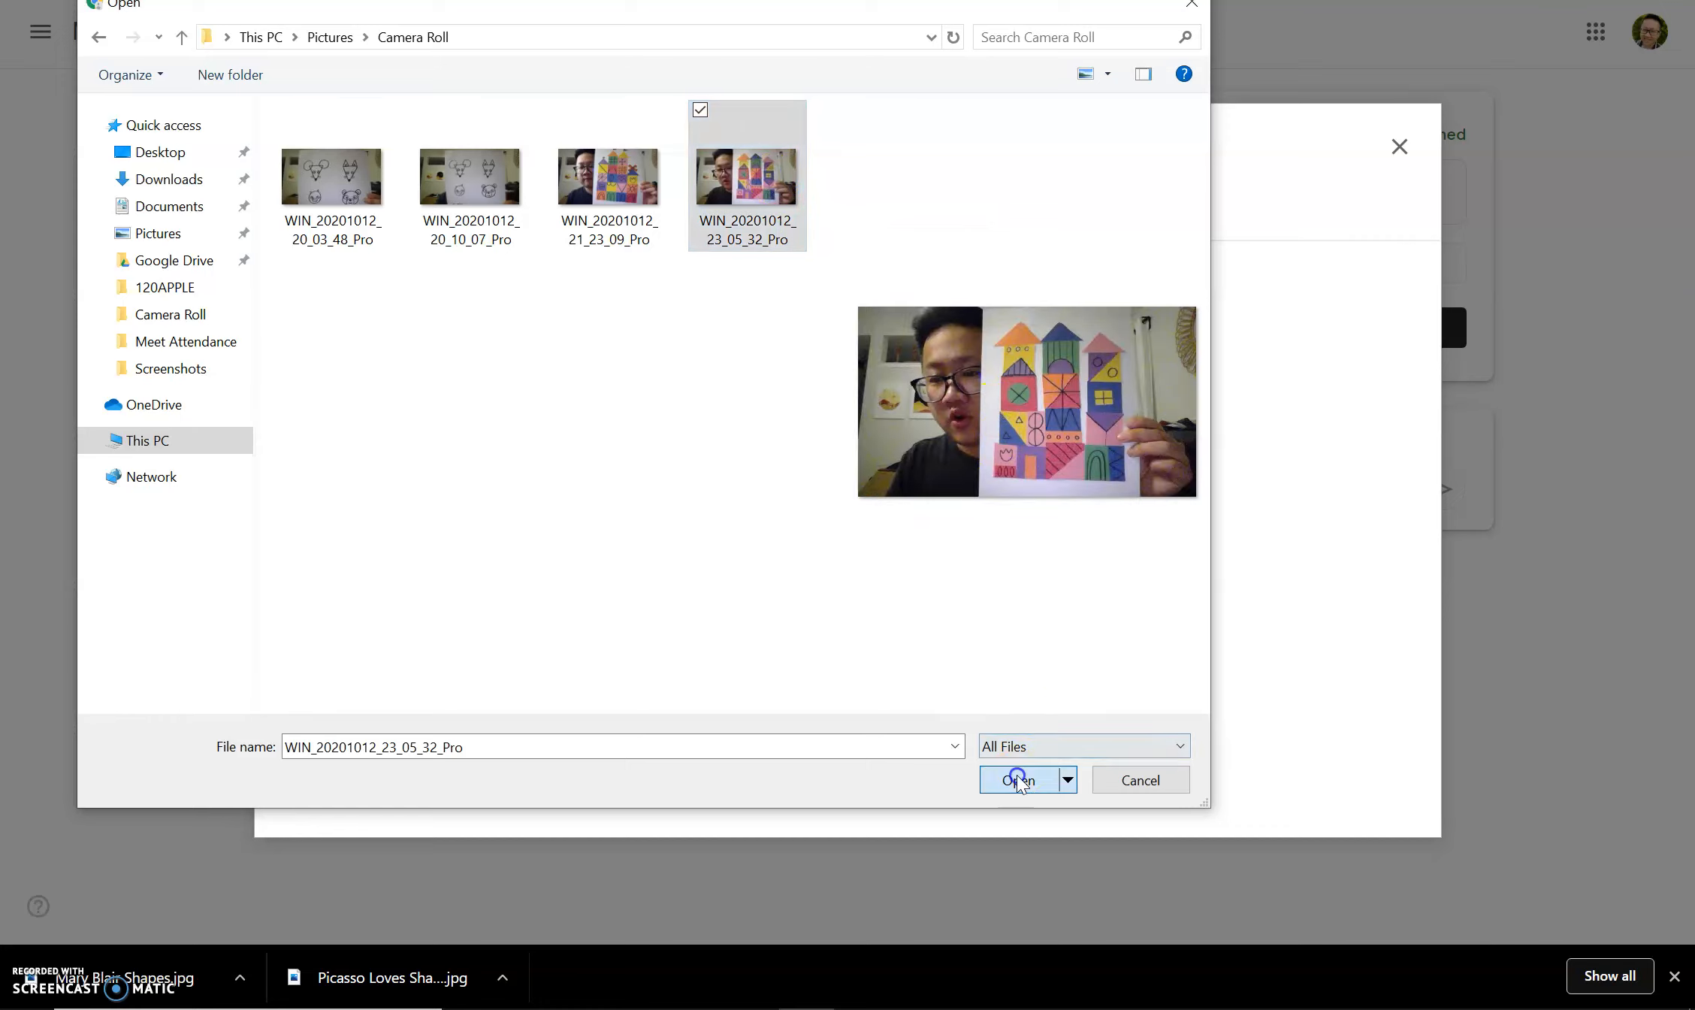
left_click(1016, 779)
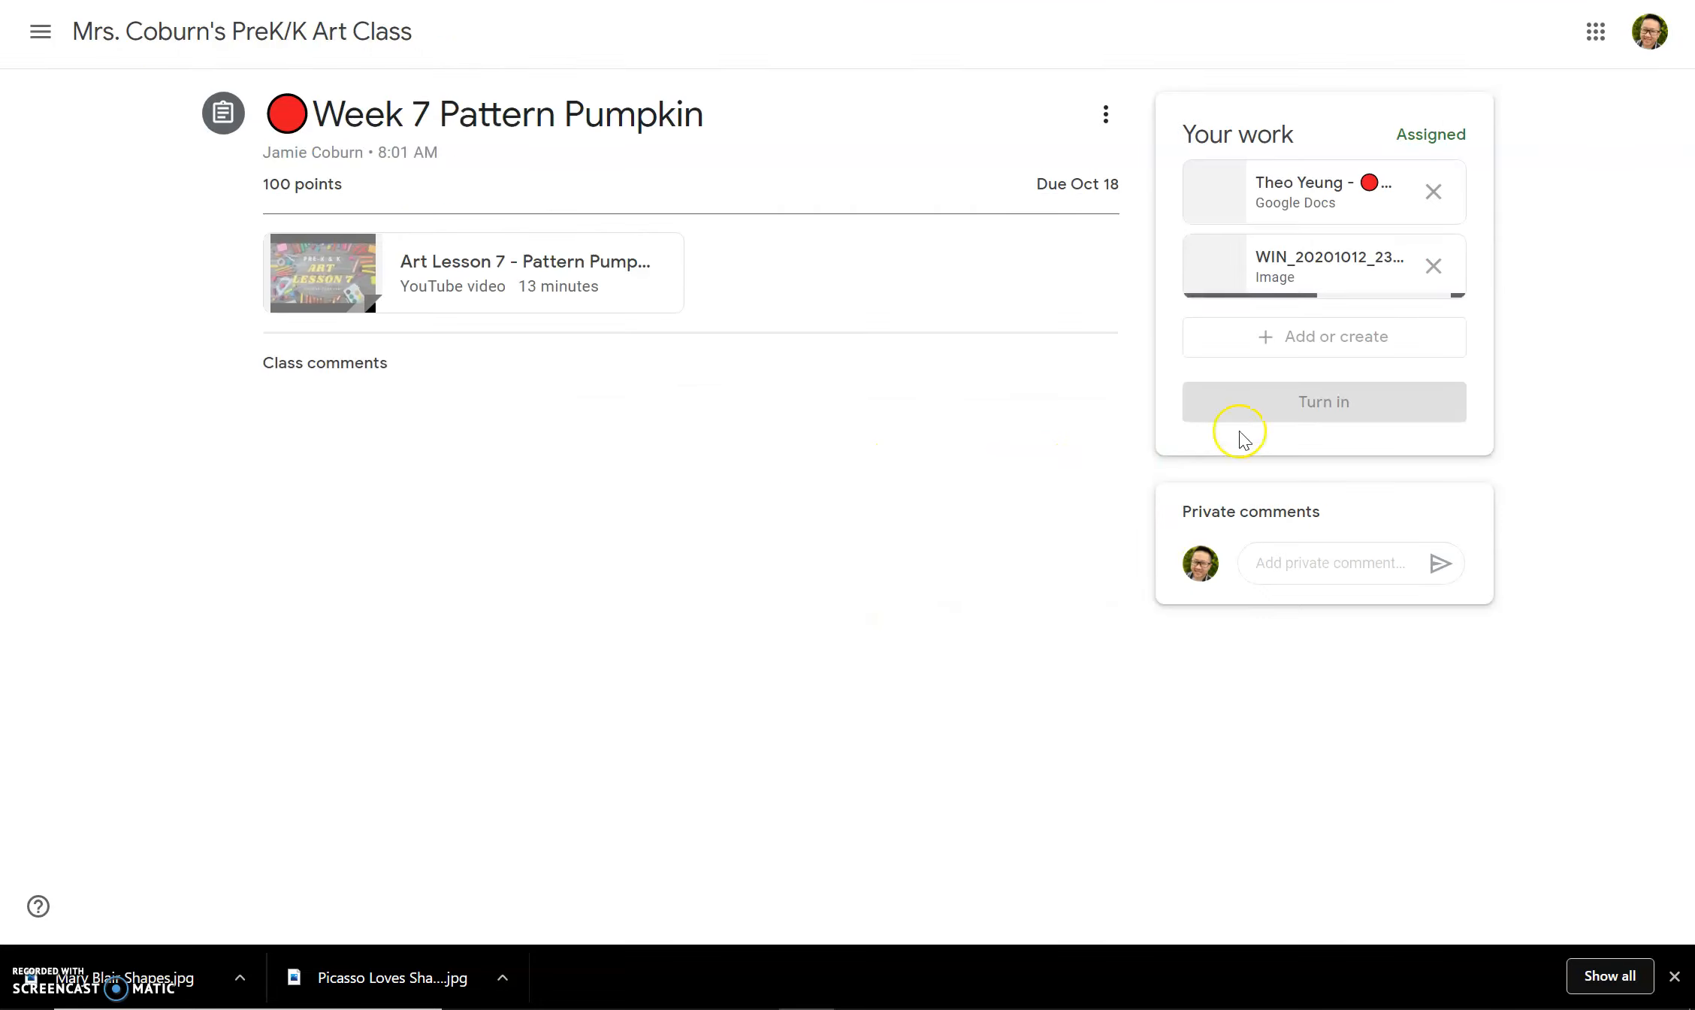
mouse_move(1360, 275)
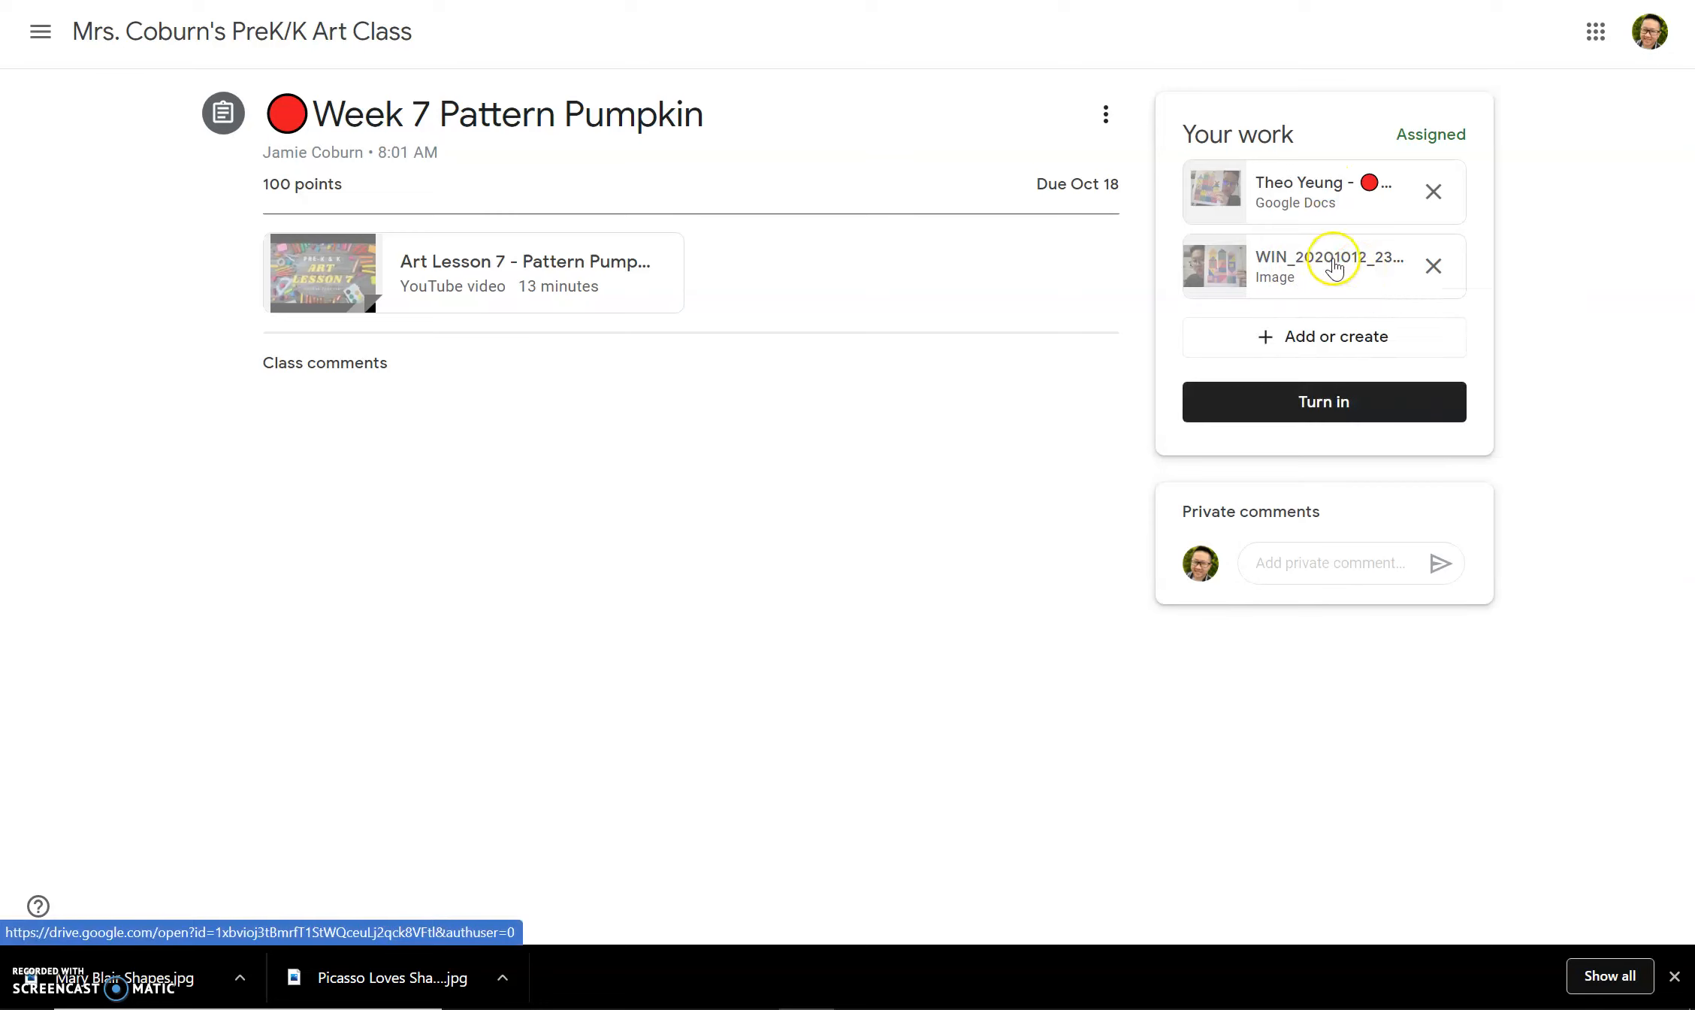
mouse_move(1189, 278)
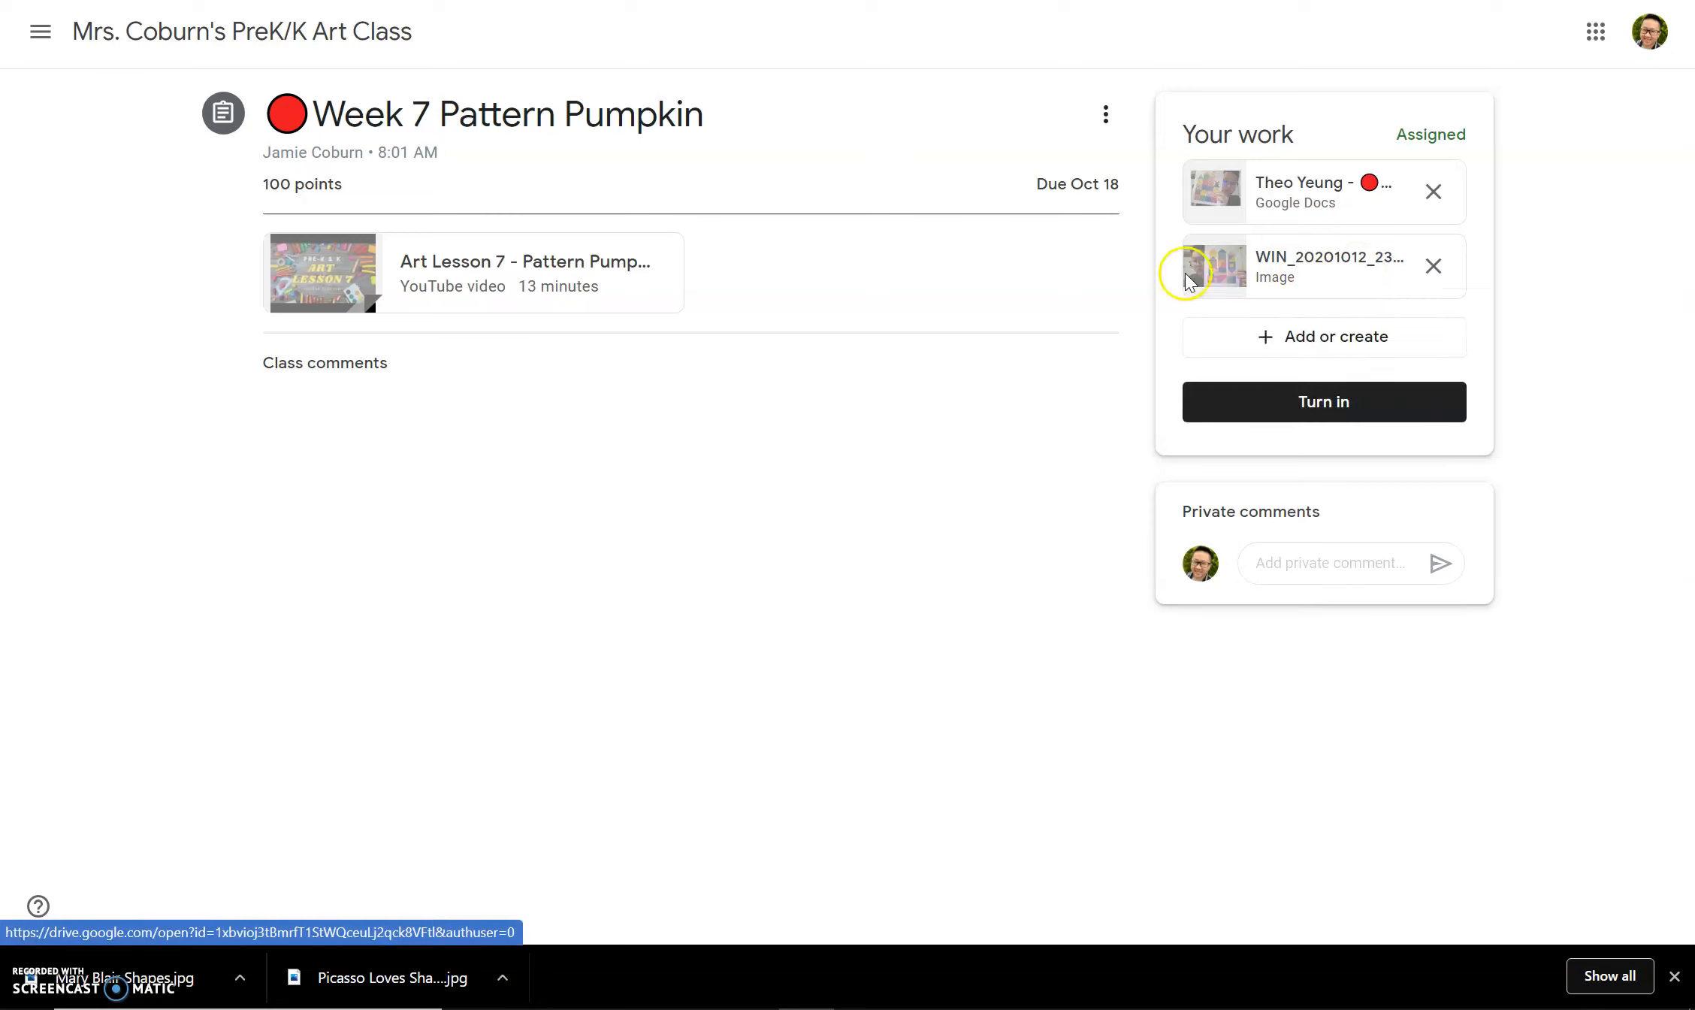
mouse_move(1270, 352)
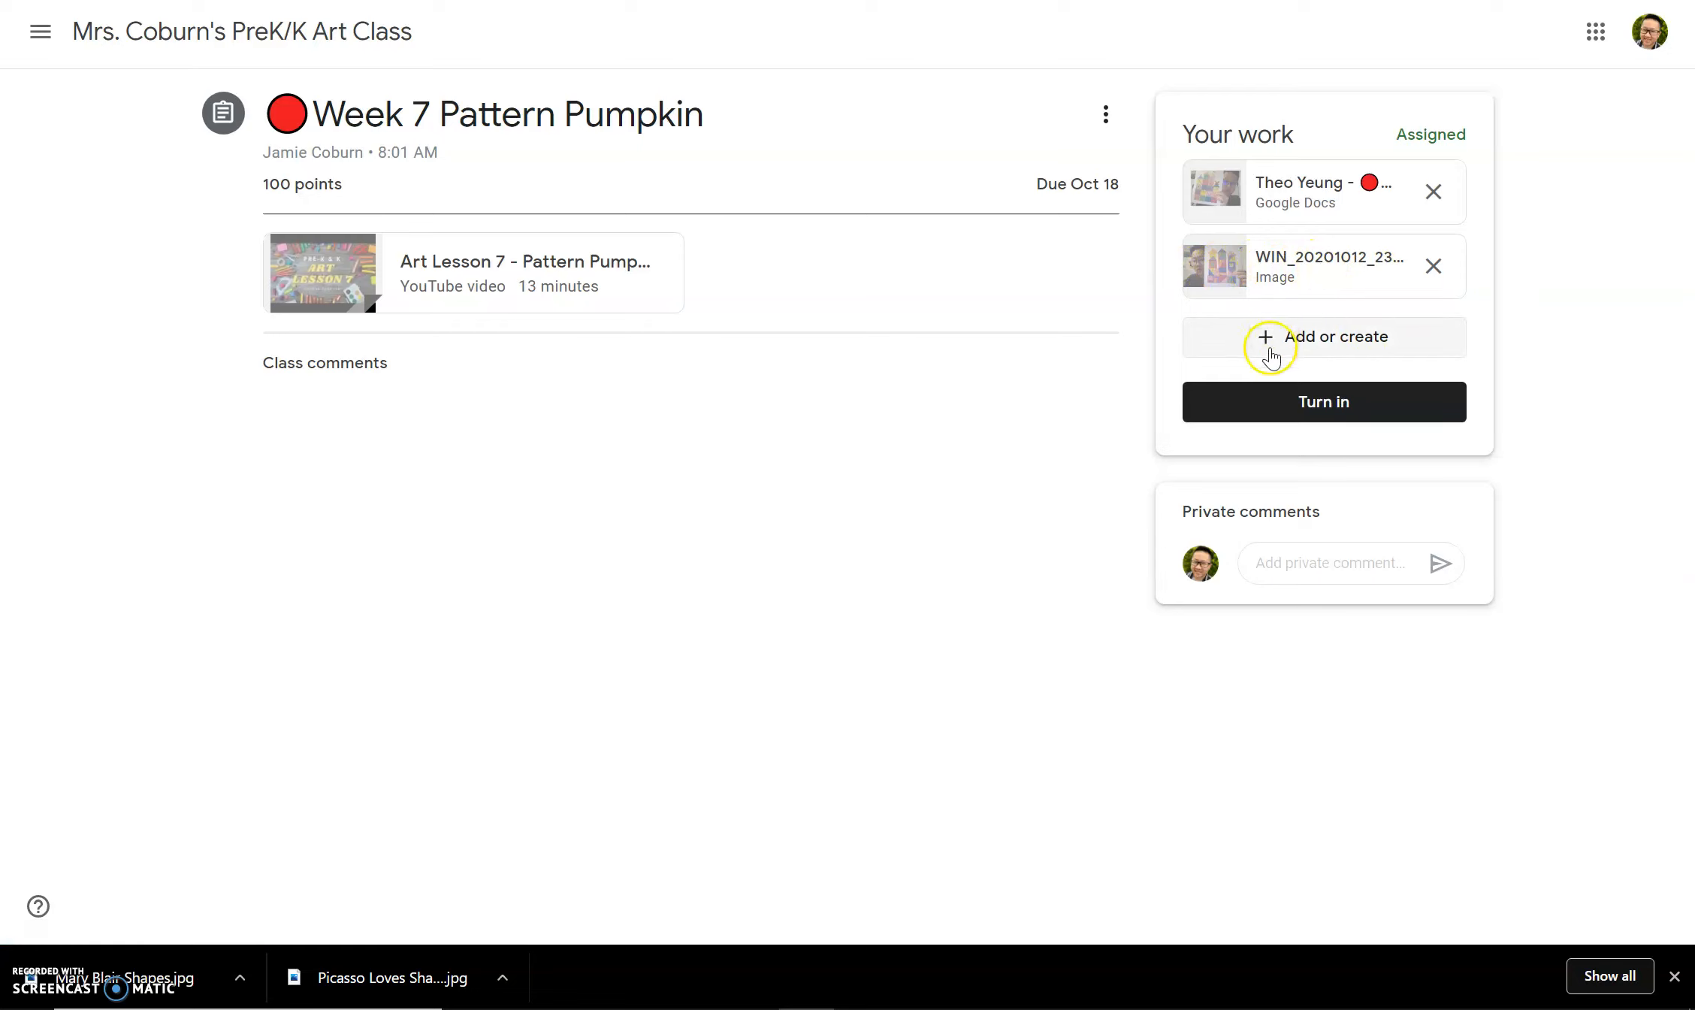
mouse_move(1387, 402)
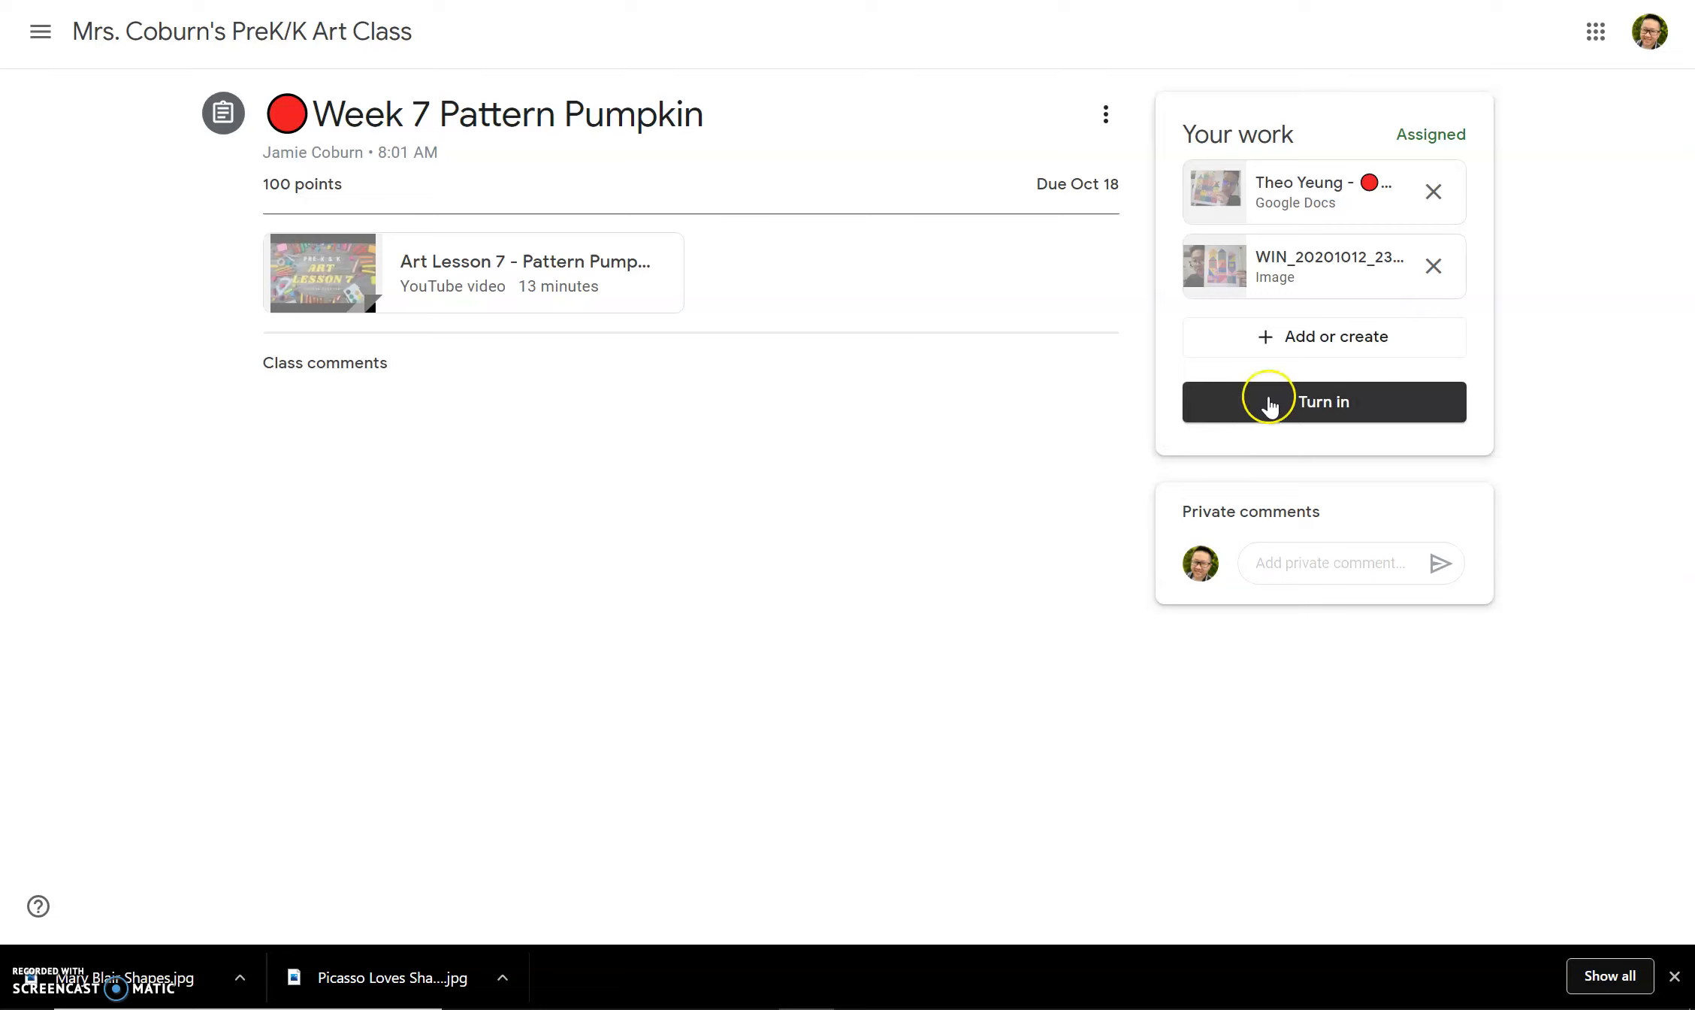
mouse_move(1008, 513)
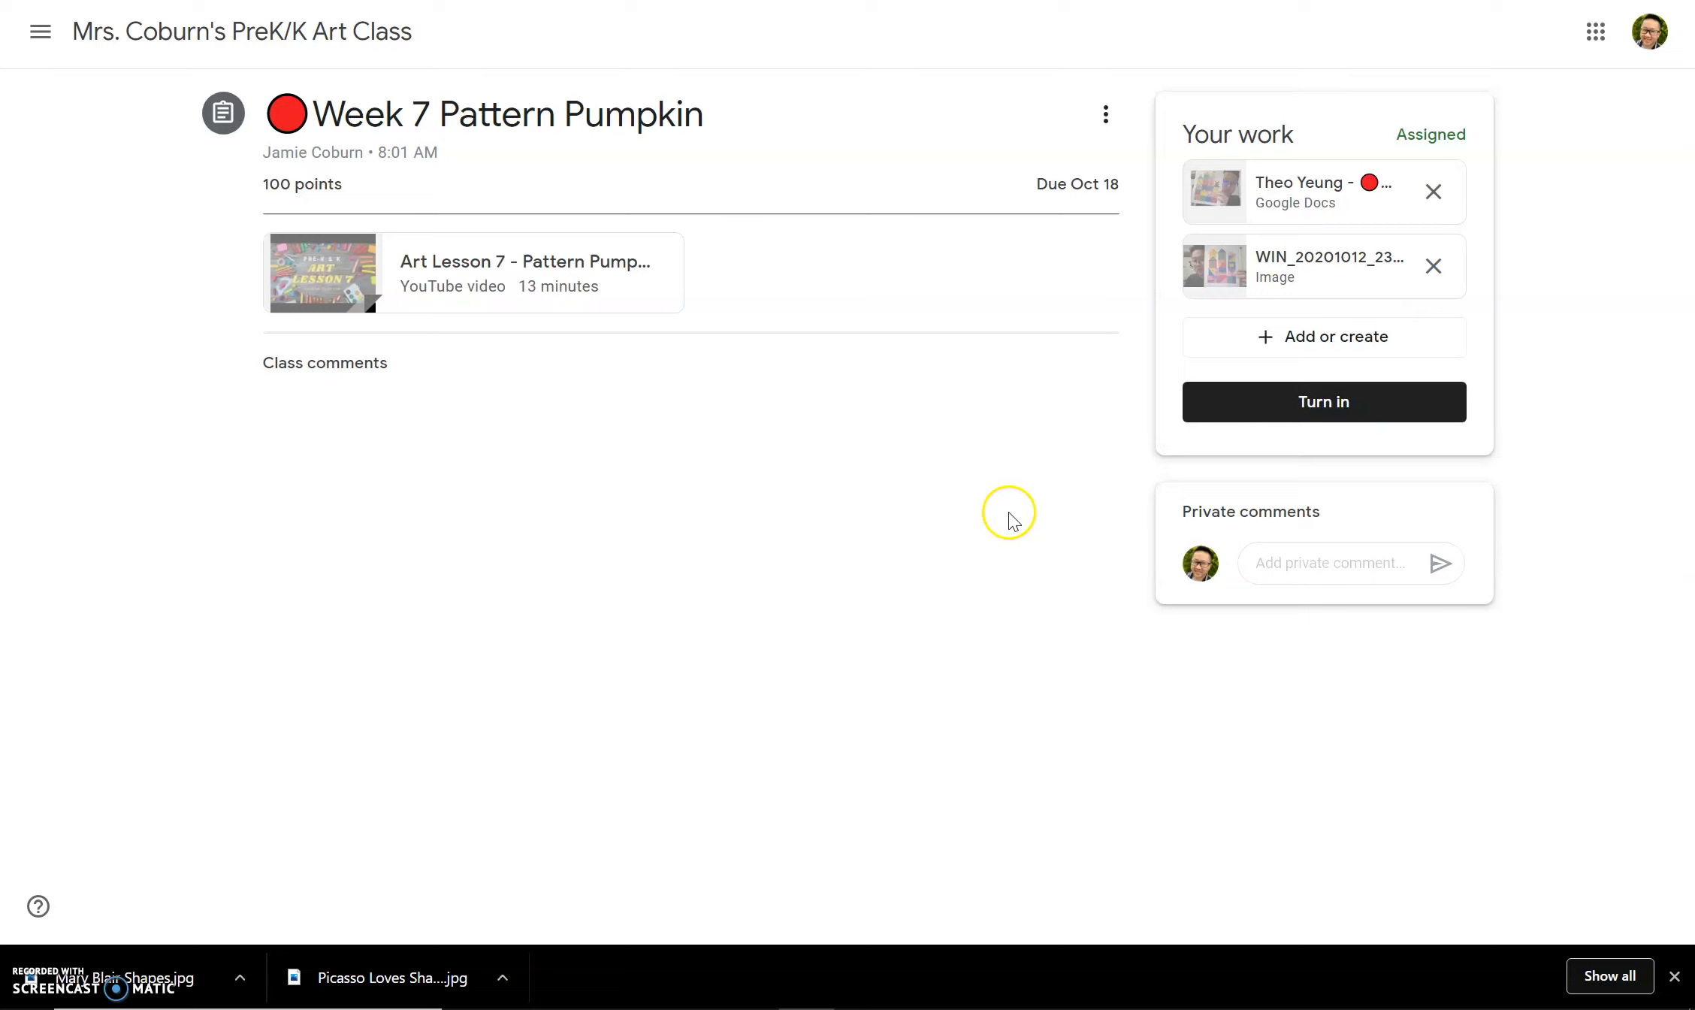
mouse_move(992, 601)
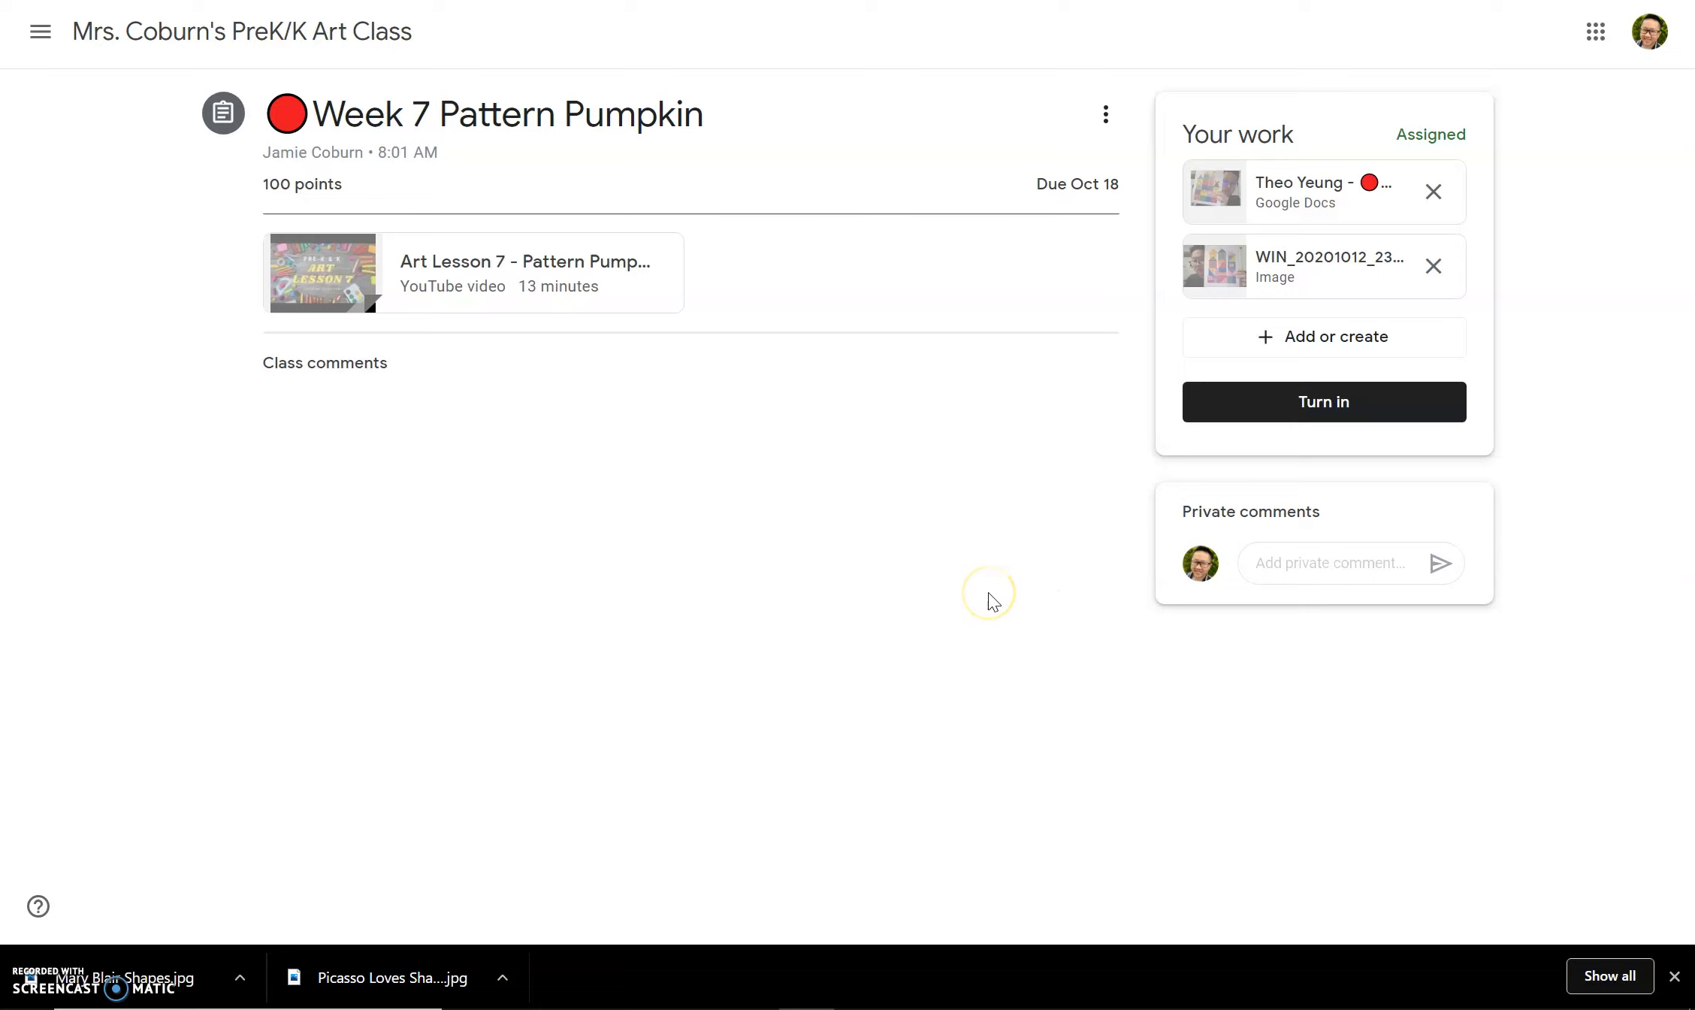